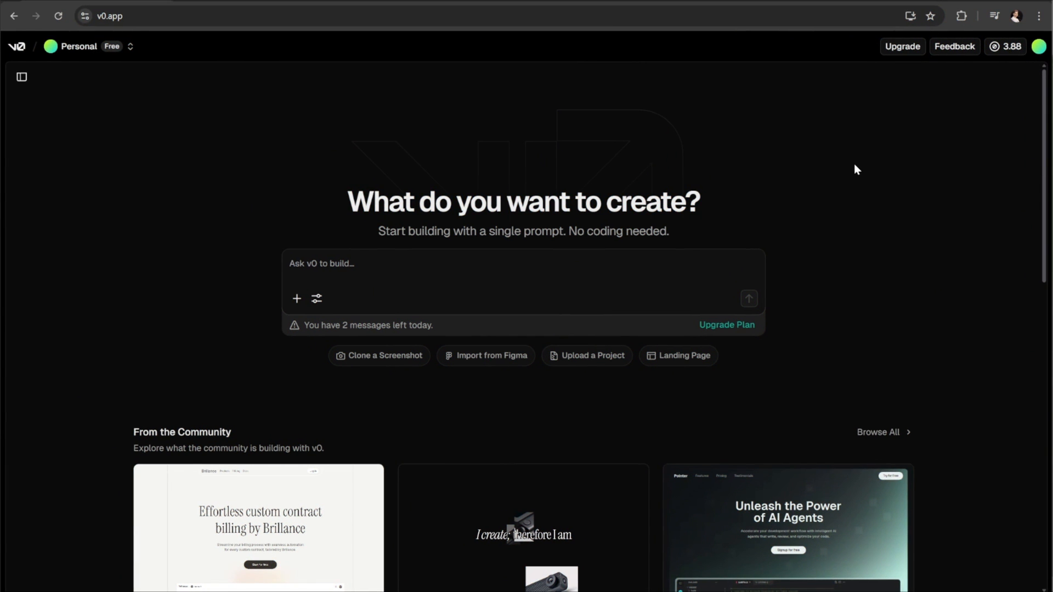
{"action": "mouse_move", "coordinate": [832, 175]}
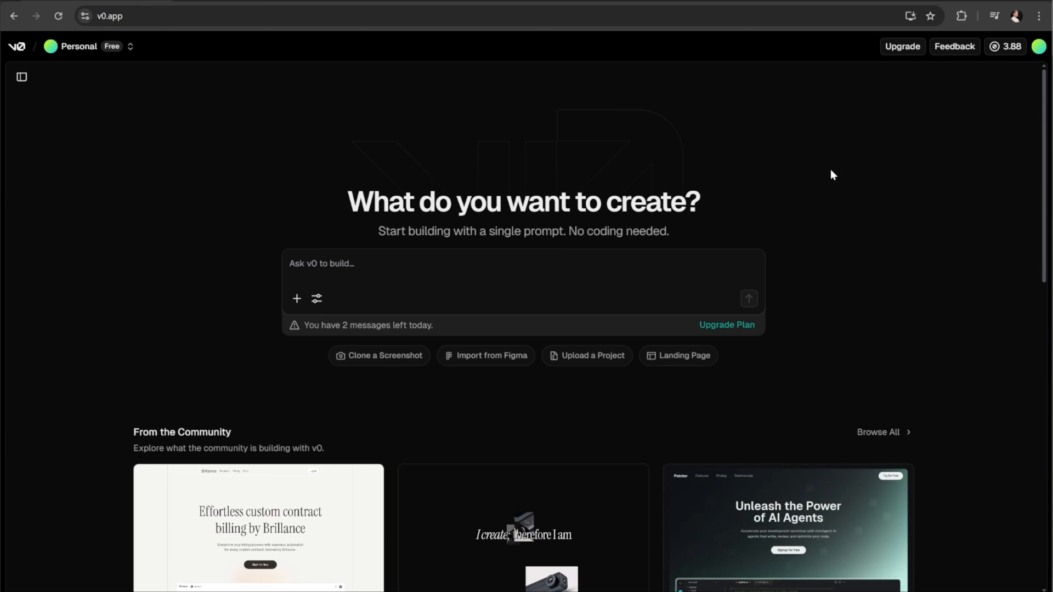
Step: Toggle the recent-chats sidebar and paste the website brief into the v0 prompt
{"action": "left_click", "coordinate": [21, 76]}
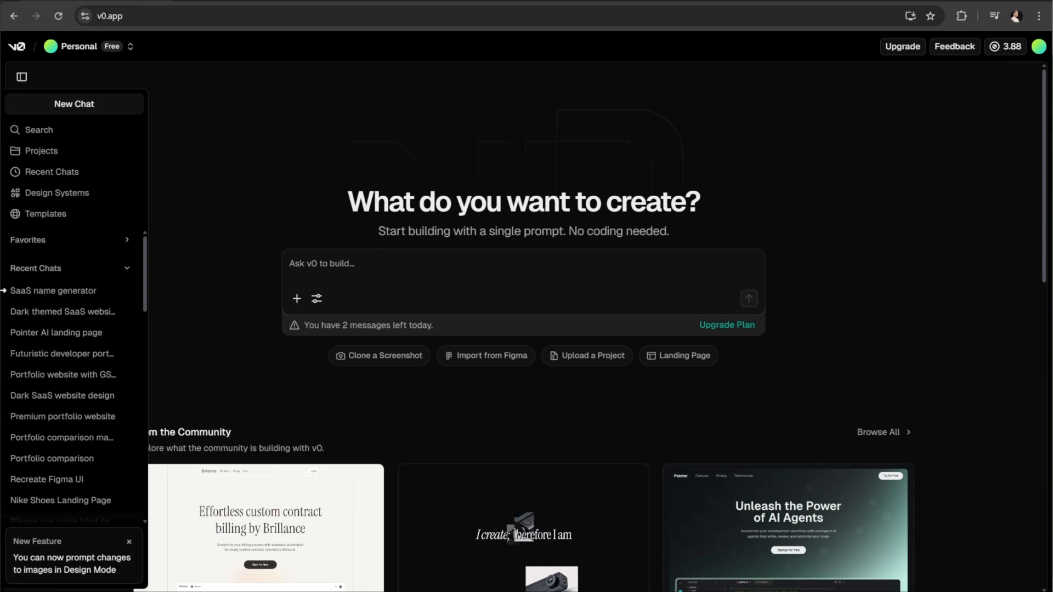
{"action": "mouse_move", "coordinate": [173, 234]}
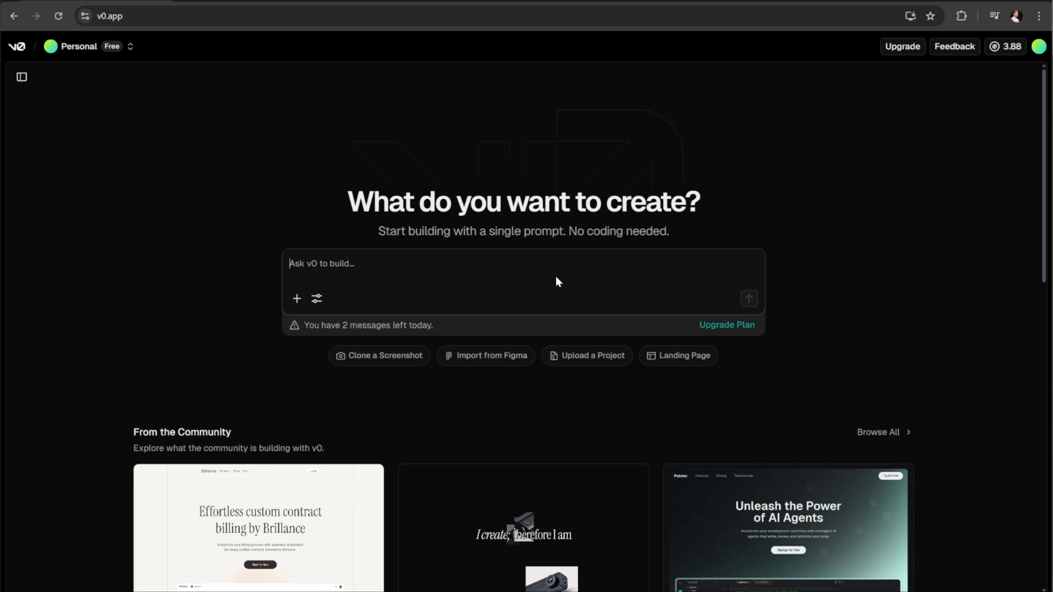
{"action": "mouse_move", "coordinate": [350, 314]}
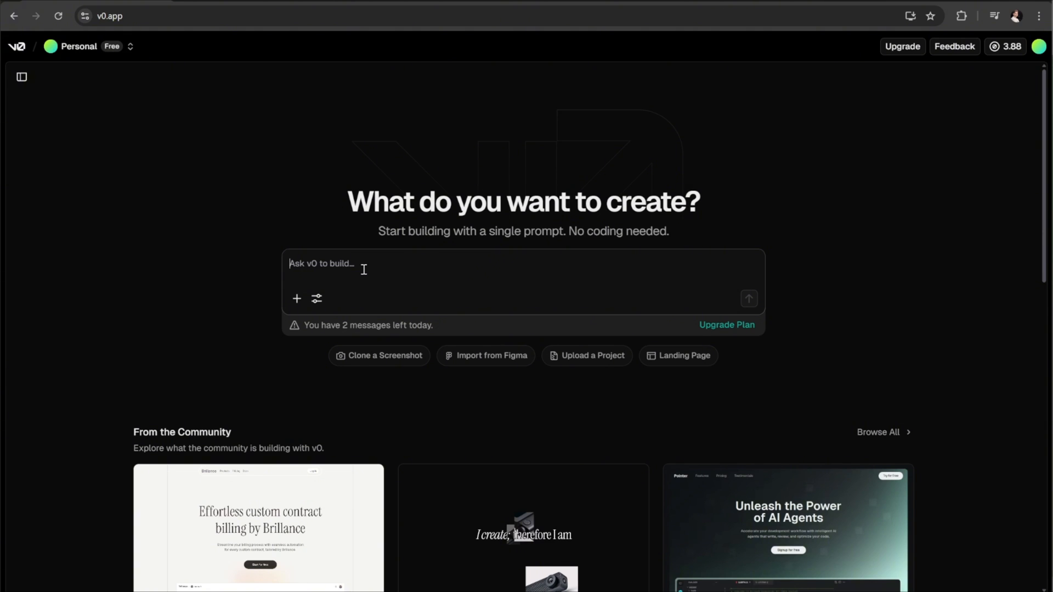
{"action": "key", "text": "ctrl+v"}
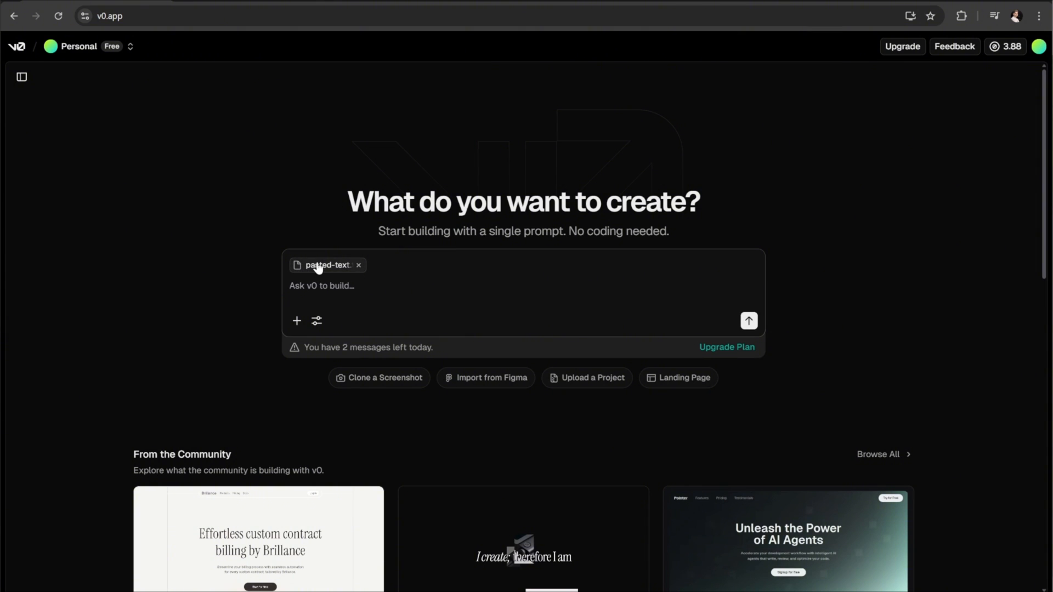
Step: Preview the pasted brief, scroll through it, and send it to generate the site
{"action": "left_click", "coordinate": [327, 265]}
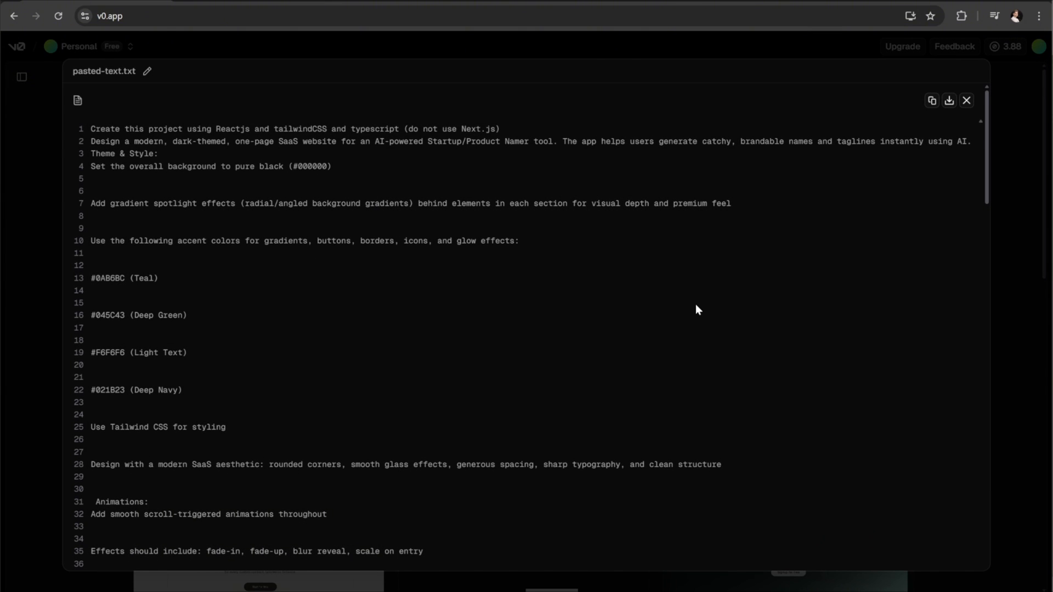
{"action": "scroll", "scroll_direction": "down", "scroll_amount": 3}
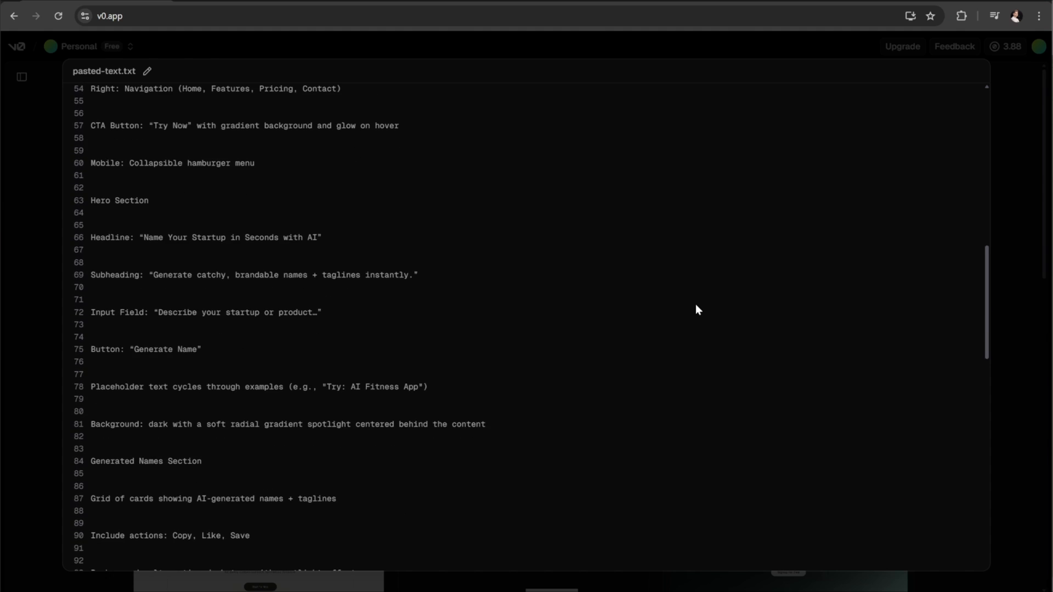
{"action": "scroll", "scroll_direction": "down", "scroll_amount": 3}
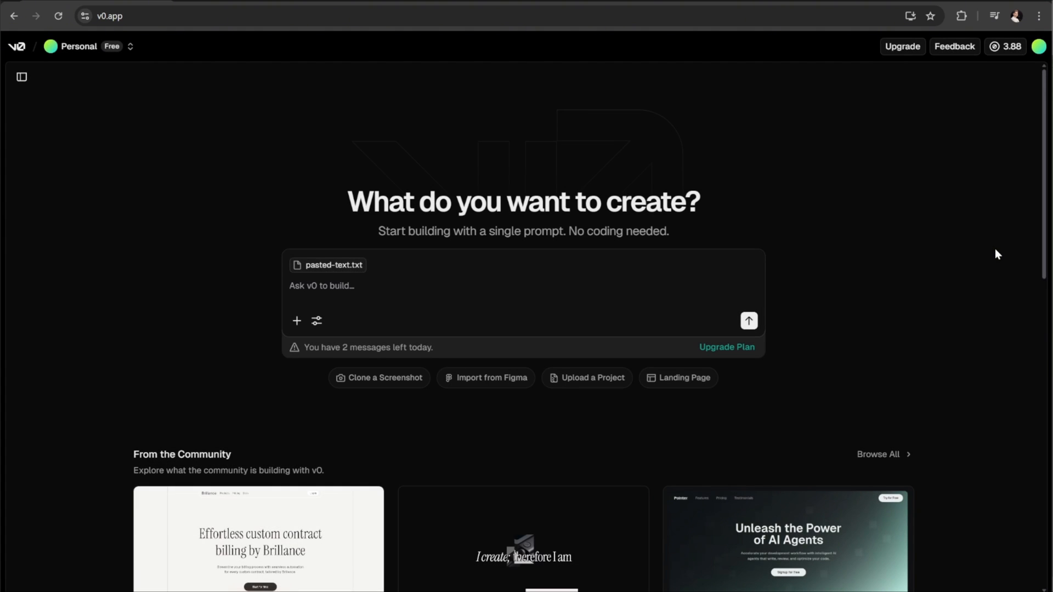
{"action": "mouse_move", "coordinate": [748, 321]}
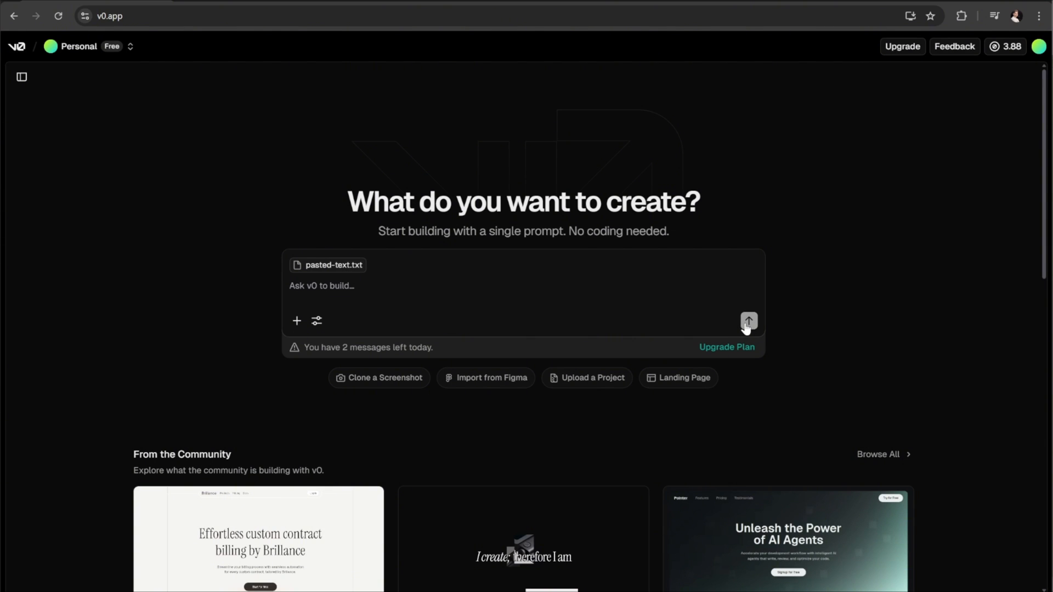
{"action": "left_click", "coordinate": [748, 321]}
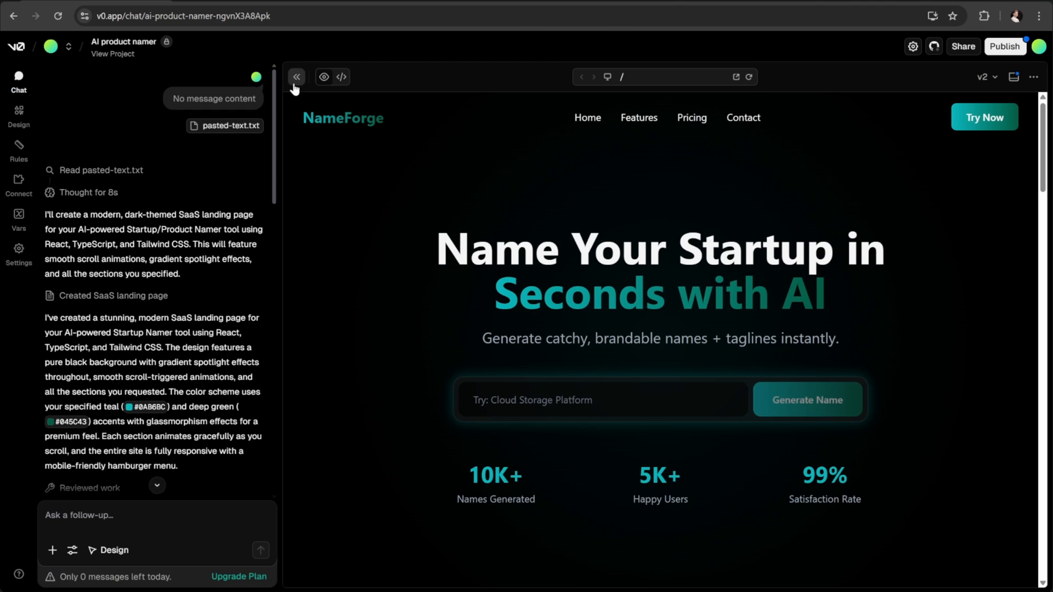
Step: Hide the chat and scroll through the NameForge page's hero, toolkit, and pricing sections
{"action": "left_click", "coordinate": [297, 77]}
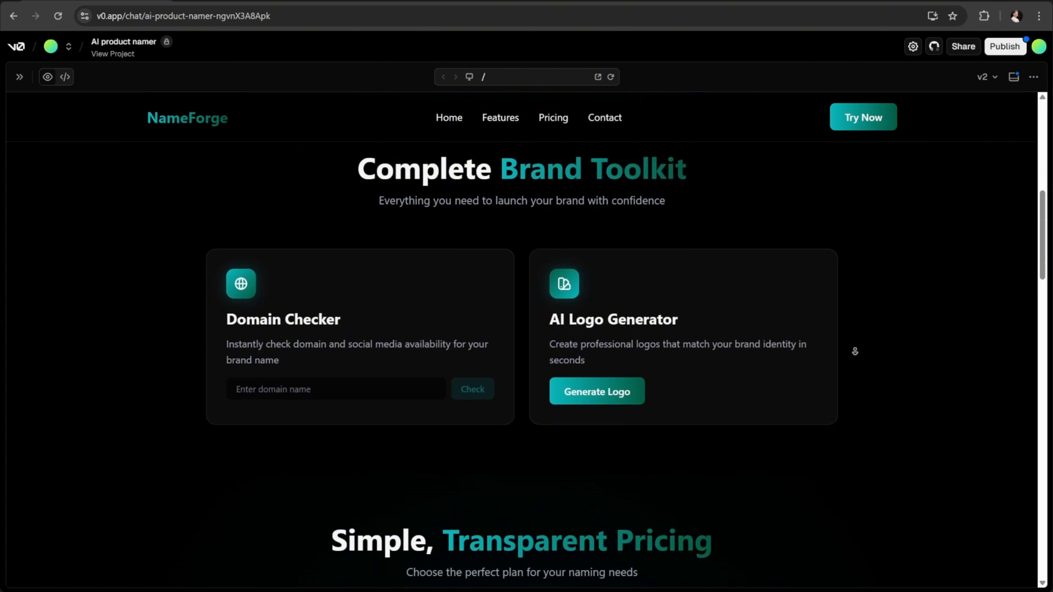
{"action": "scroll", "scroll_direction": "down", "scroll_amount": 3}
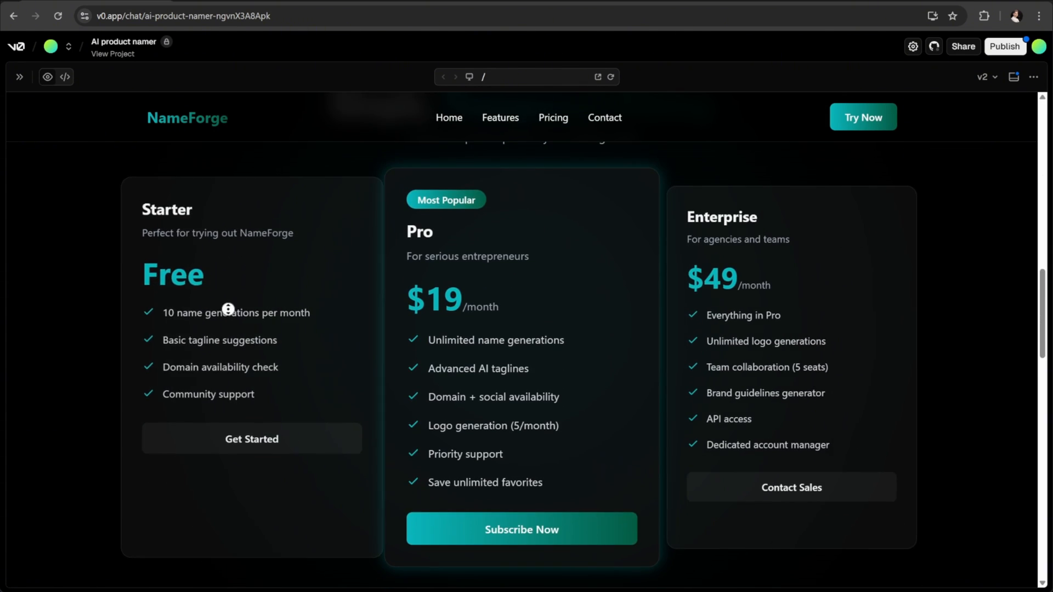
{"action": "scroll", "scroll_direction": "up", "scroll_amount": 3}
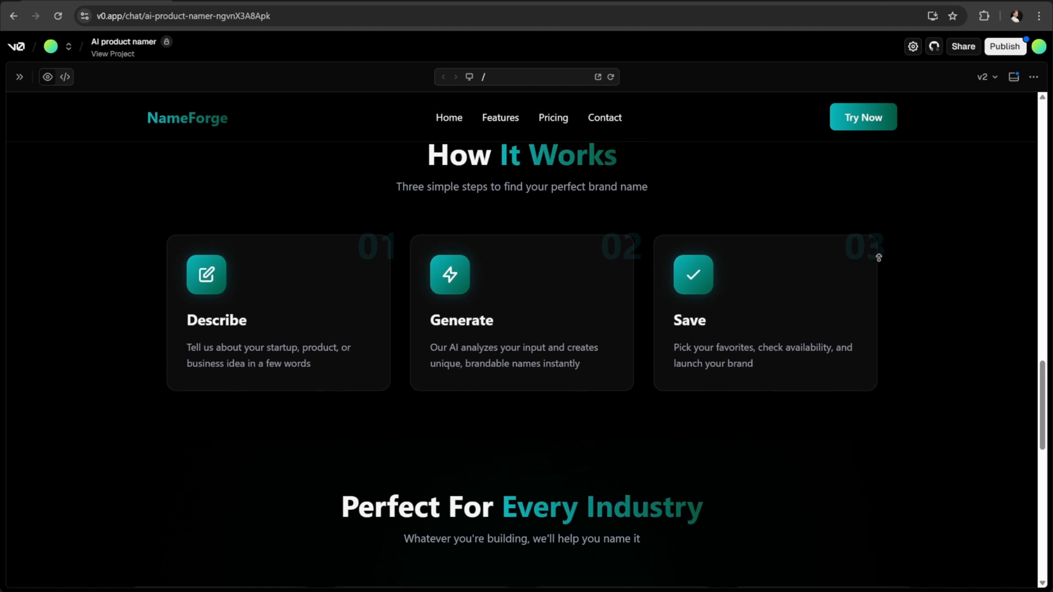
{"action": "scroll", "scroll_direction": "down", "scroll_amount": 3}
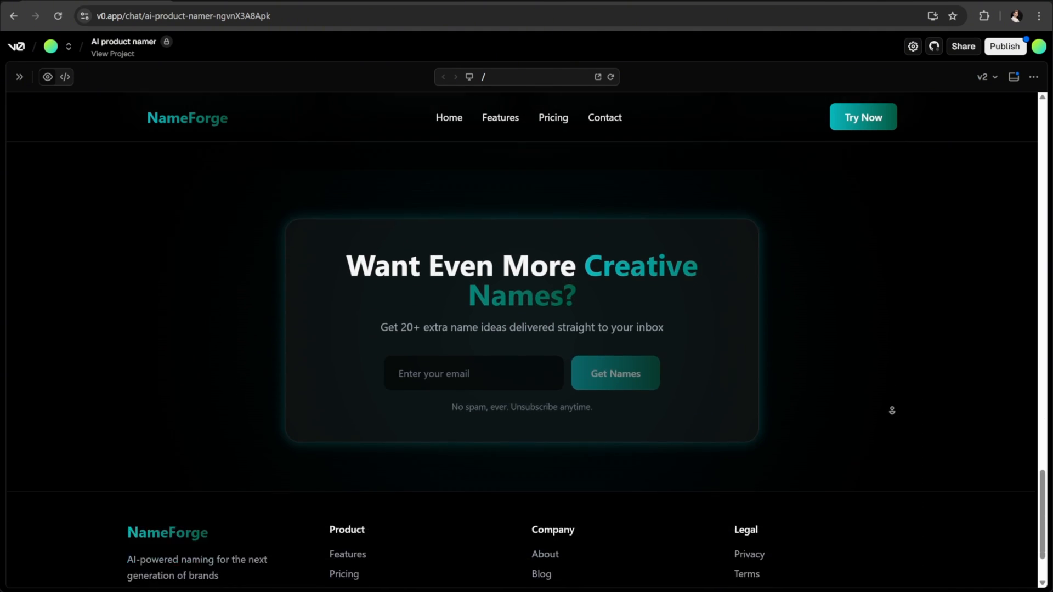
{"action": "scroll", "scroll_direction": "up", "scroll_amount": 3}
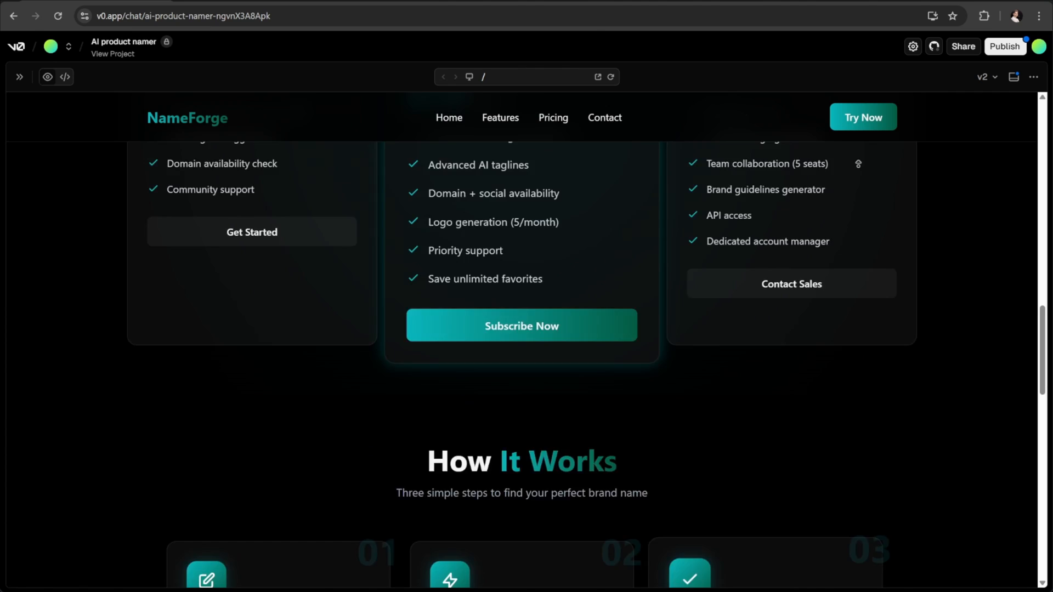
{"action": "scroll", "scroll_direction": "up", "scroll_amount": 3}
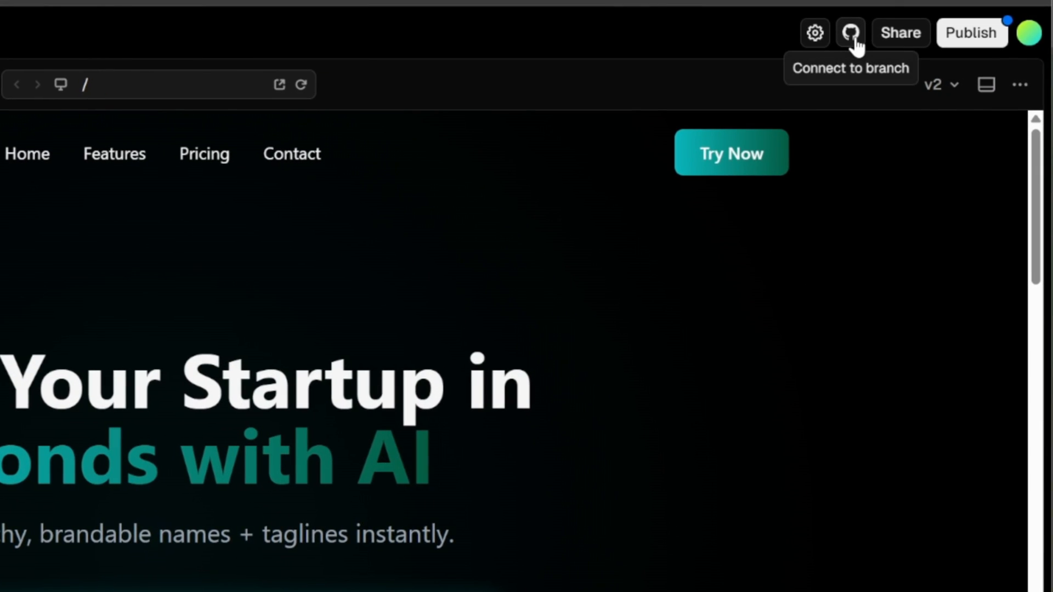
Step: Create the private v0-ai-product-namer GitHub repository under the chosen account and open it
{"action": "left_click", "coordinate": [849, 32]}
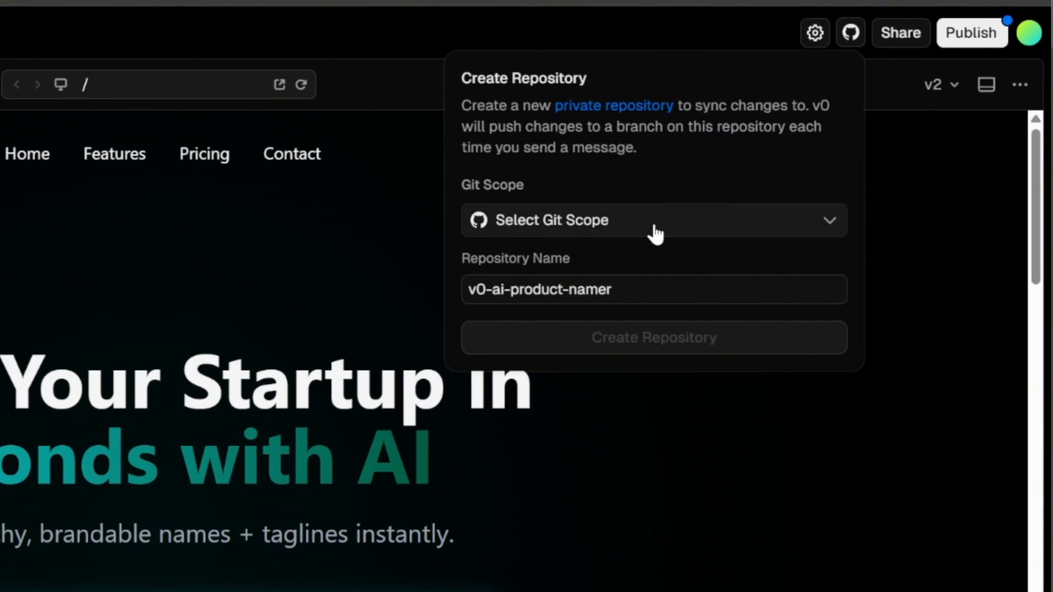
{"action": "left_click", "coordinate": [653, 221]}
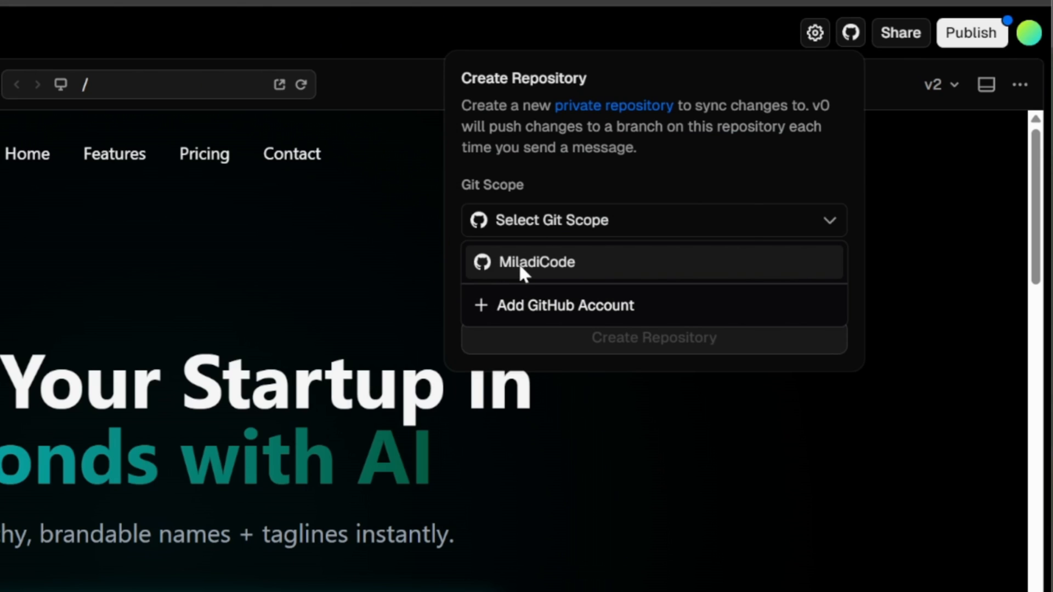
{"action": "mouse_move", "coordinate": [592, 272]}
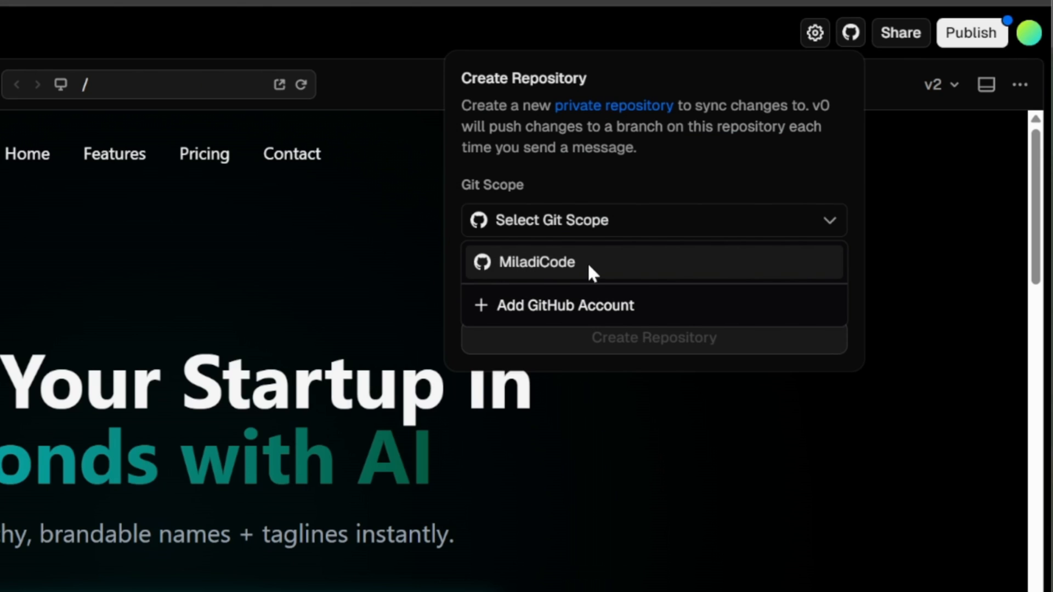
{"action": "left_click", "coordinate": [536, 262]}
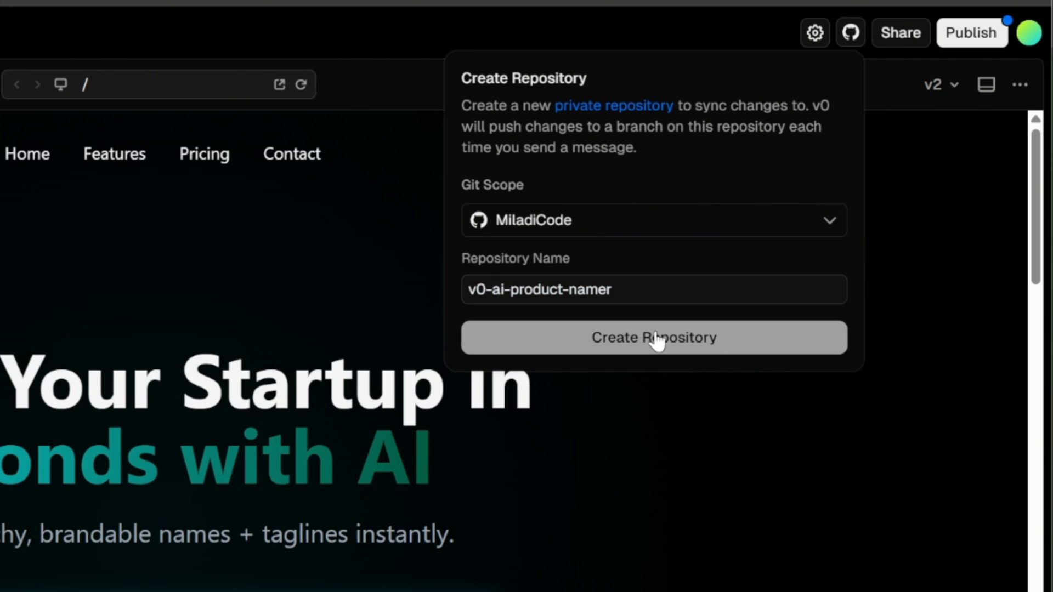
{"action": "left_click", "coordinate": [652, 337]}
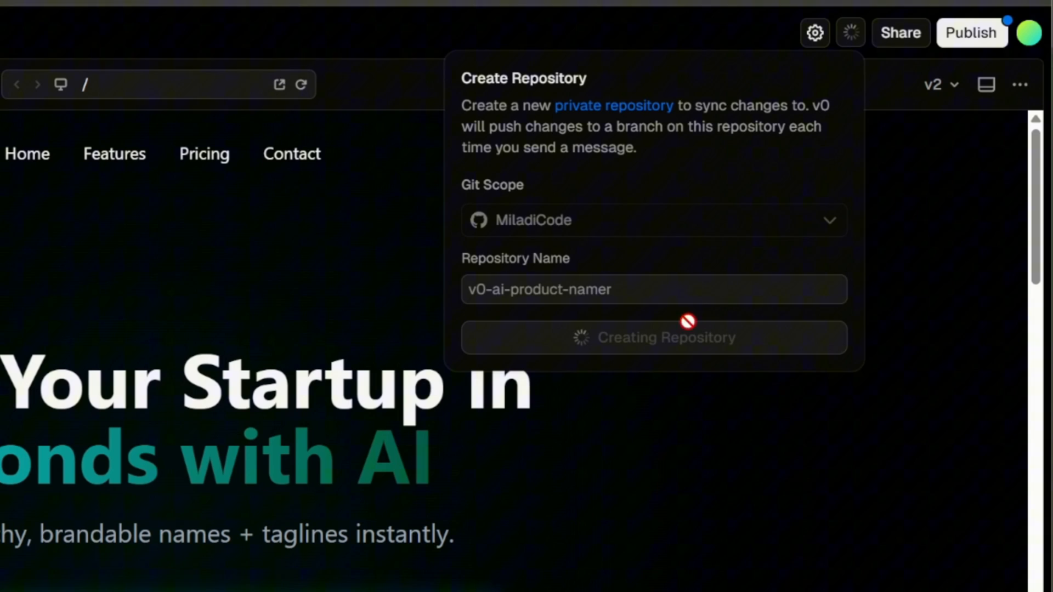
{"action": "left_click", "coordinate": [653, 337]}
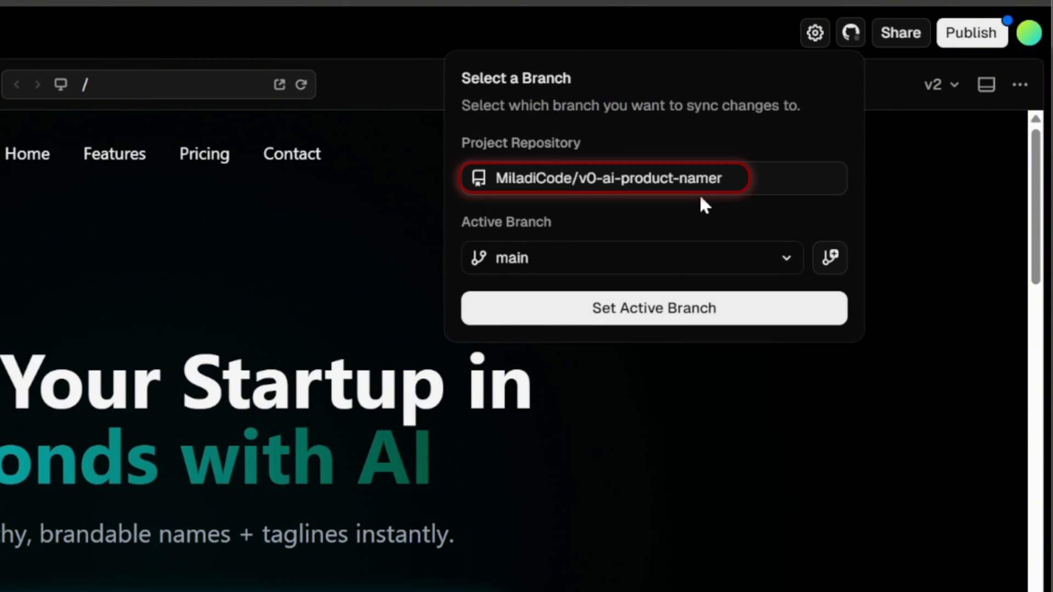
{"action": "mouse_move", "coordinate": [615, 182]}
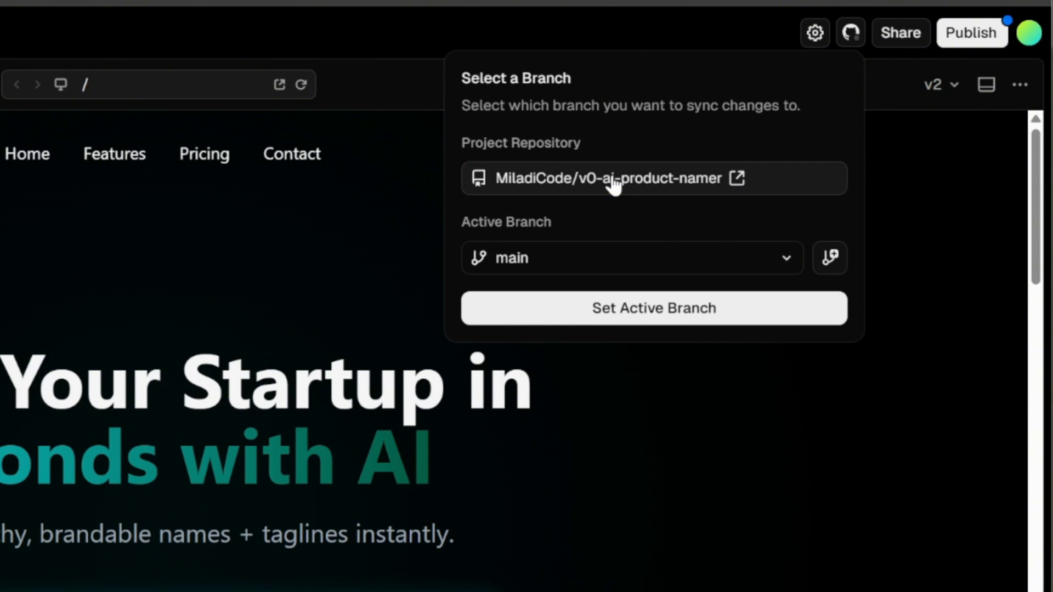
{"action": "left_click", "coordinate": [737, 177]}
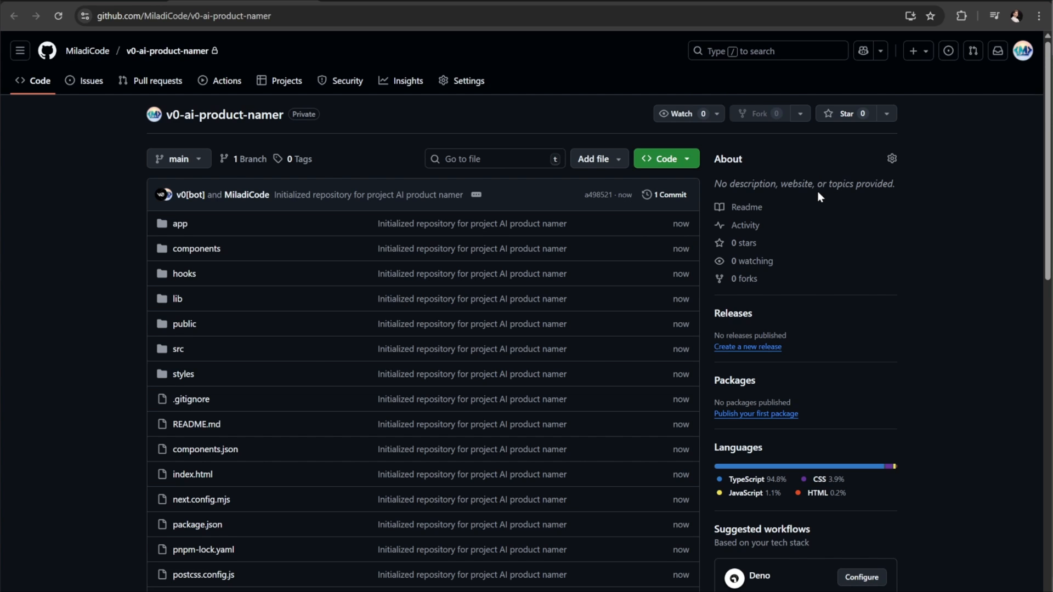
Step: Copy the repository's HTTPS clone URL from the green Code dropdown
{"action": "left_click", "coordinate": [661, 158]}
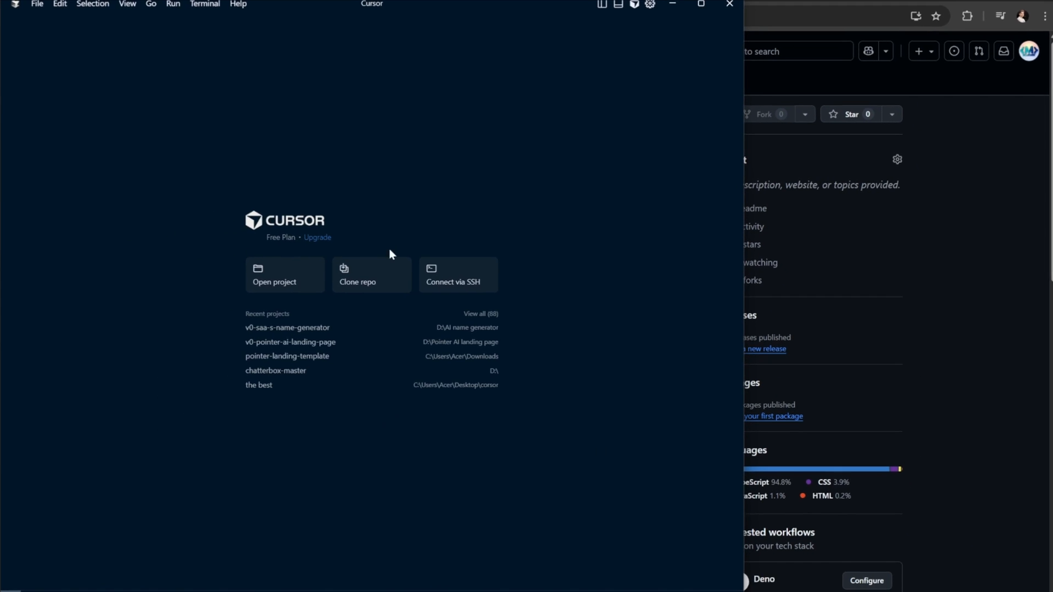
Step: Clone the repository into a new folder and open it in the current Cursor window
{"action": "left_click", "coordinate": [371, 274]}
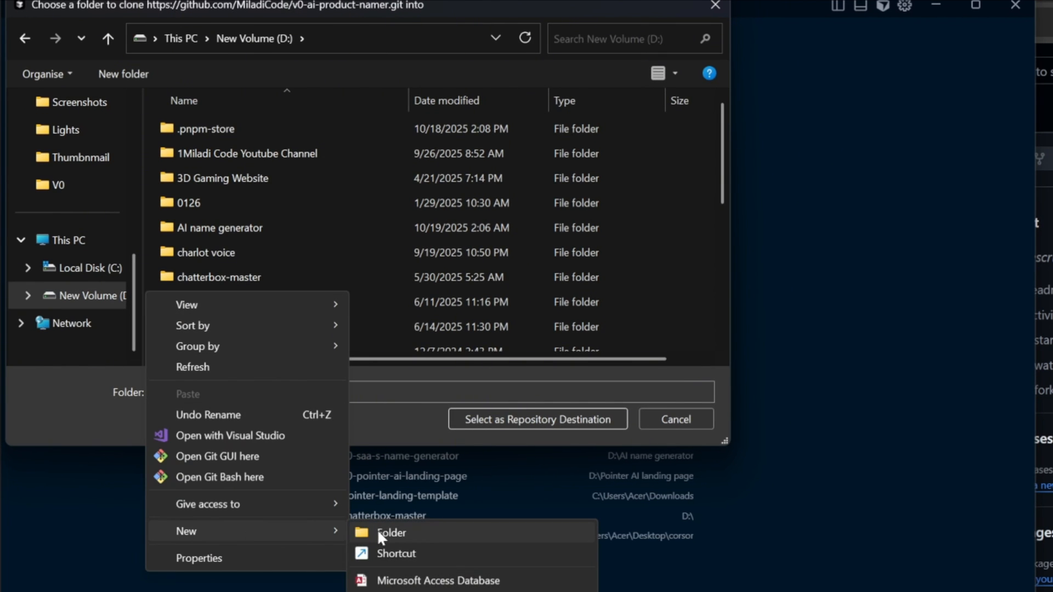
{"action": "left_click", "coordinate": [391, 532]}
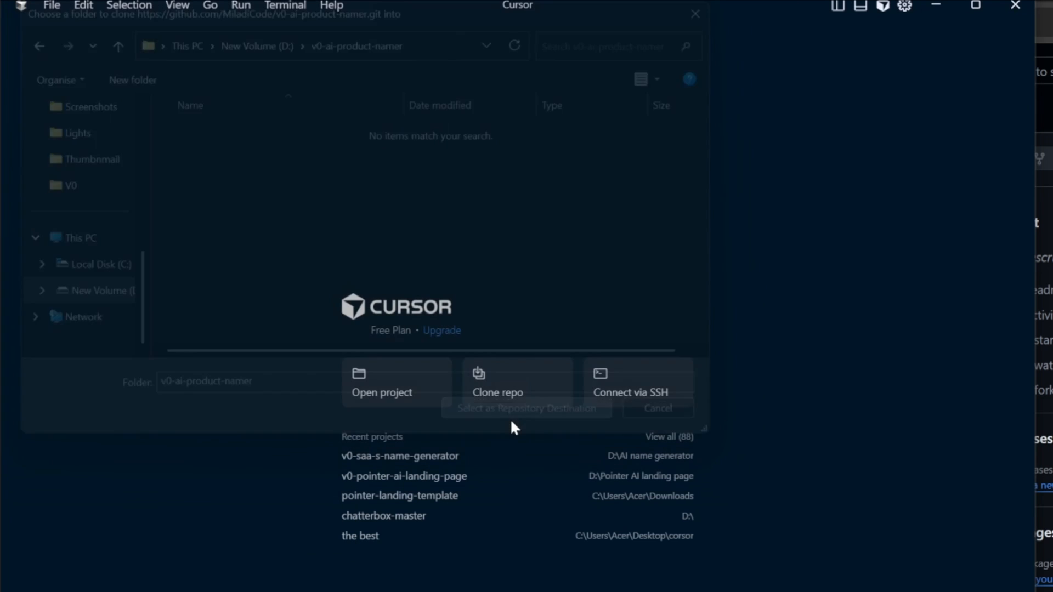
{"action": "left_click", "coordinate": [527, 407]}
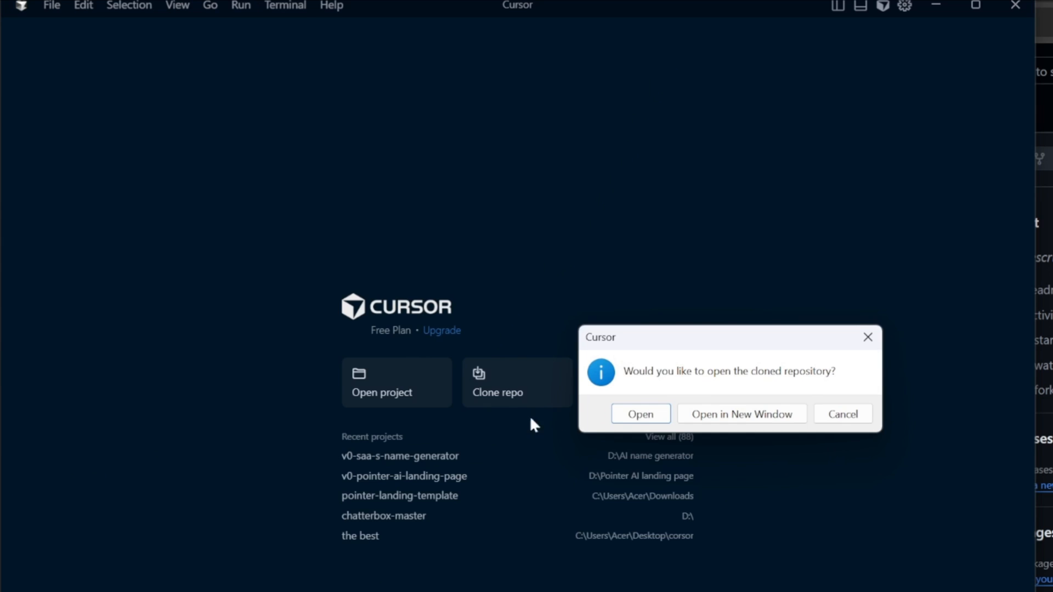
{"action": "left_click", "coordinate": [639, 413]}
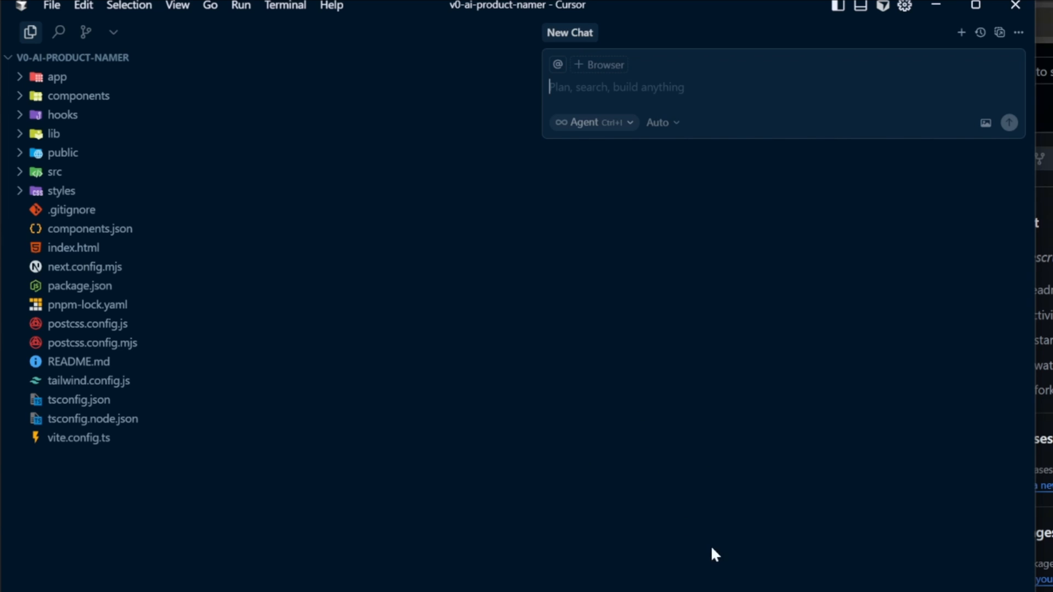
Step: Set the chat model to gpt-5 from the model dropdown
{"action": "left_click", "coordinate": [661, 122]}
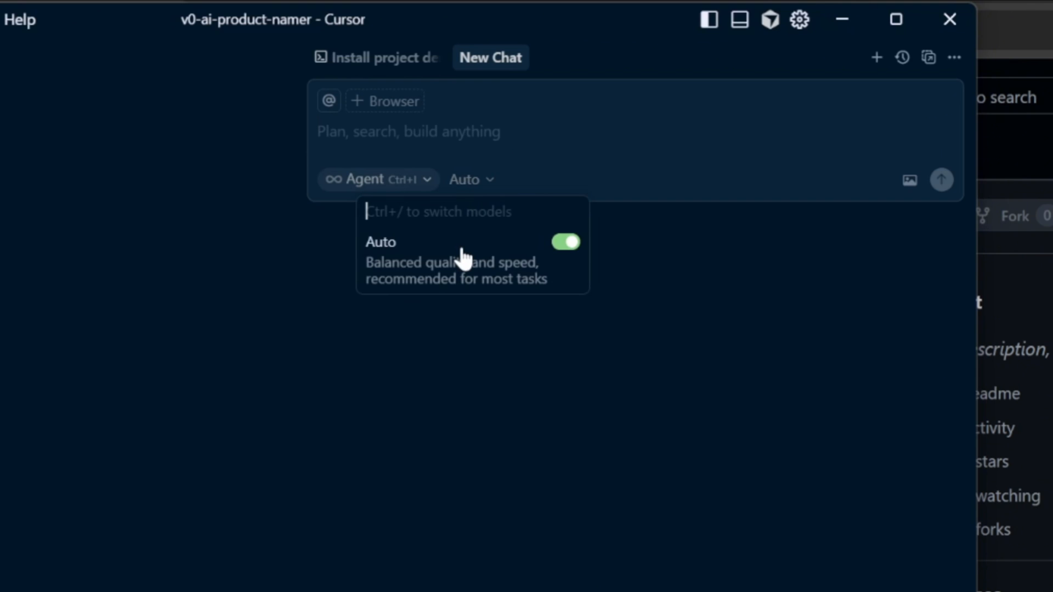
{"action": "mouse_move", "coordinate": [566, 287]}
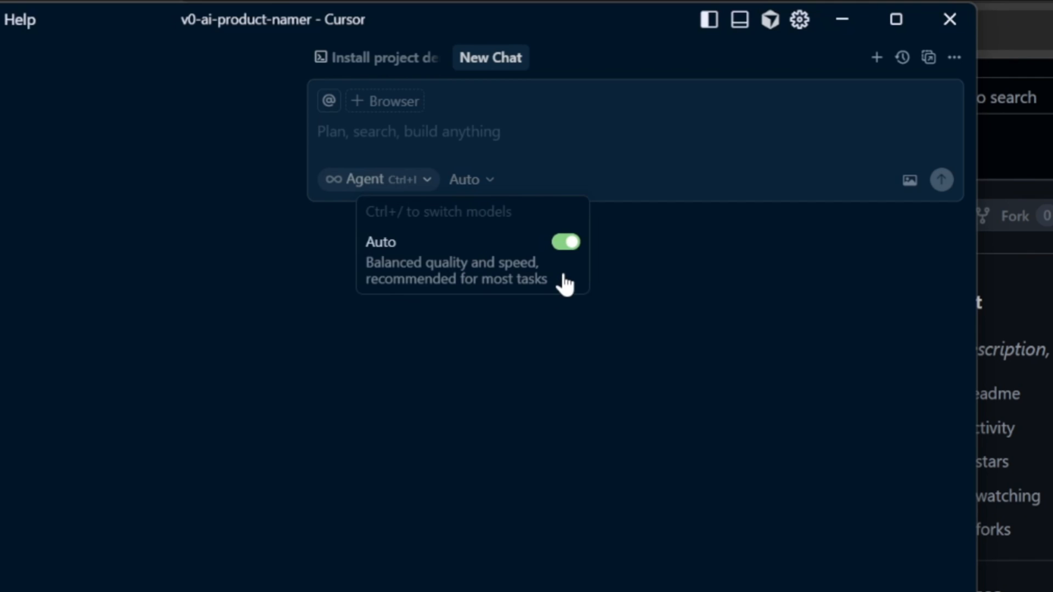
{"action": "mouse_move", "coordinate": [547, 290]}
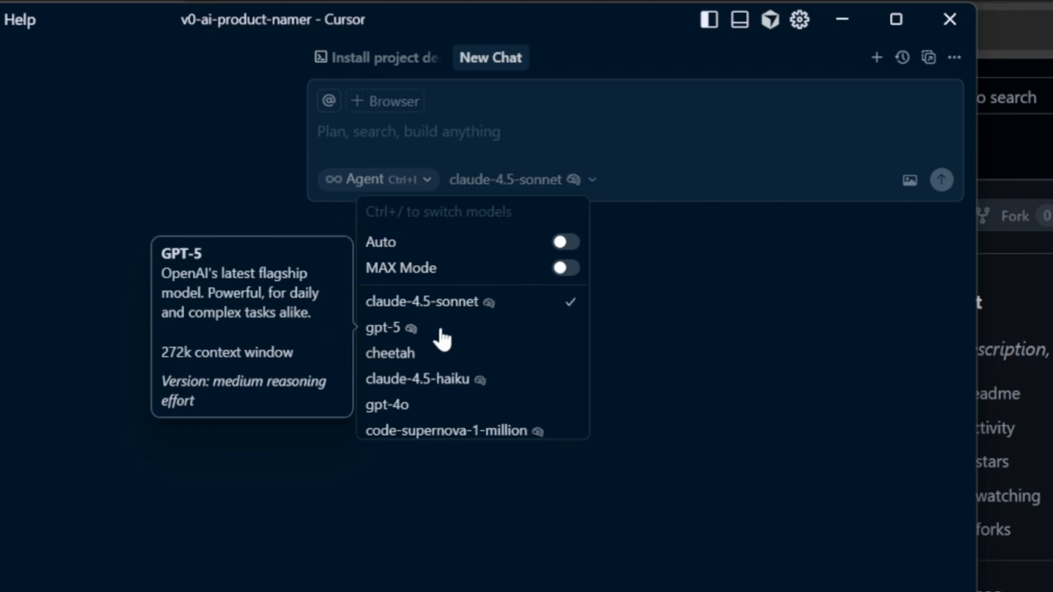
{"action": "mouse_move", "coordinate": [450, 346]}
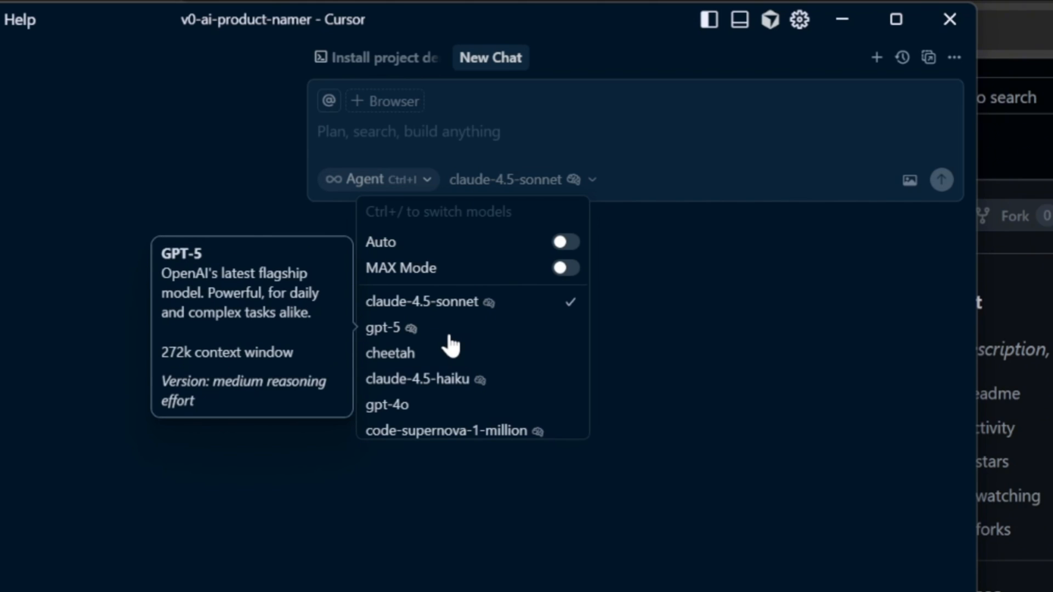
{"action": "left_click", "coordinate": [383, 328]}
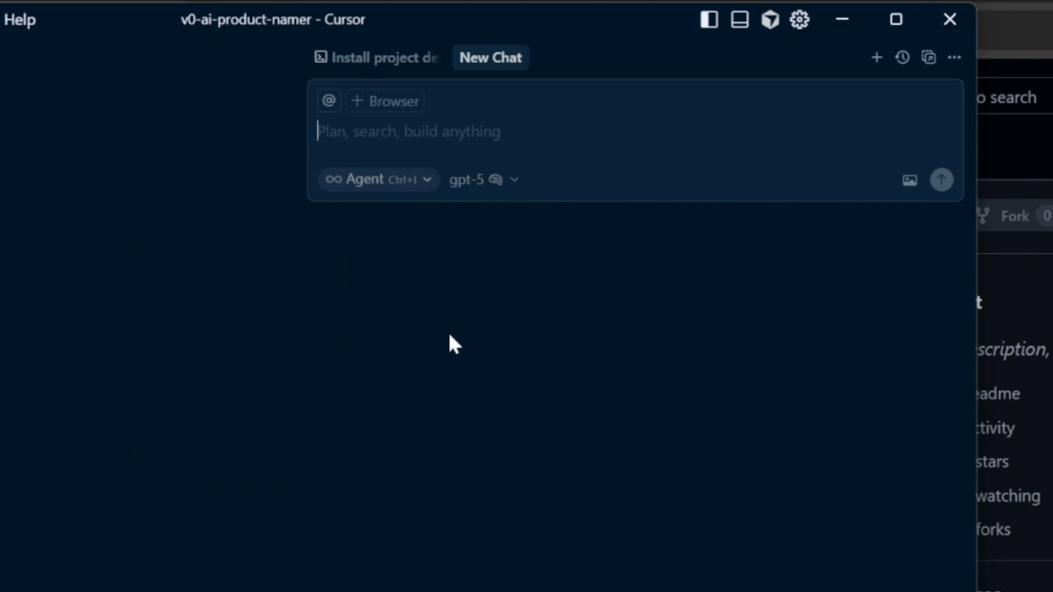
{"action": "mouse_move", "coordinate": [653, 336]}
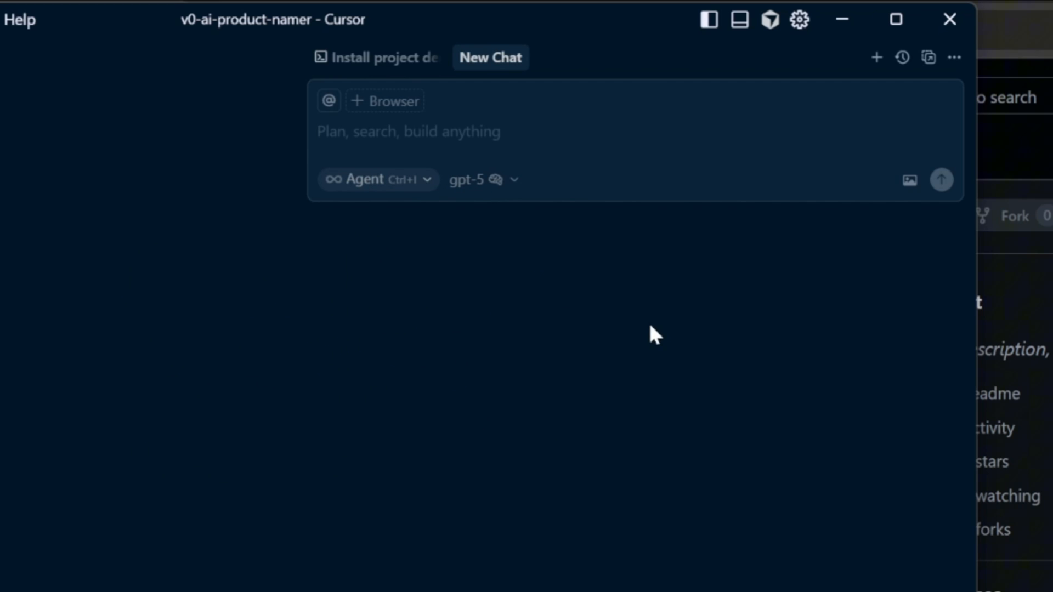
Step: Ask the agent to install all package.json dependencies and approve pnpm install
{"action": "type", "text": "Please run the necessary setup commands to install all dependencies listed in package.json and make the project ready to run locally."}
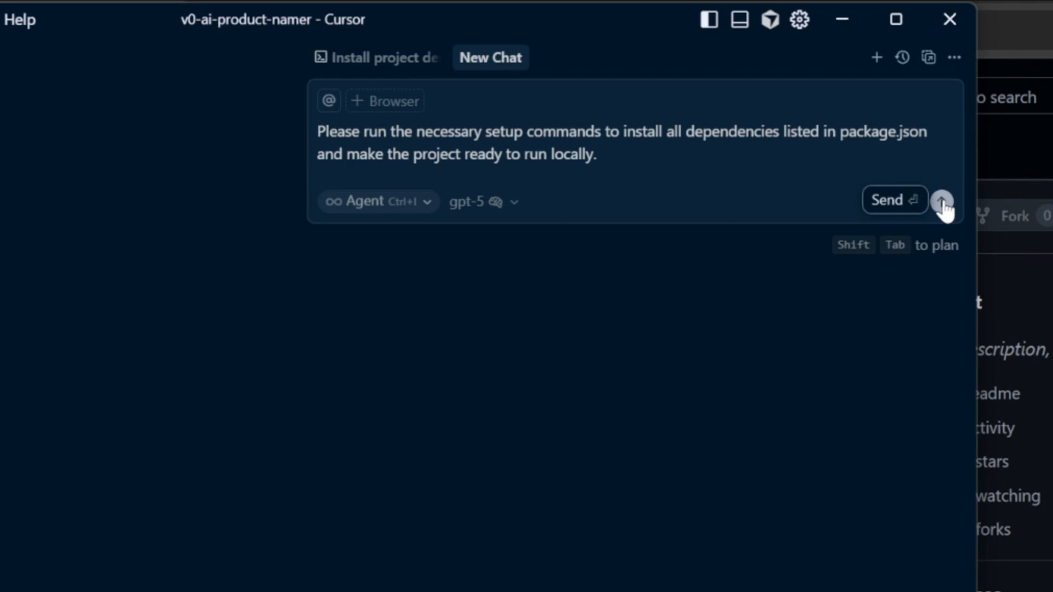
{"action": "left_click", "coordinate": [942, 200]}
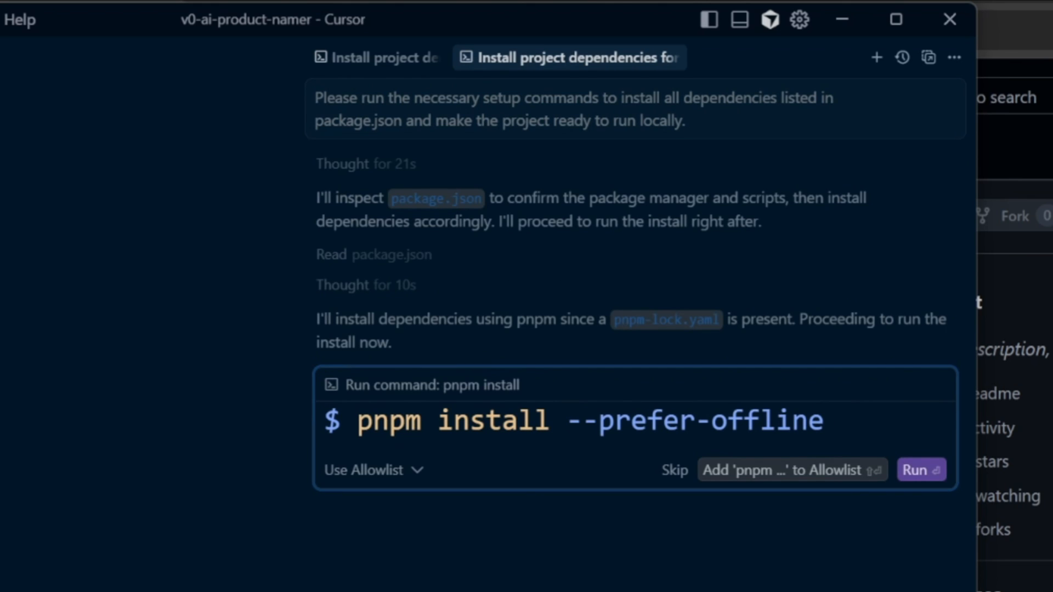
{"action": "mouse_move", "coordinate": [922, 470]}
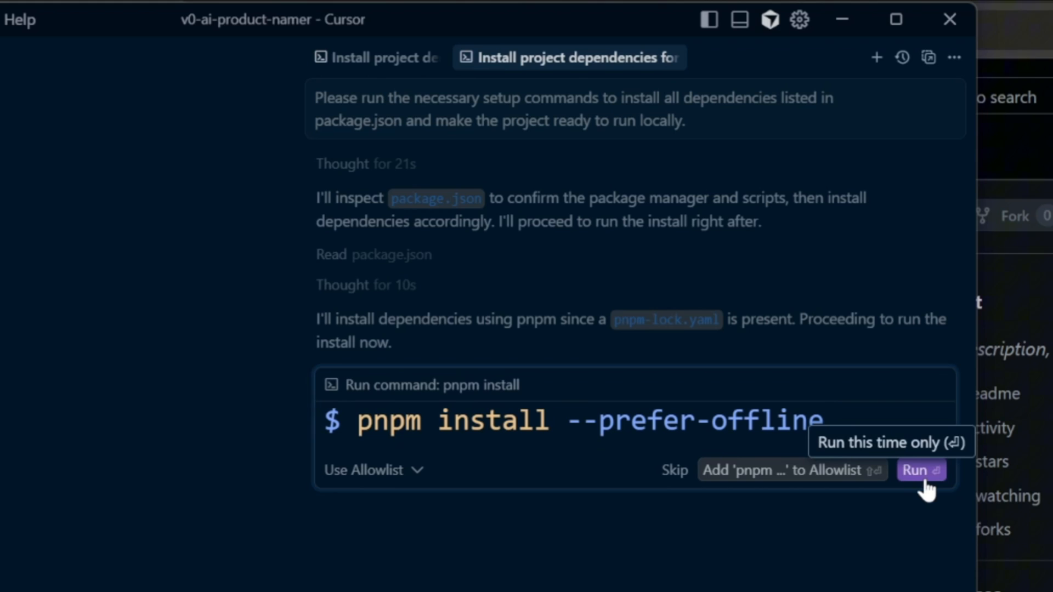
{"action": "left_click", "coordinate": [921, 470]}
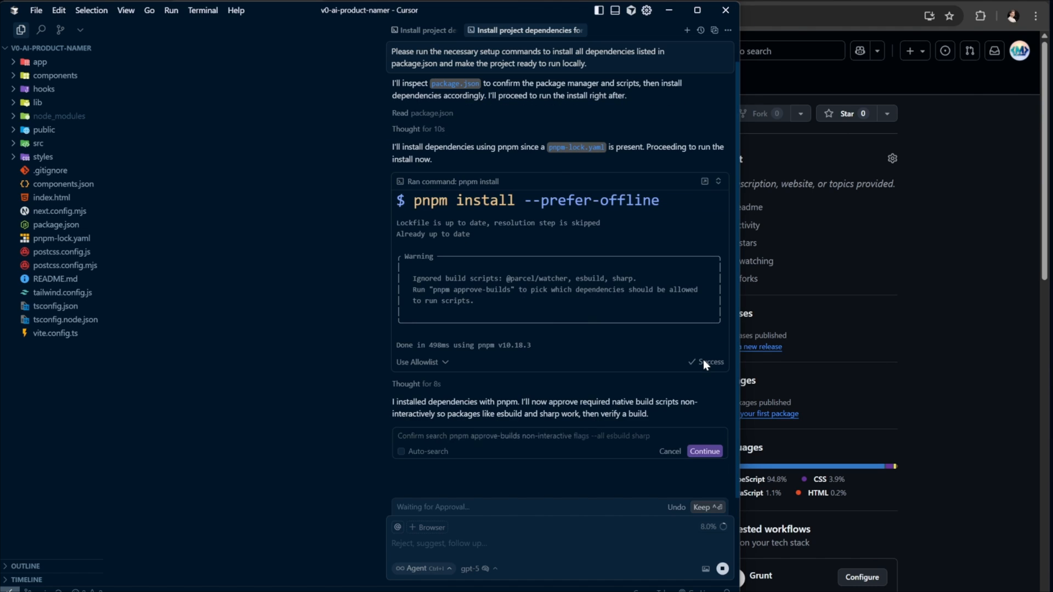
Step: Approve the agent's build-approval search, pnpm help, and production build commands
{"action": "left_click", "coordinate": [704, 450]}
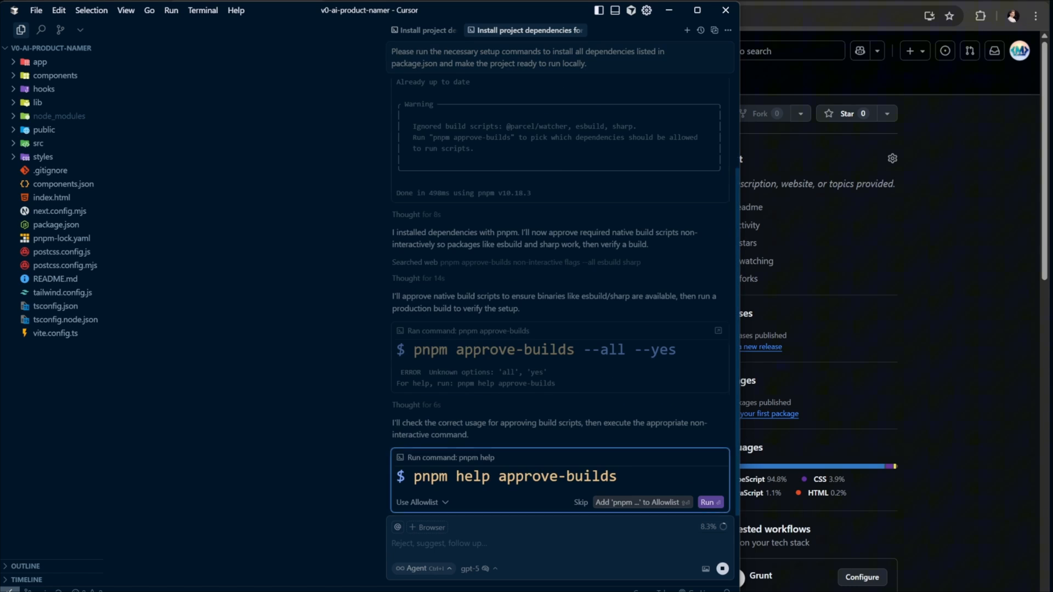
{"action": "mouse_move", "coordinate": [604, 411]}
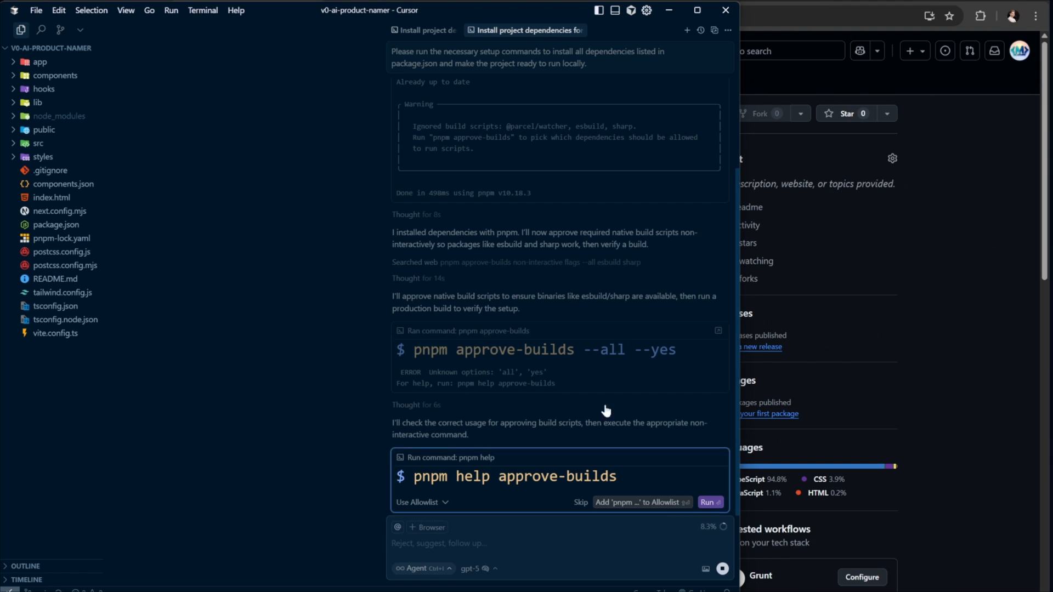
{"action": "left_click", "coordinate": [710, 503]}
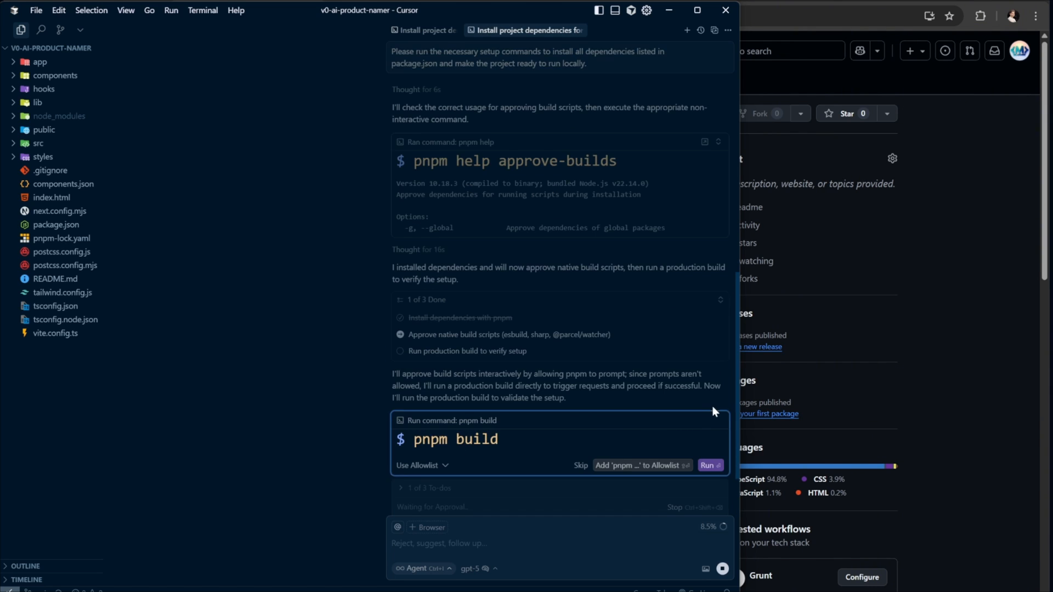
{"action": "left_click", "coordinate": [708, 465]}
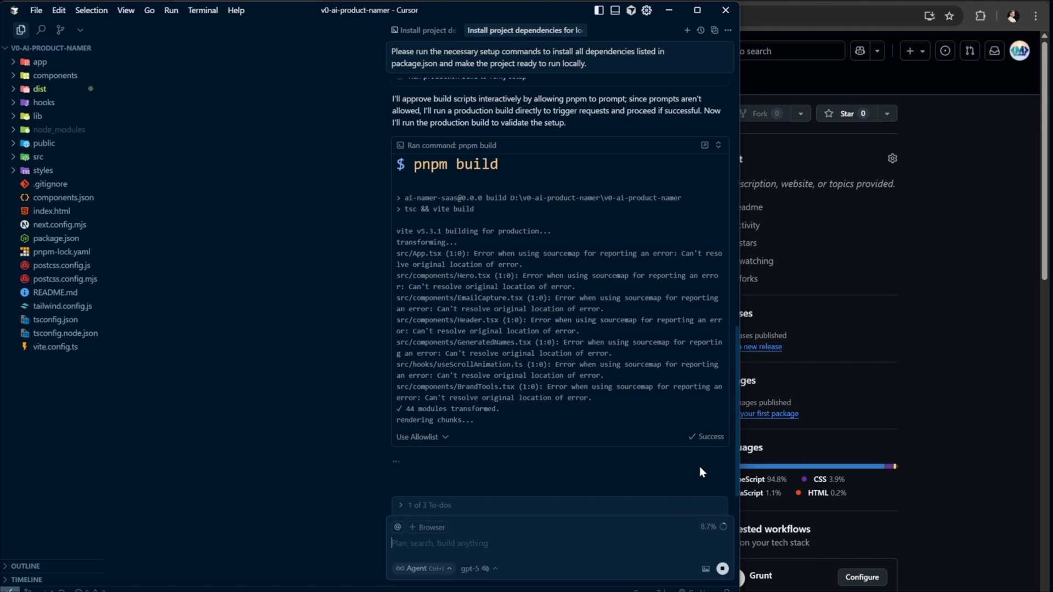
{"action": "scroll", "scroll_direction": "down", "scroll_amount": 3}
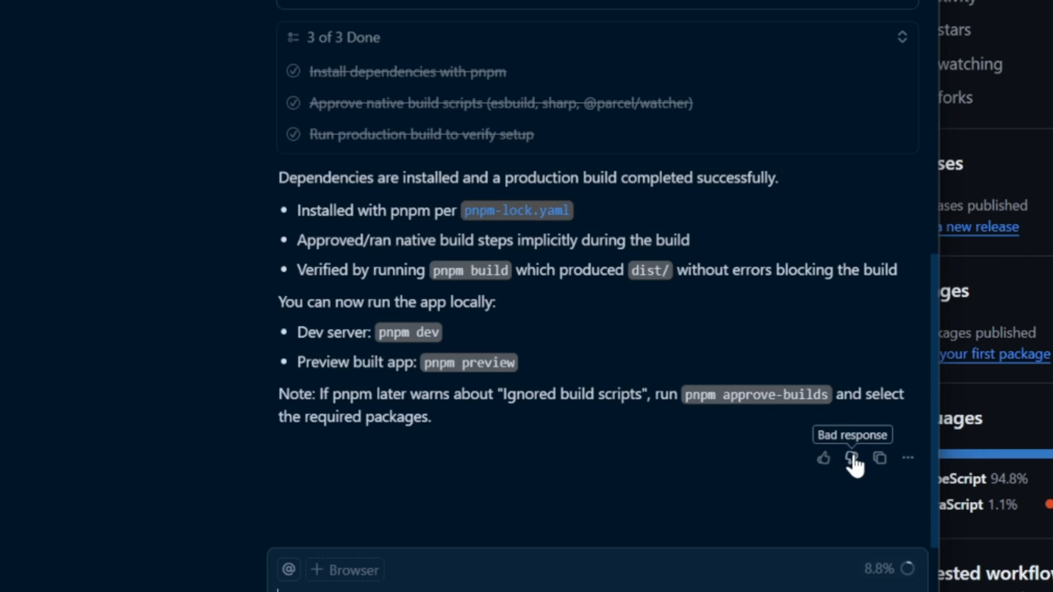
{"action": "mouse_move", "coordinate": [829, 457]}
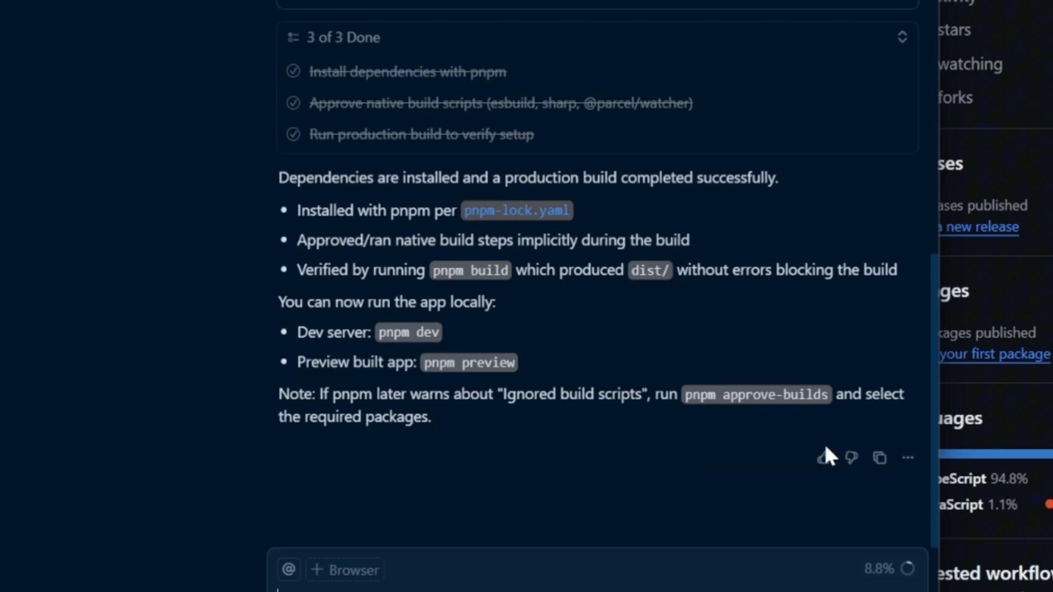
{"action": "mouse_move", "coordinate": [818, 435]}
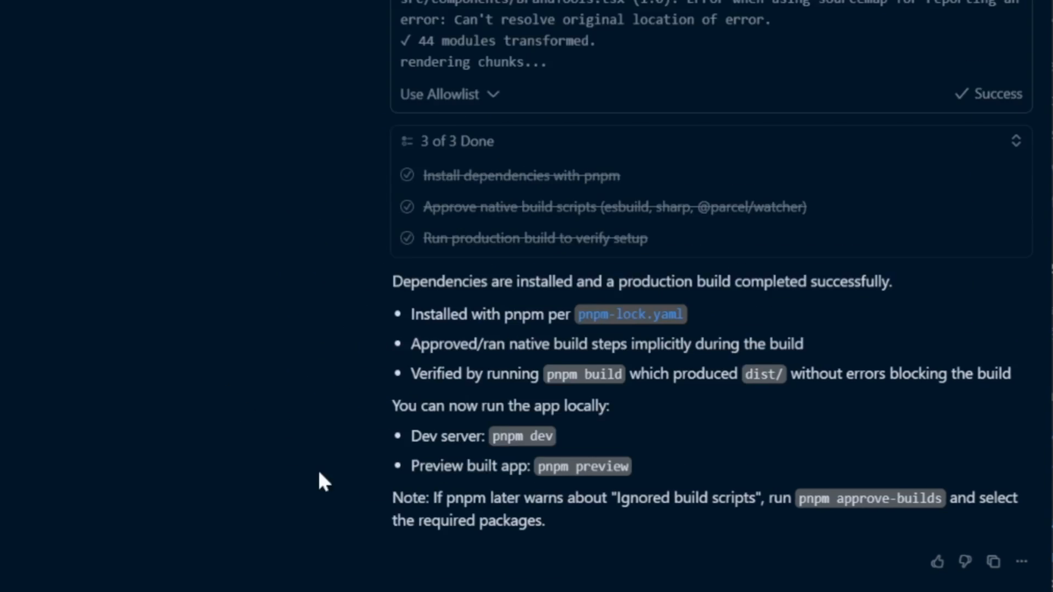
Step: Open a terminal, run pnpm dev, and open the app at localhost:5173
{"action": "left_click", "coordinate": [239, 13]}
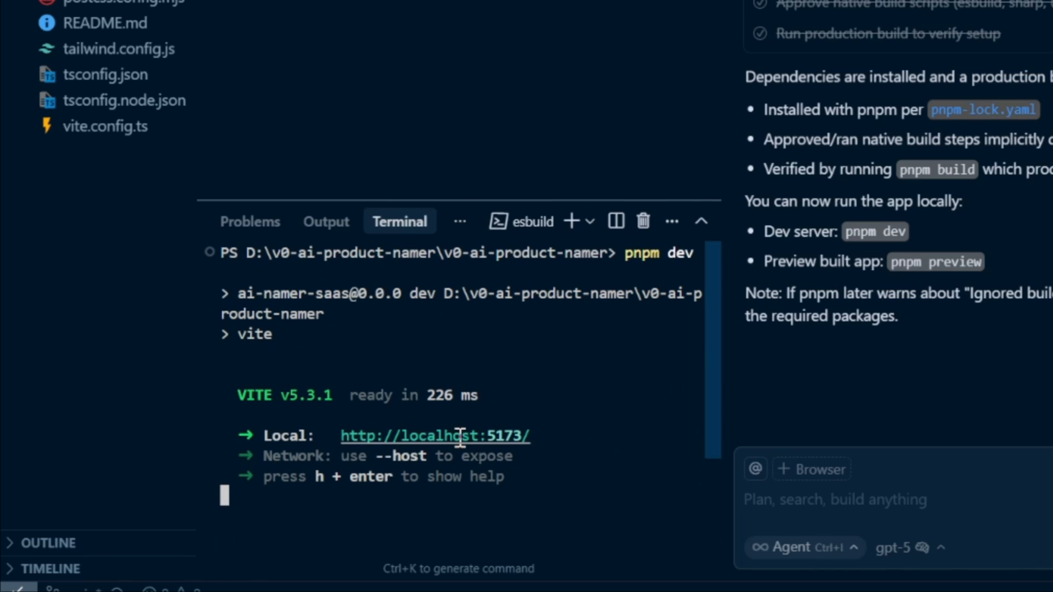
{"action": "mouse_move", "coordinate": [560, 445]}
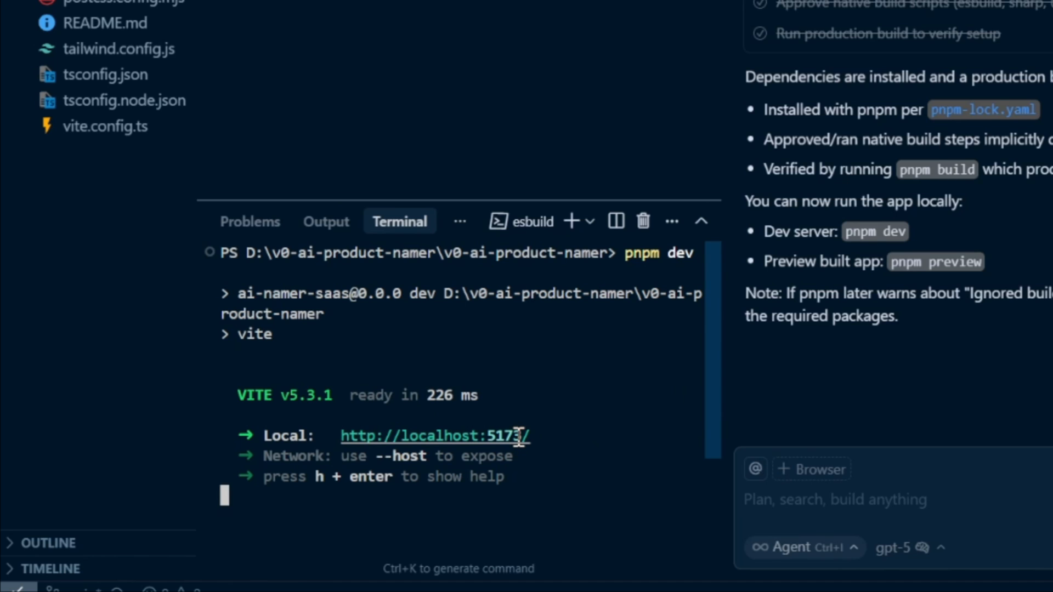
{"action": "mouse_move", "coordinate": [536, 445]}
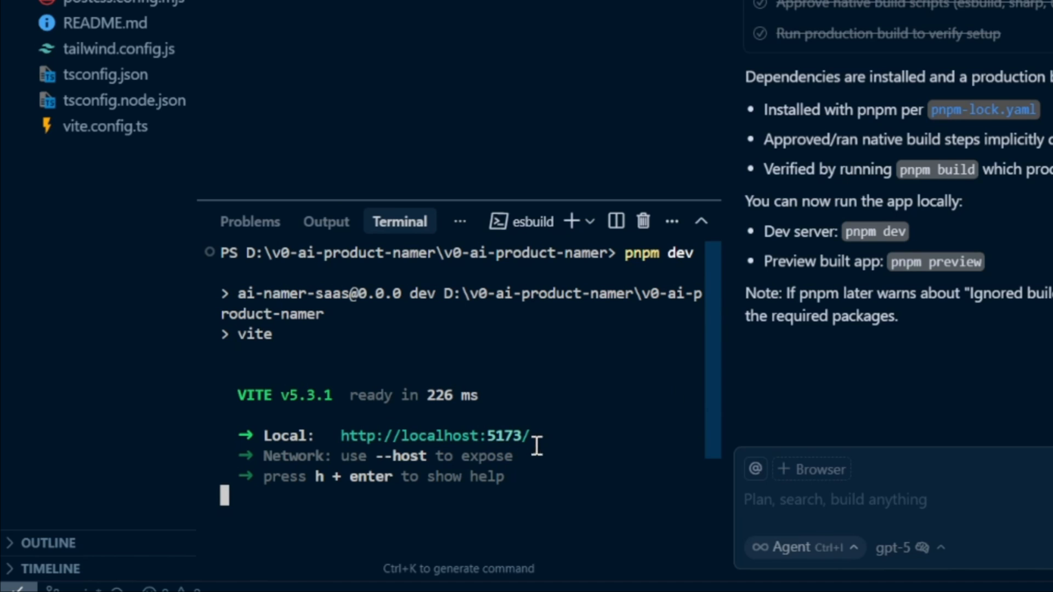
{"action": "mouse_move", "coordinate": [545, 448]}
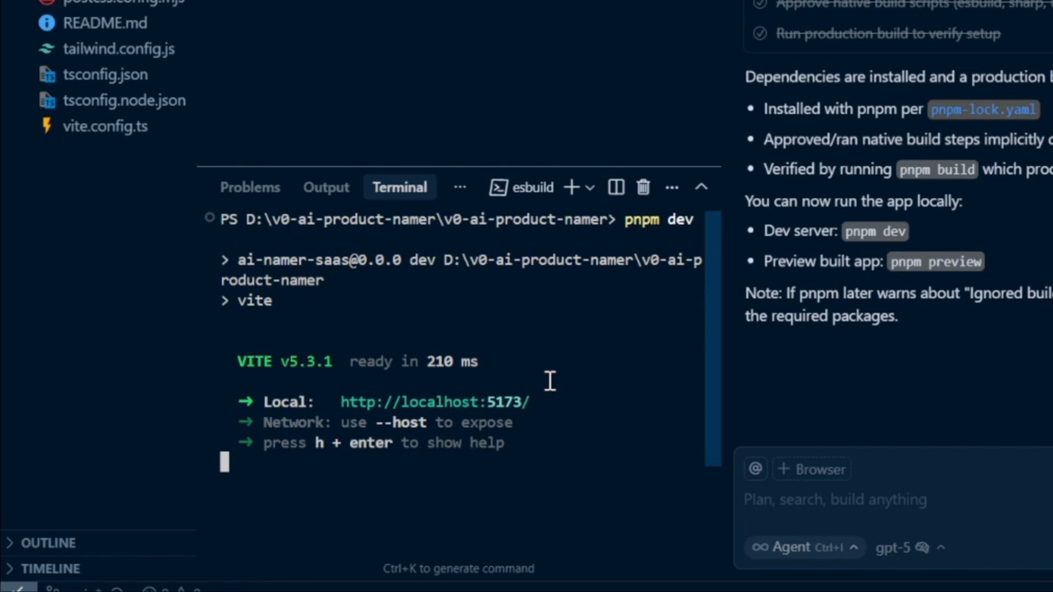
{"action": "mouse_move", "coordinate": [490, 413]}
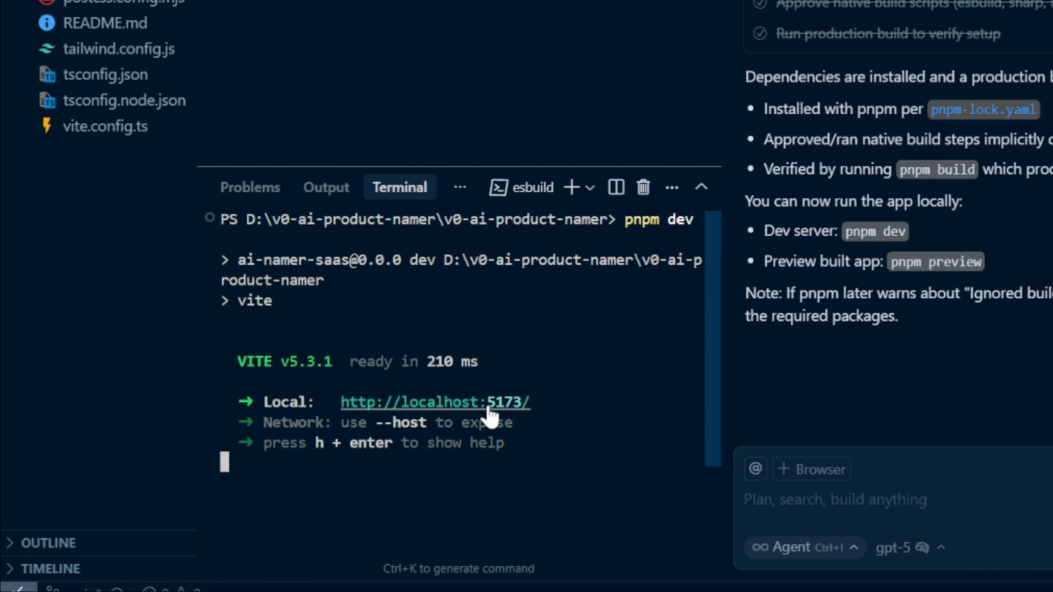
{"action": "left_click", "coordinate": [434, 401]}
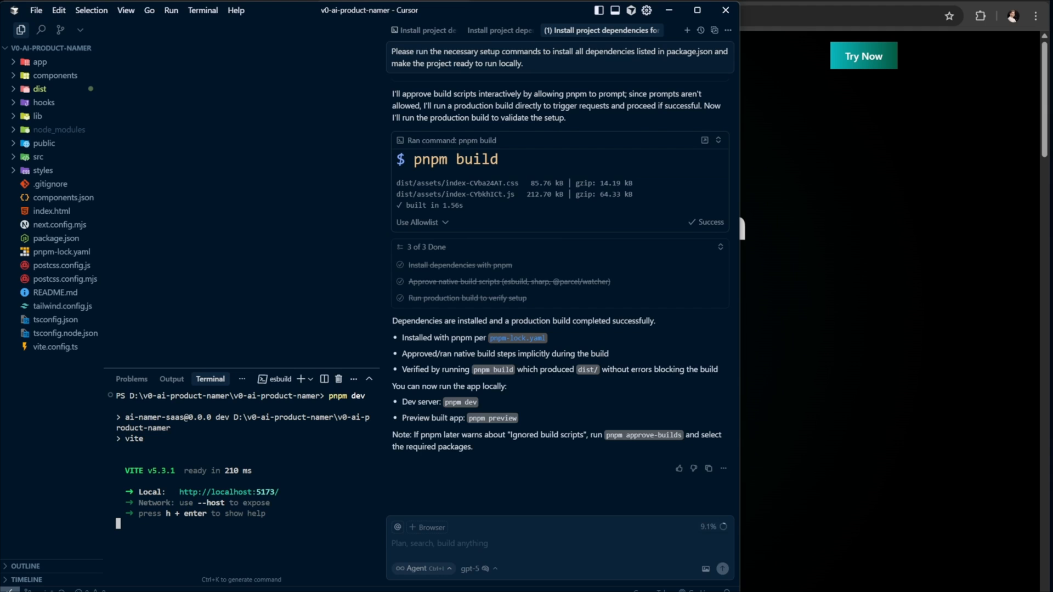
{"action": "mouse_move", "coordinate": [581, 576]}
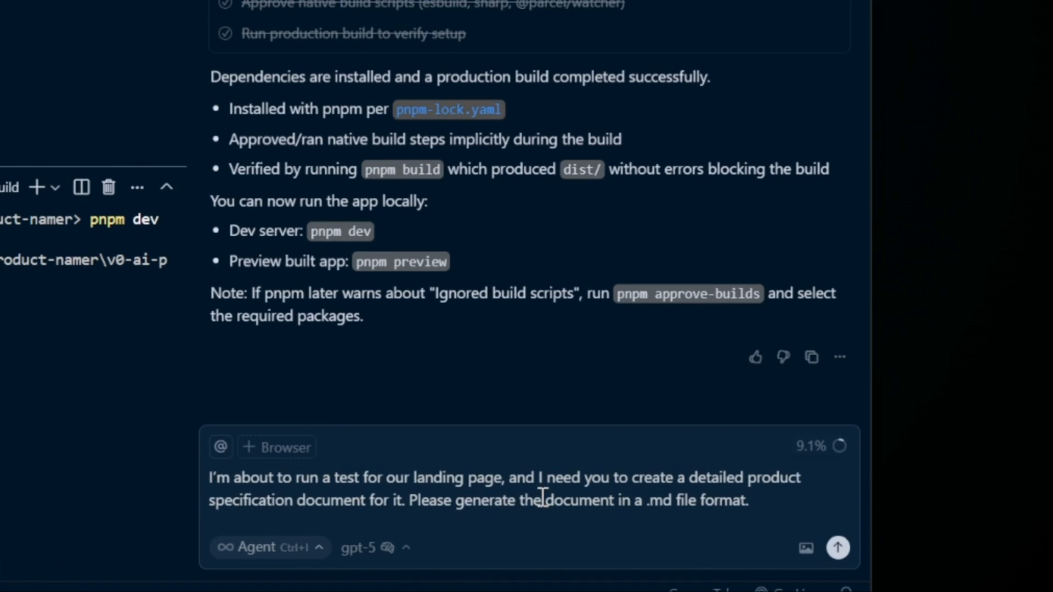
{"action": "mouse_move", "coordinate": [815, 523]}
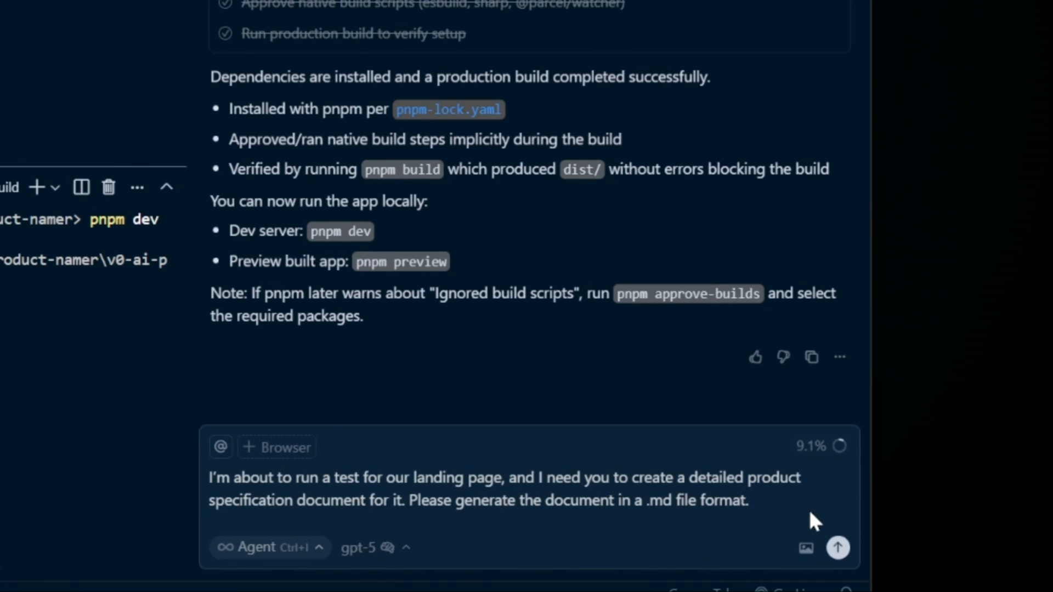
{"action": "mouse_move", "coordinate": [817, 534]}
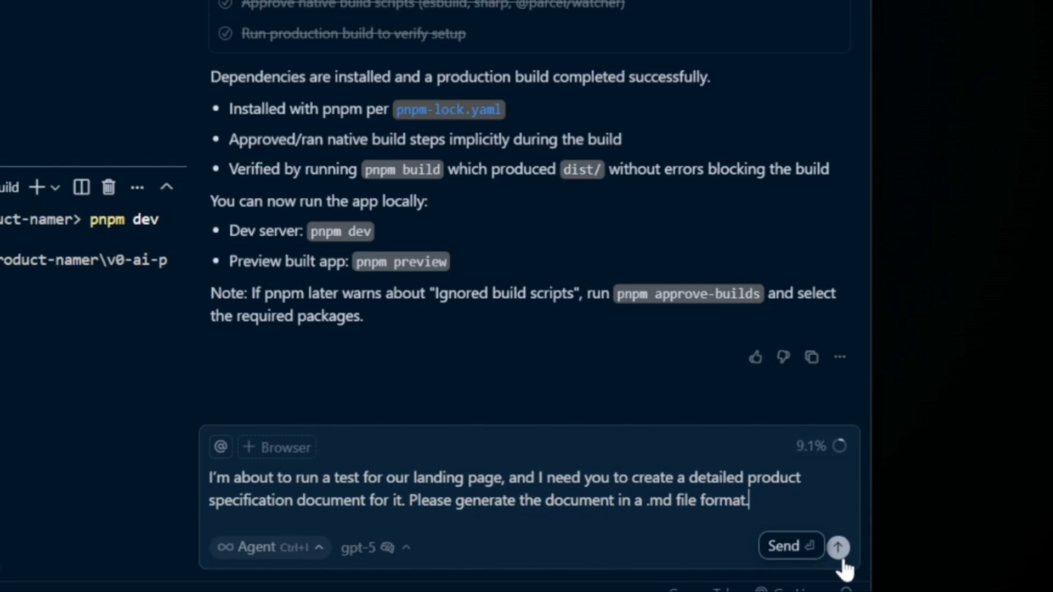
Step: Send the agent the request for a detailed landing page product specification
{"action": "left_click", "coordinate": [837, 547]}
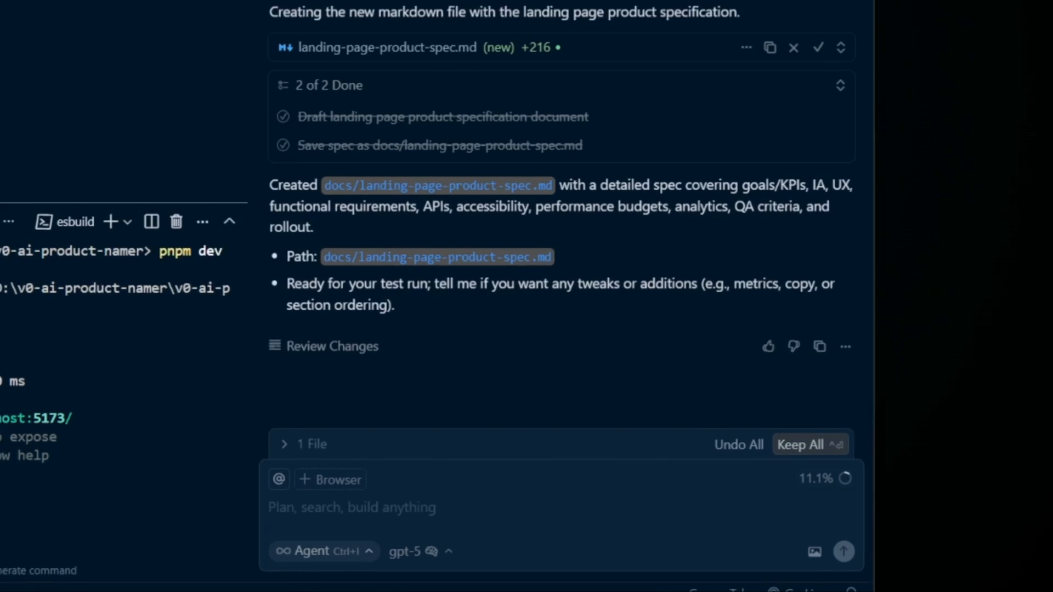
Step: Open docs/landing-page-product-spec.md in Cursor, then switch to the TestSprite homepage in the browser
{"action": "scroll", "scroll_direction": "up", "scroll_amount": 3}
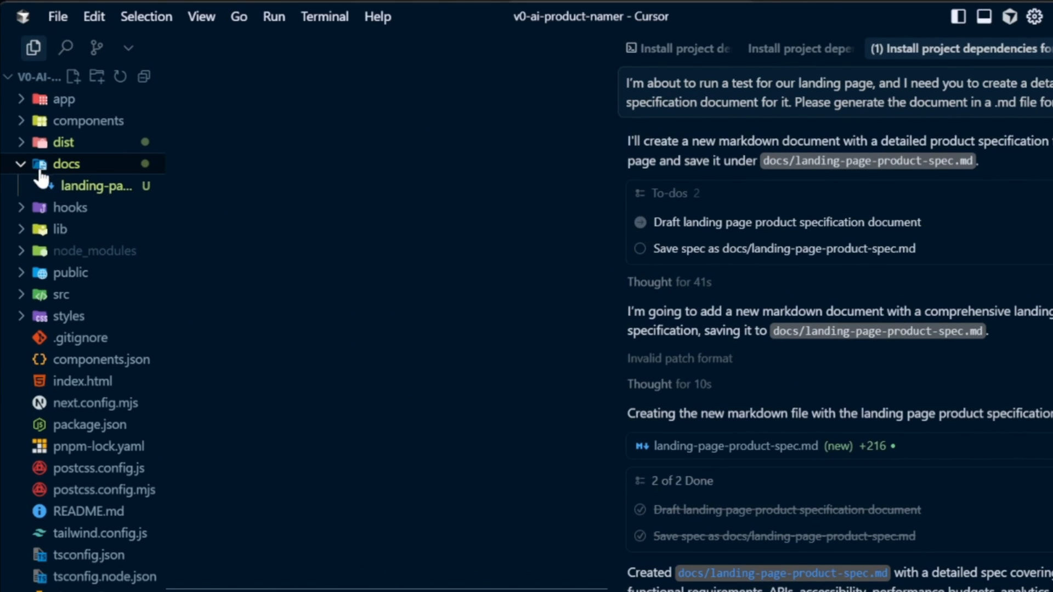
{"action": "left_click", "coordinate": [99, 186]}
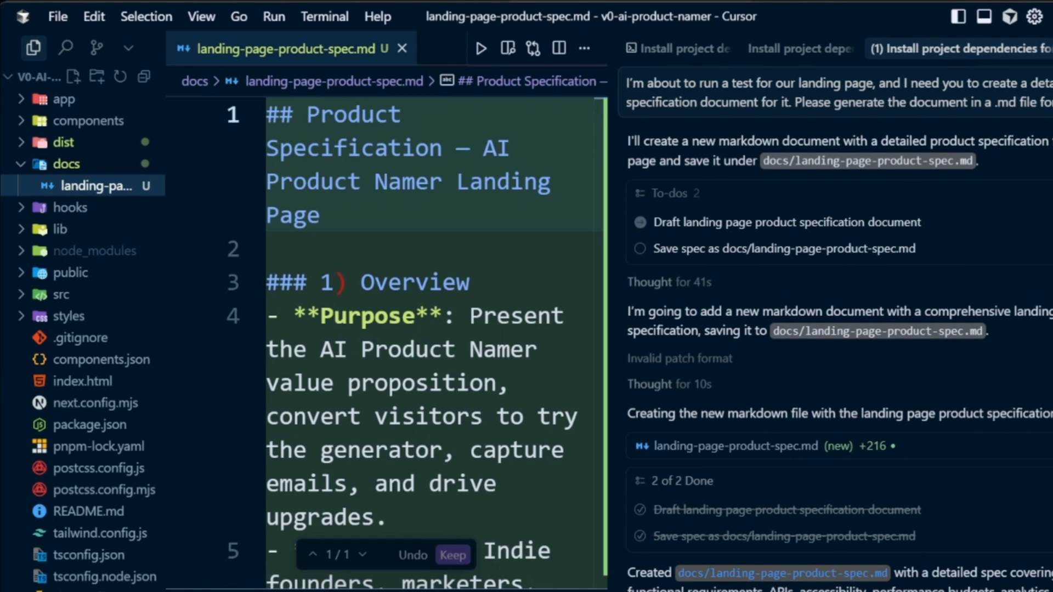
{"action": "left_click", "coordinate": [452, 555]}
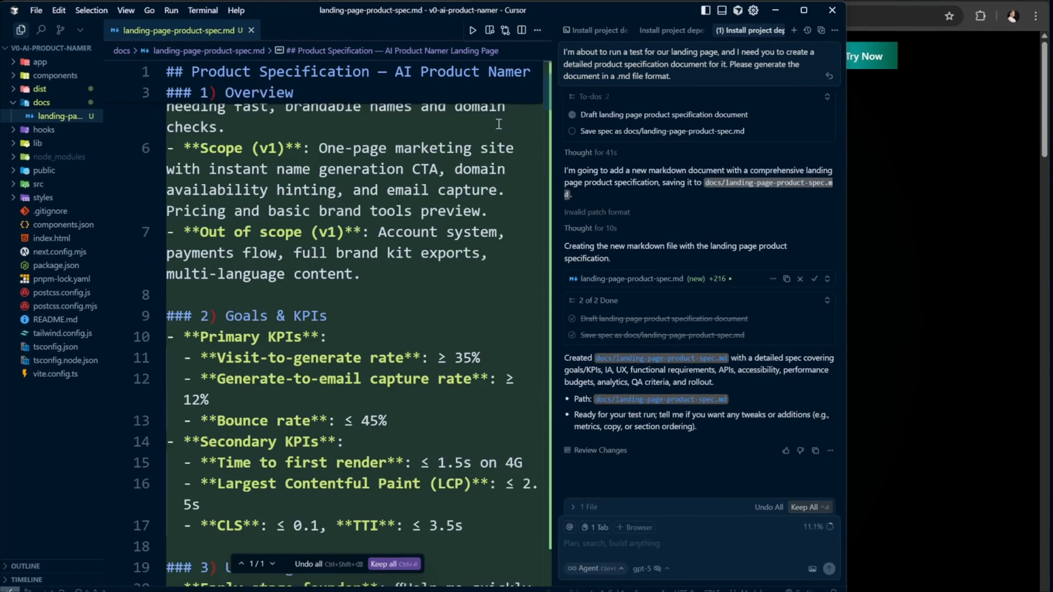
{"action": "left_click", "coordinate": [251, 30]}
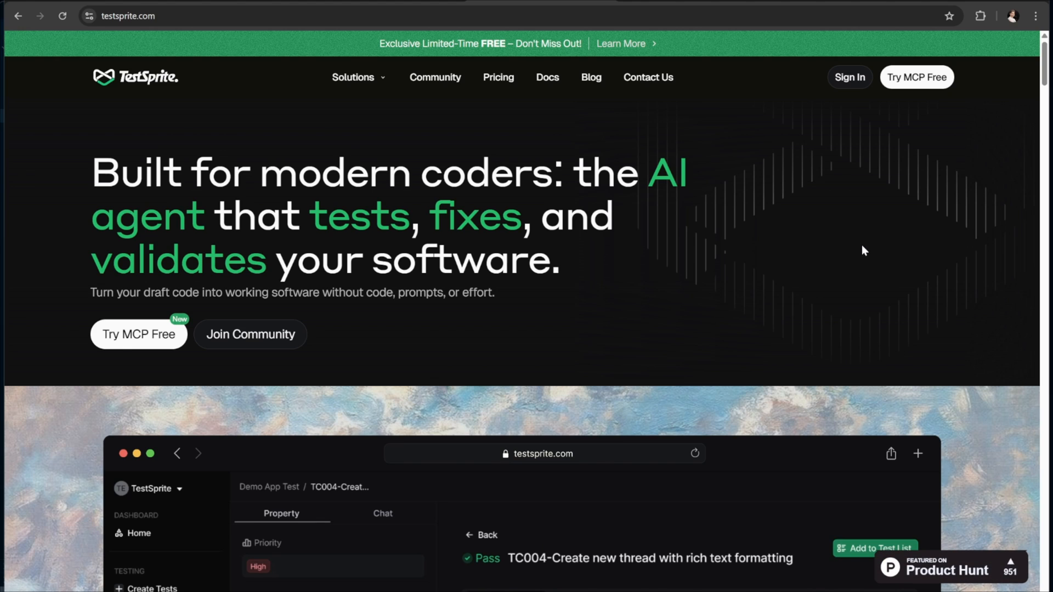
{"action": "mouse_move", "coordinate": [139, 335]}
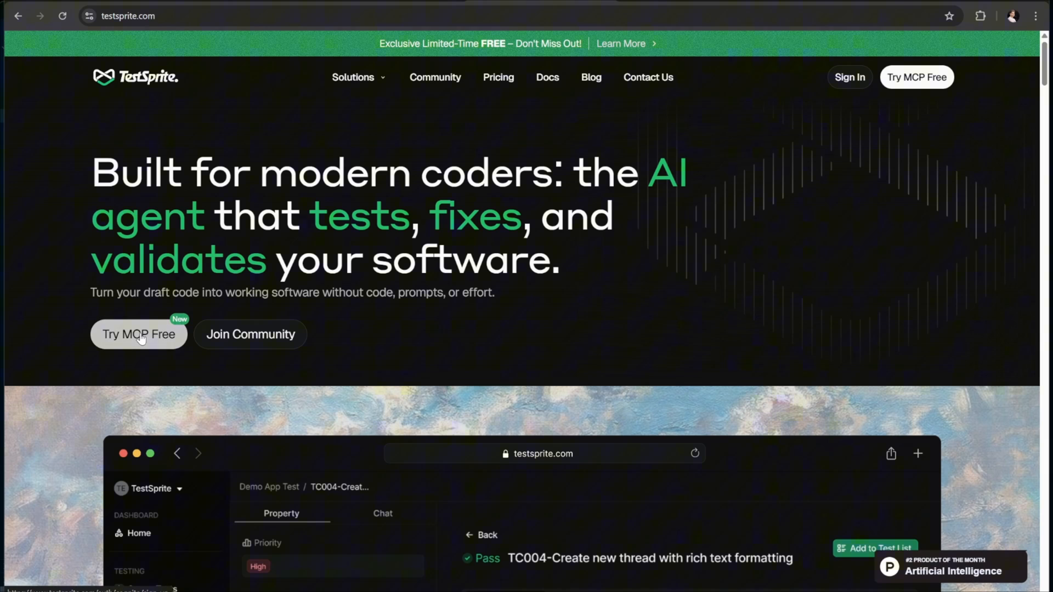
Step: Enter the TestSprite dashboard from the homepage via Try MCP Free
{"action": "left_click", "coordinate": [138, 334]}
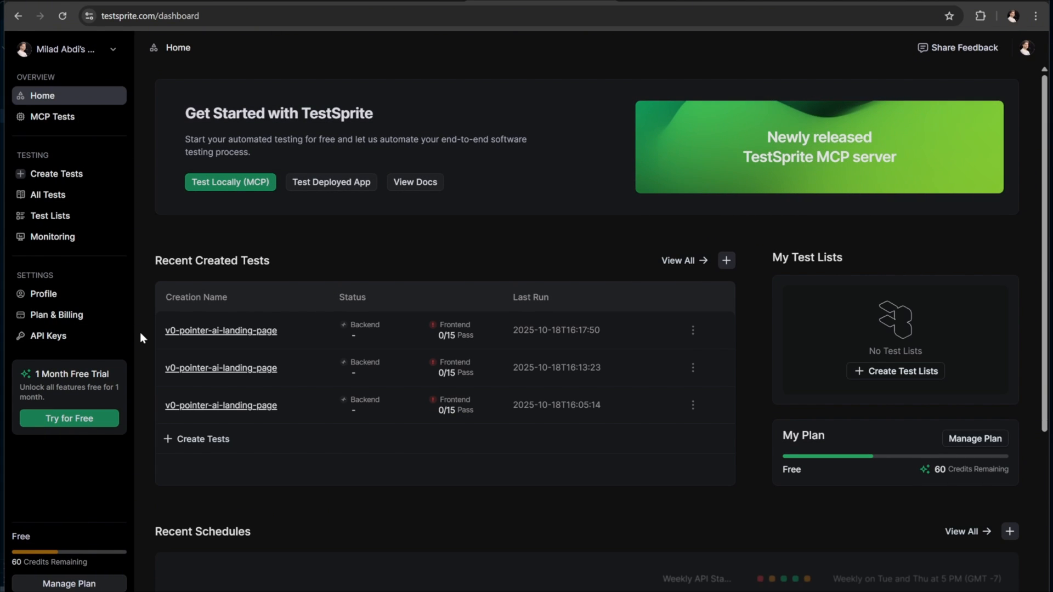
{"action": "mouse_move", "coordinate": [382, 275]}
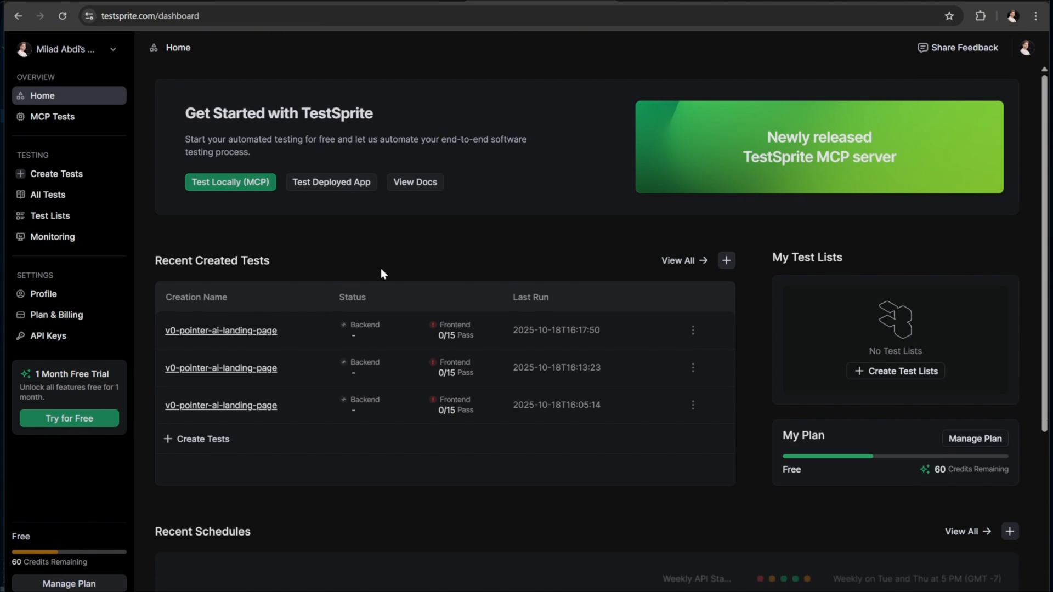
{"action": "mouse_move", "coordinate": [460, 257]}
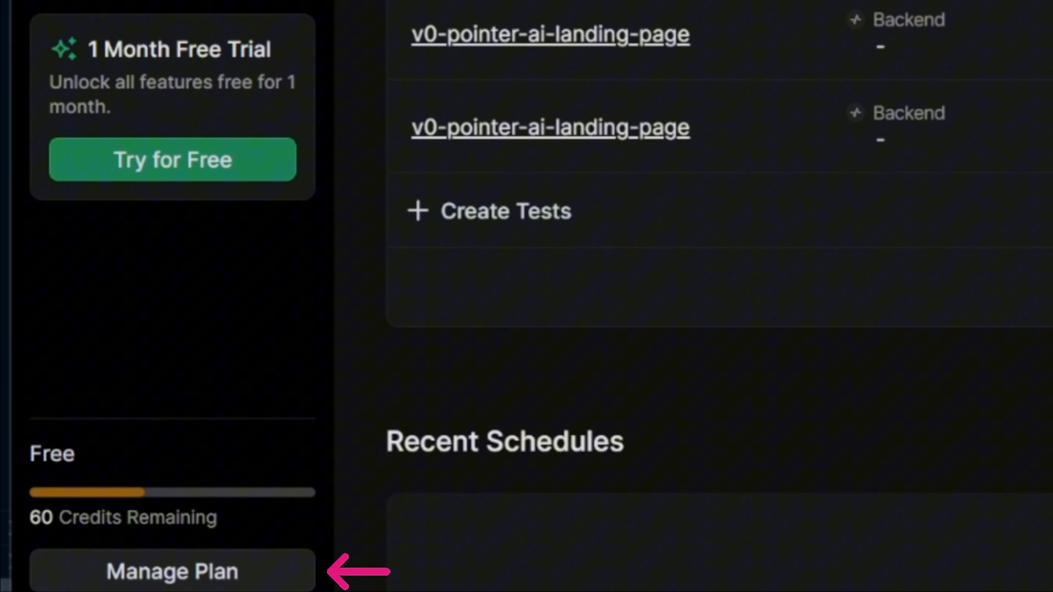
Step: Open Plan & Billing to compare the Free plan with Starter, Standard and Enterprise
{"action": "left_click", "coordinate": [171, 571]}
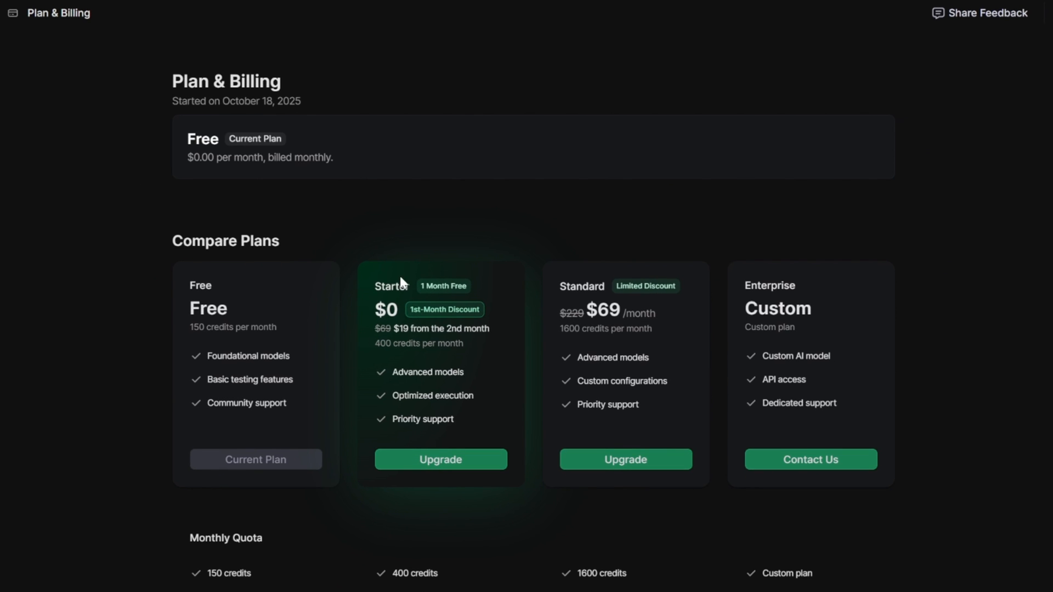
{"action": "mouse_move", "coordinate": [441, 390]}
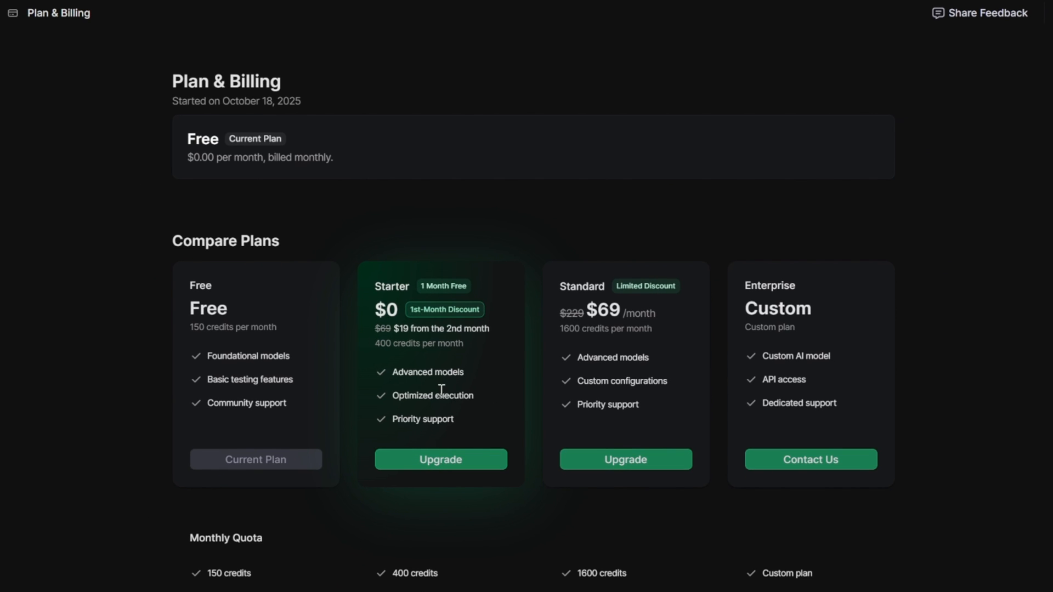
{"action": "mouse_move", "coordinate": [374, 348]}
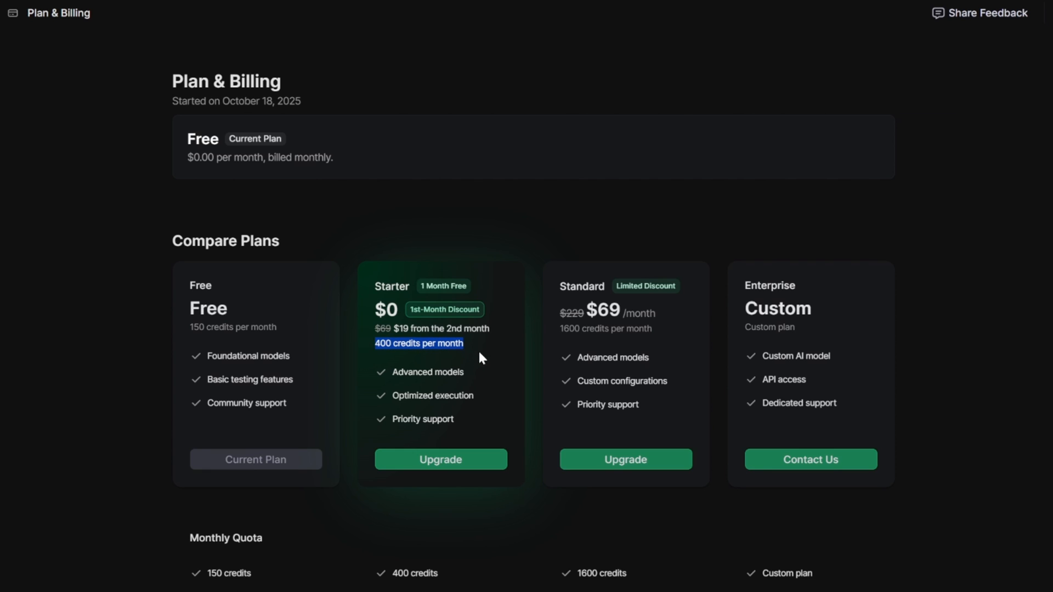
{"action": "mouse_move", "coordinate": [487, 374]}
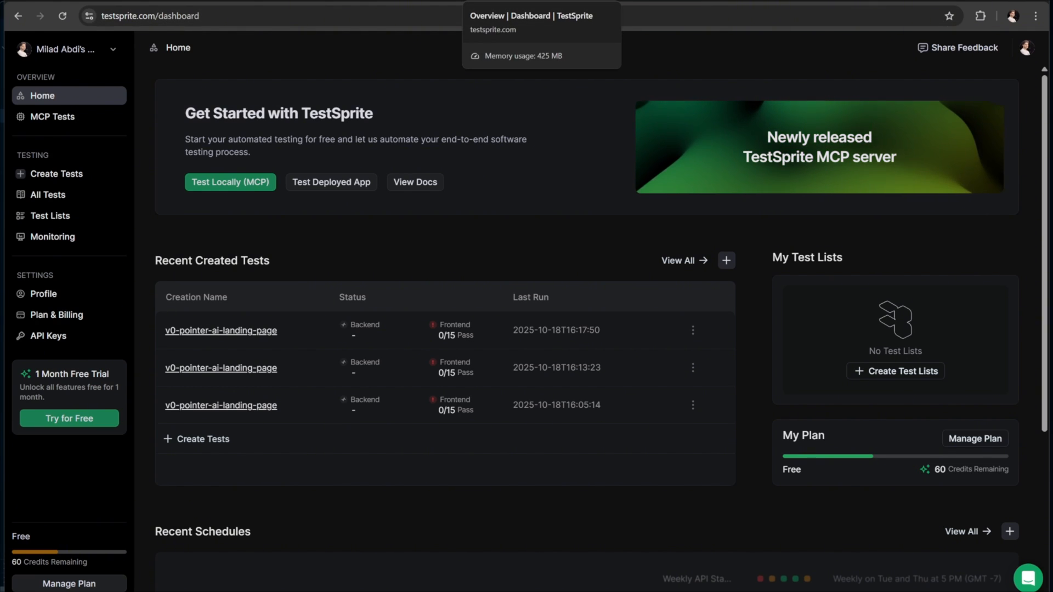
{"action": "mouse_move", "coordinate": [611, 205]}
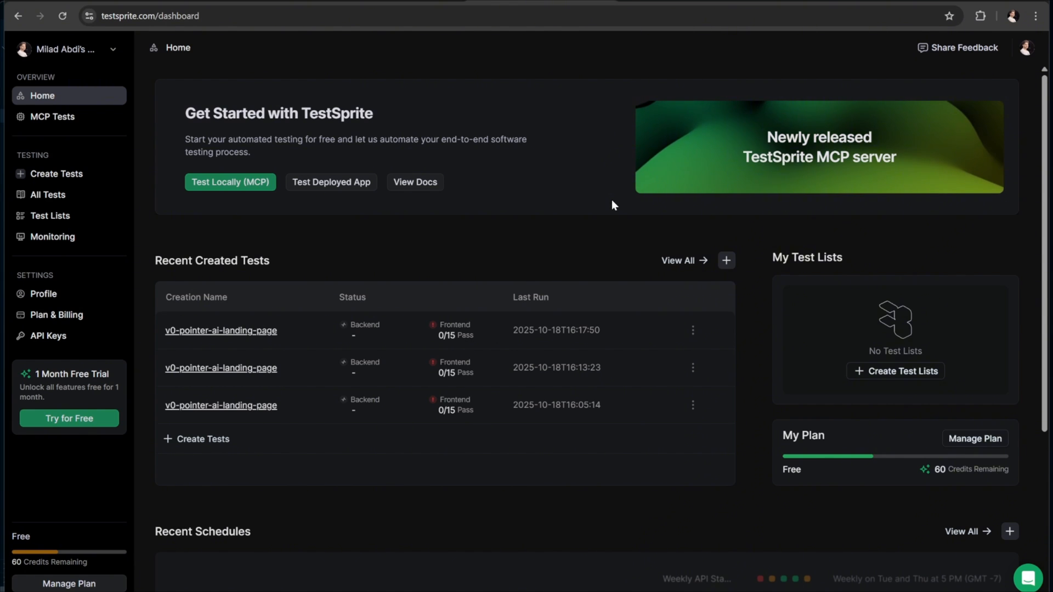
{"action": "mouse_move", "coordinate": [518, 275]}
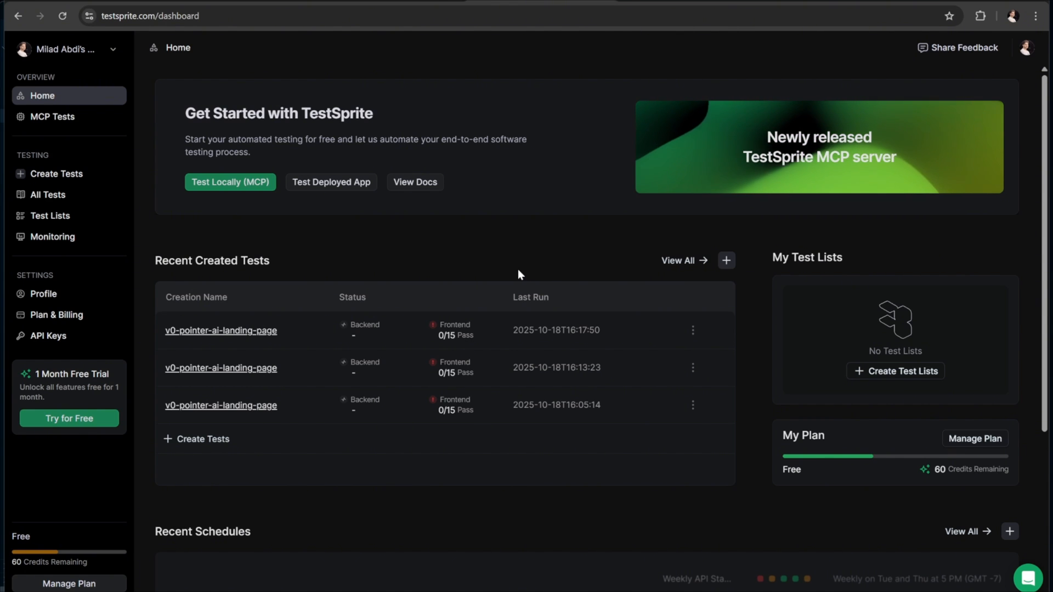
Step: From MCP Tests, use Quick Install to add the TestSprite MCP server to Cursor
{"action": "left_click", "coordinate": [230, 182]}
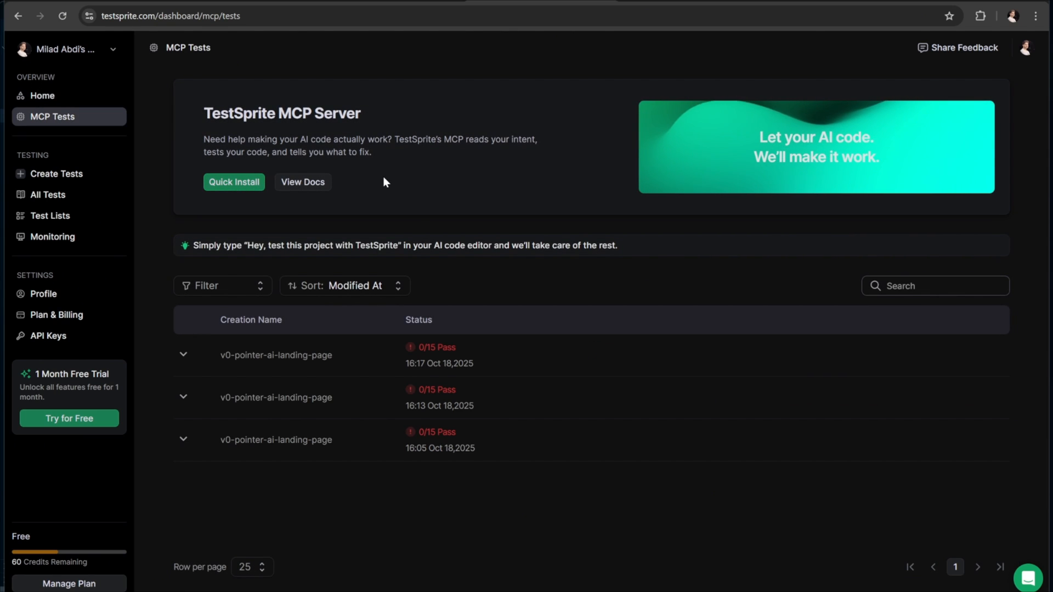
{"action": "left_click", "coordinate": [234, 181]}
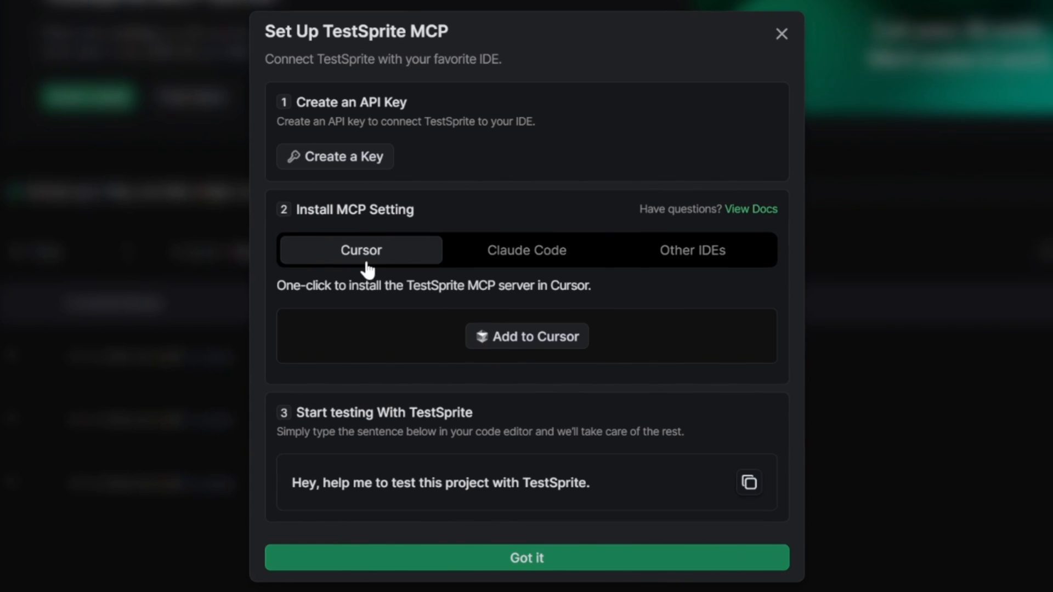
{"action": "mouse_move", "coordinate": [692, 250]}
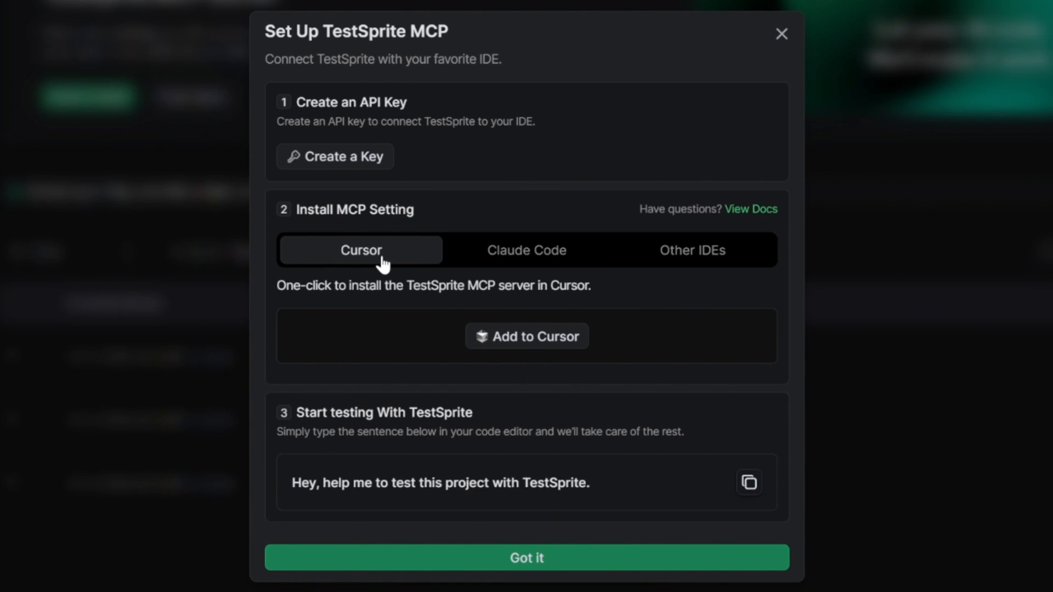
{"action": "left_click", "coordinate": [527, 336]}
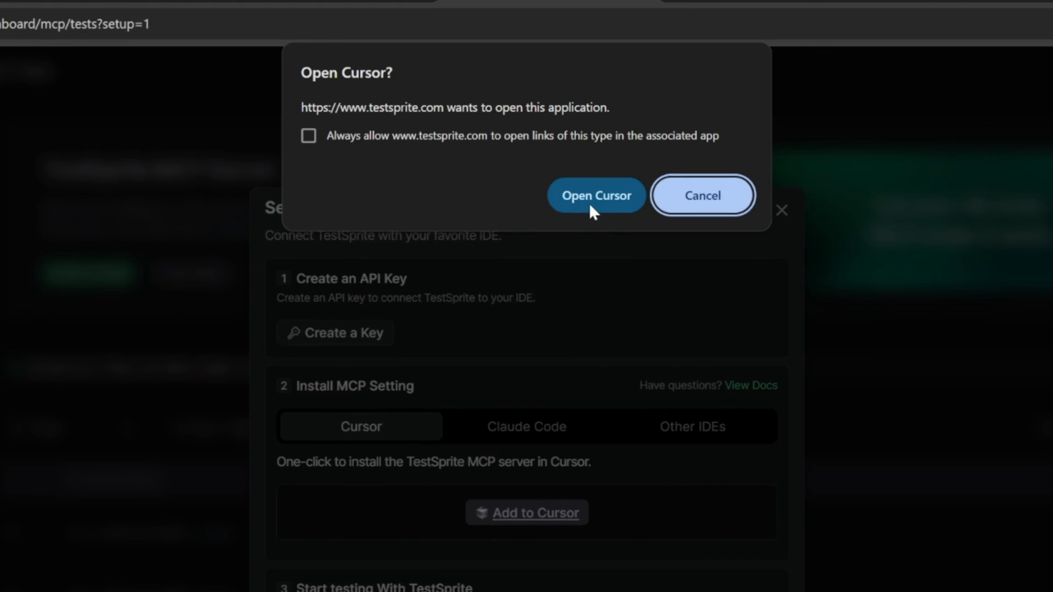
Step: Let the browser launch Cursor and review the TestSprite MCP install form with empty API_KEY
{"action": "left_click", "coordinate": [596, 195]}
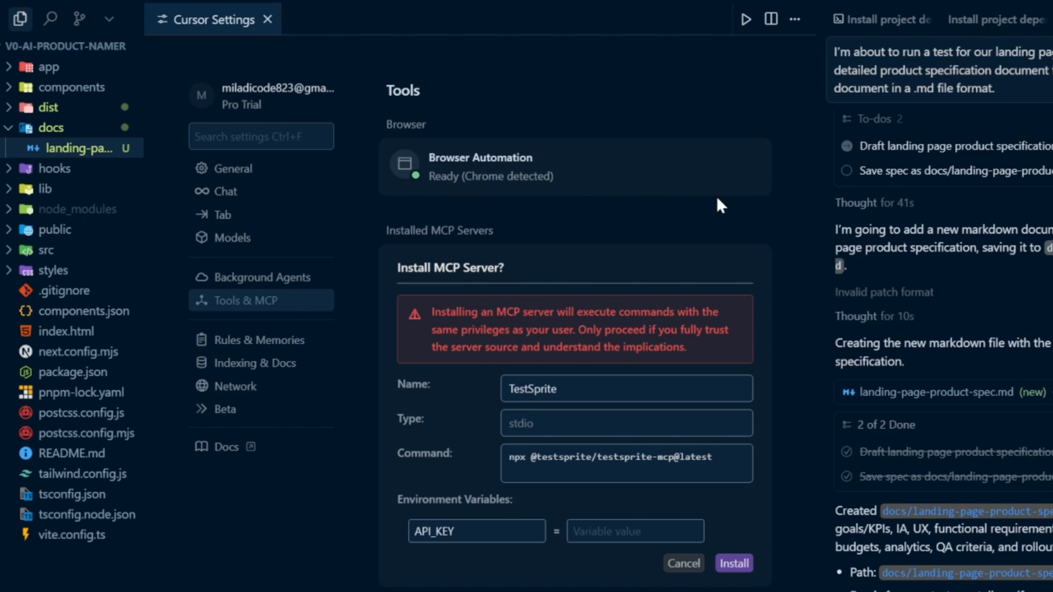
{"action": "mouse_move", "coordinate": [499, 194]}
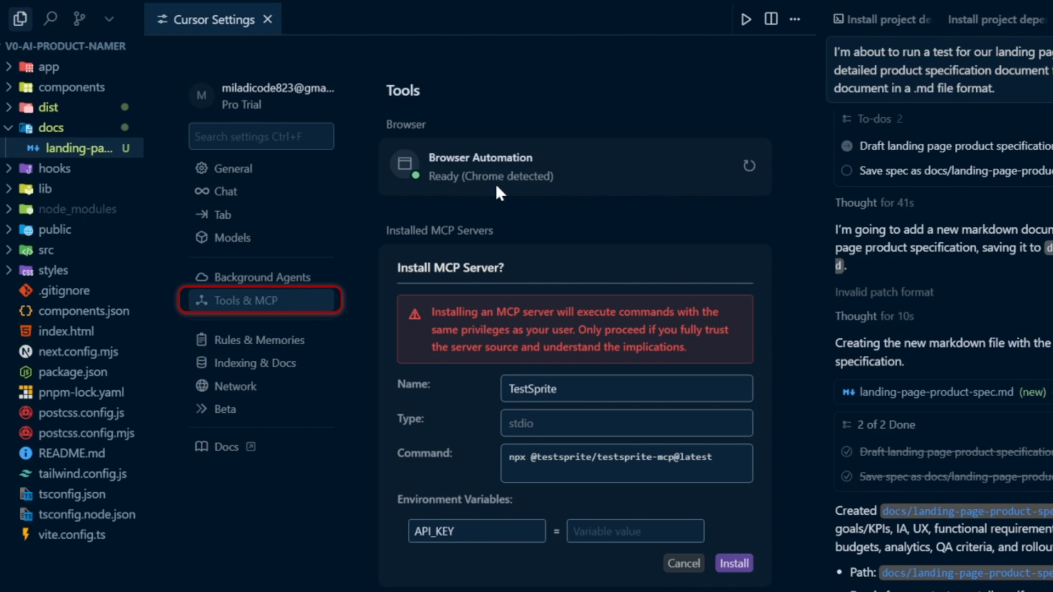
{"action": "scroll", "scroll_direction": "down", "scroll_amount": 3}
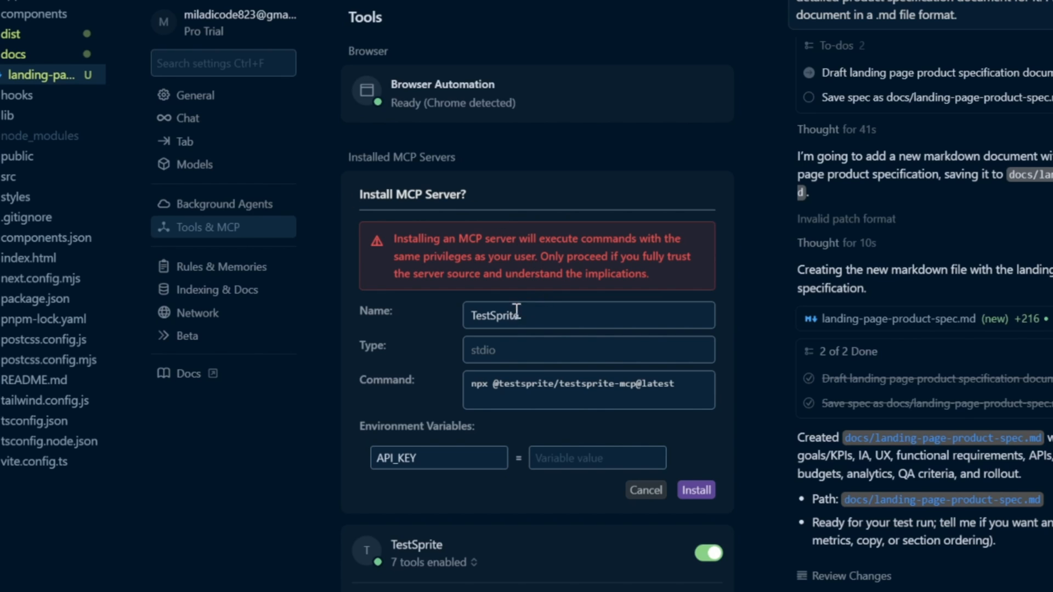
{"action": "mouse_move", "coordinate": [505, 356]}
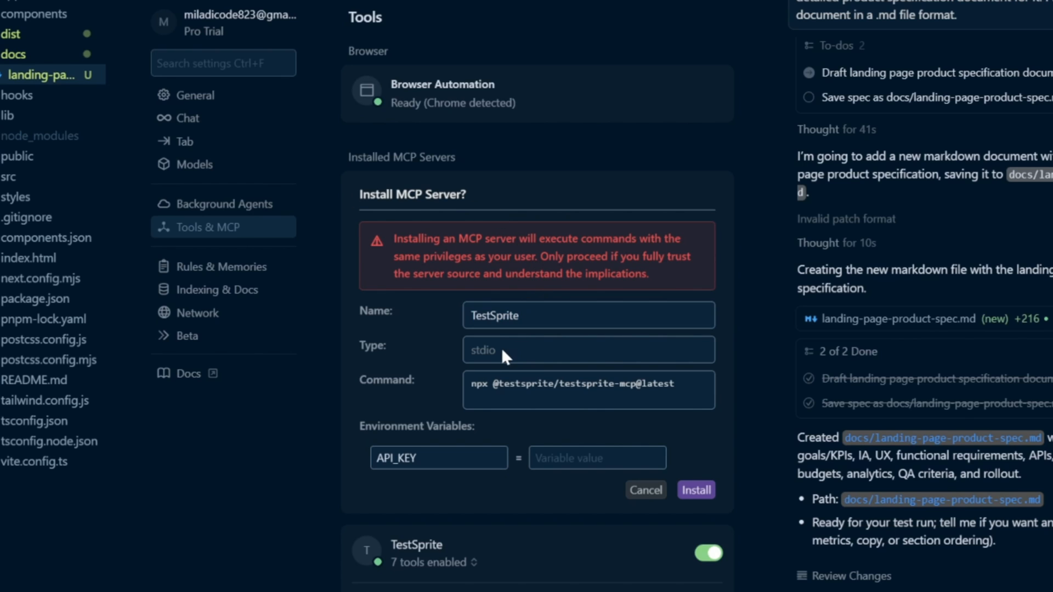
{"action": "double_click", "coordinate": [524, 384]}
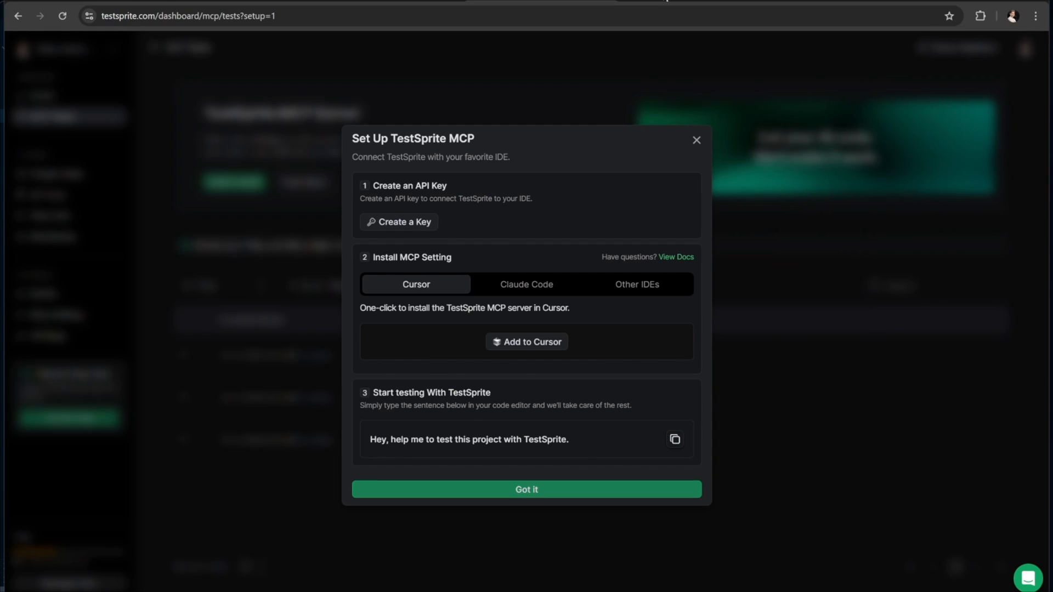
{"action": "mouse_move", "coordinate": [550, 236]}
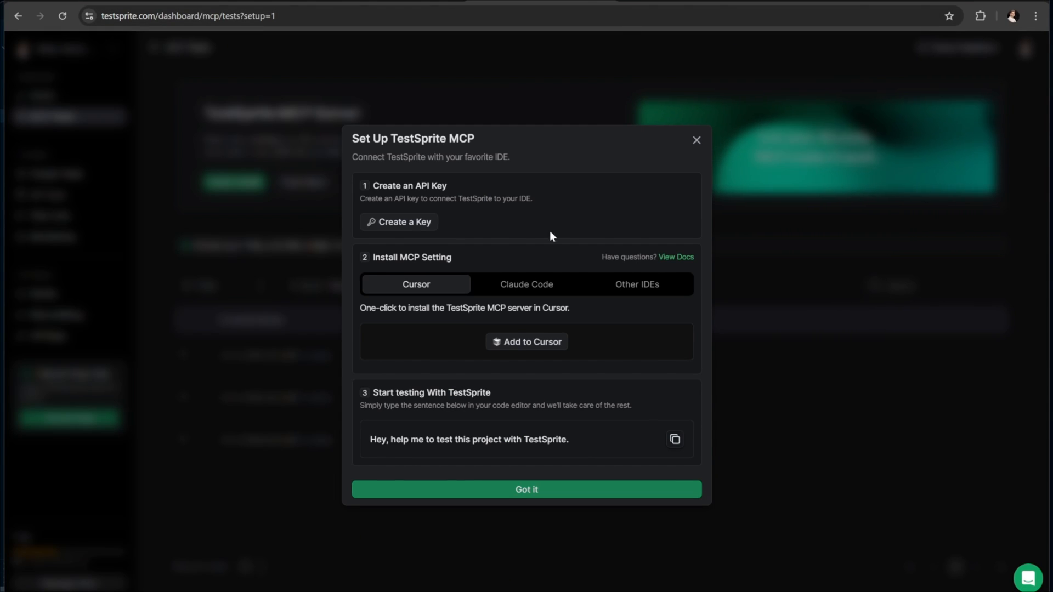
{"action": "mouse_move", "coordinate": [398, 222]}
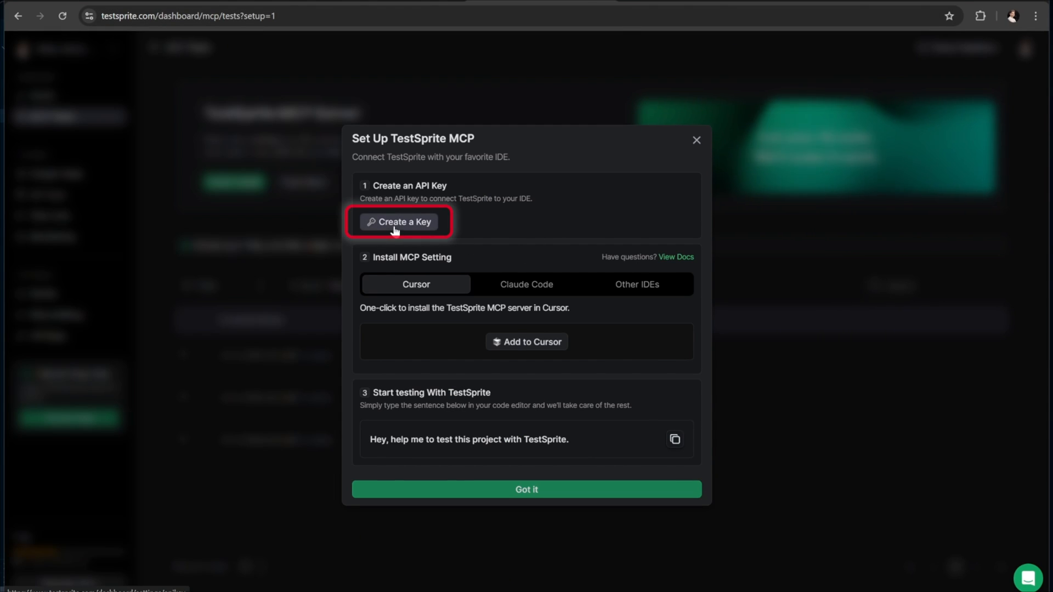
Step: Visit the API Keys page, then reopen the MCP setup steps and add TestSprite to Cursor again
{"action": "left_click", "coordinate": [398, 222]}
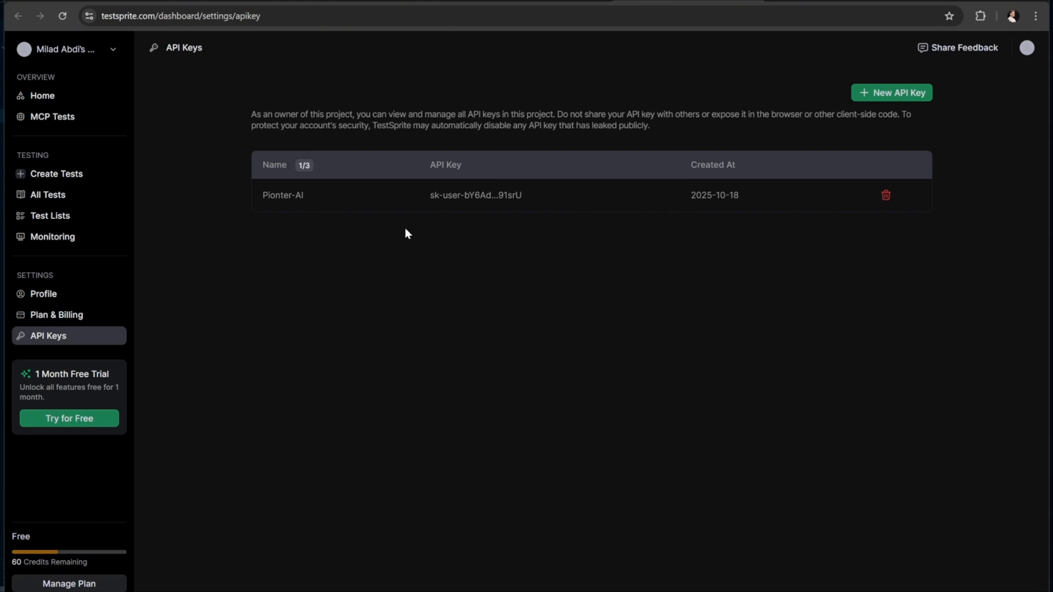
{"action": "mouse_move", "coordinate": [892, 92]}
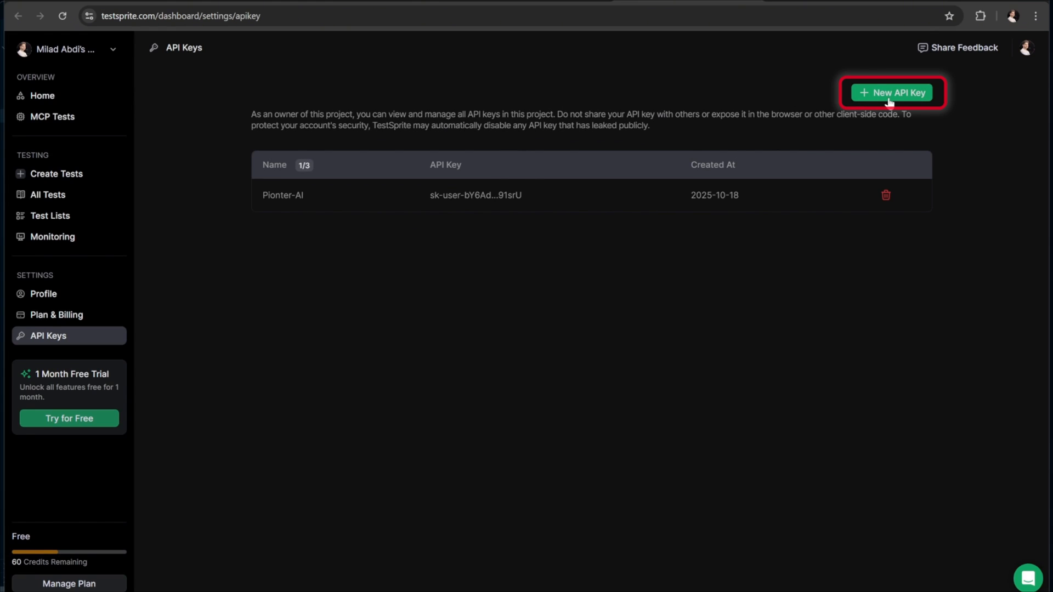
{"action": "mouse_move", "coordinate": [798, 102]}
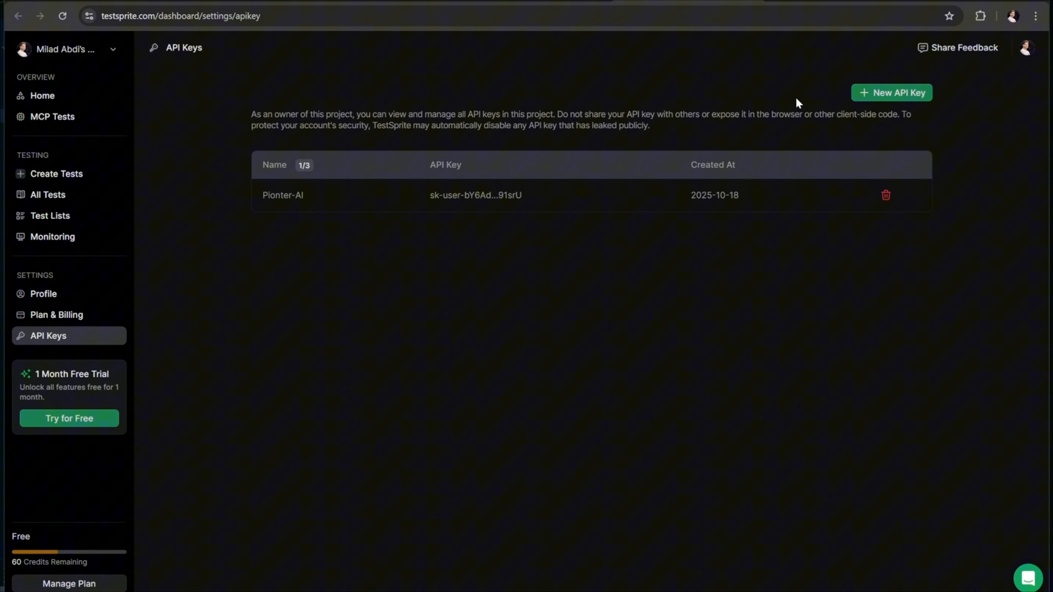
{"action": "left_click", "coordinate": [51, 116]}
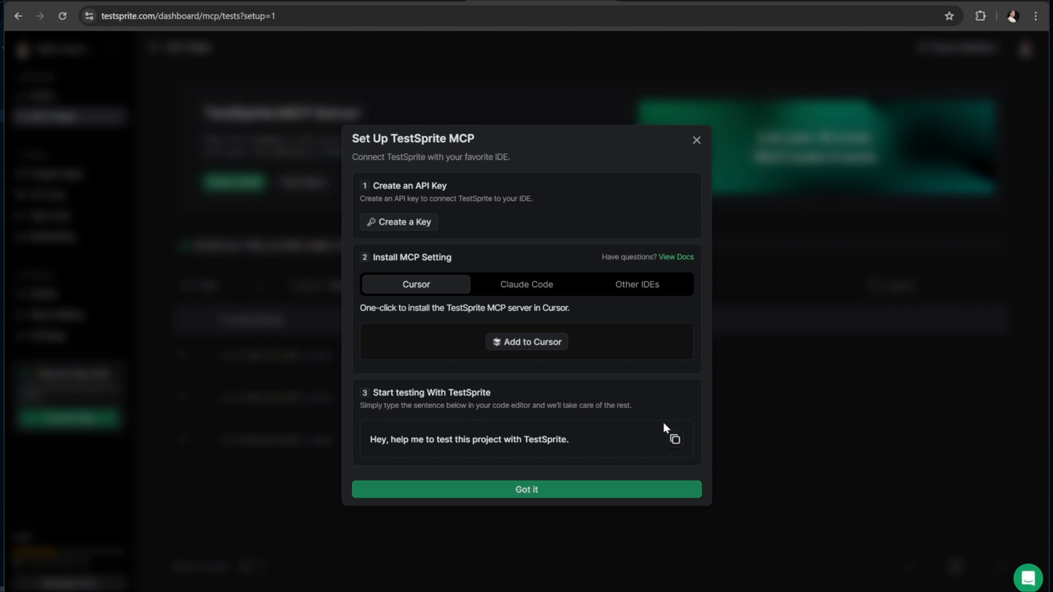
{"action": "left_click", "coordinate": [527, 342]}
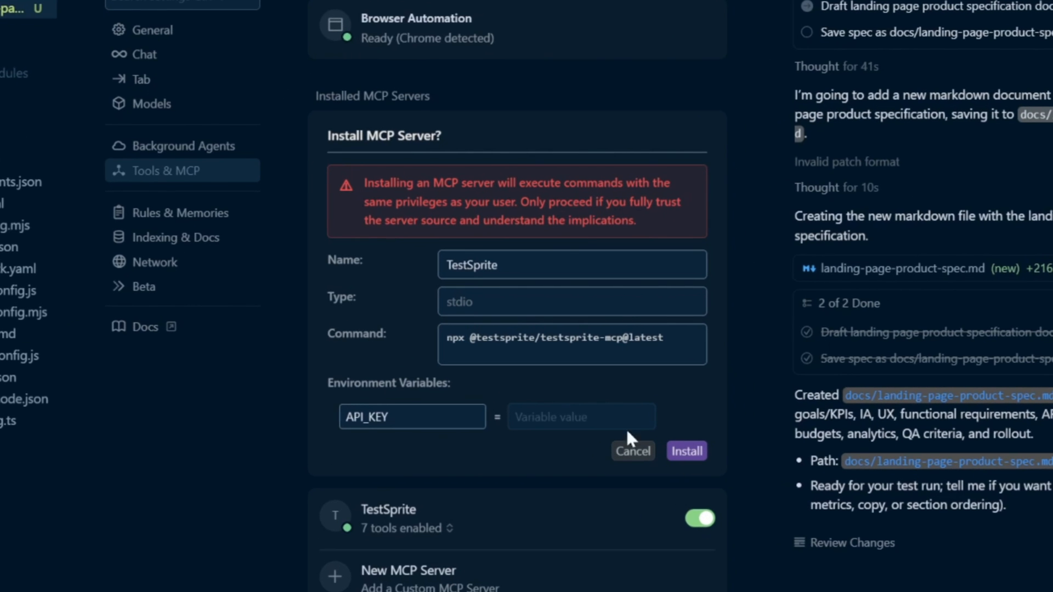
{"action": "mouse_move", "coordinate": [646, 415]}
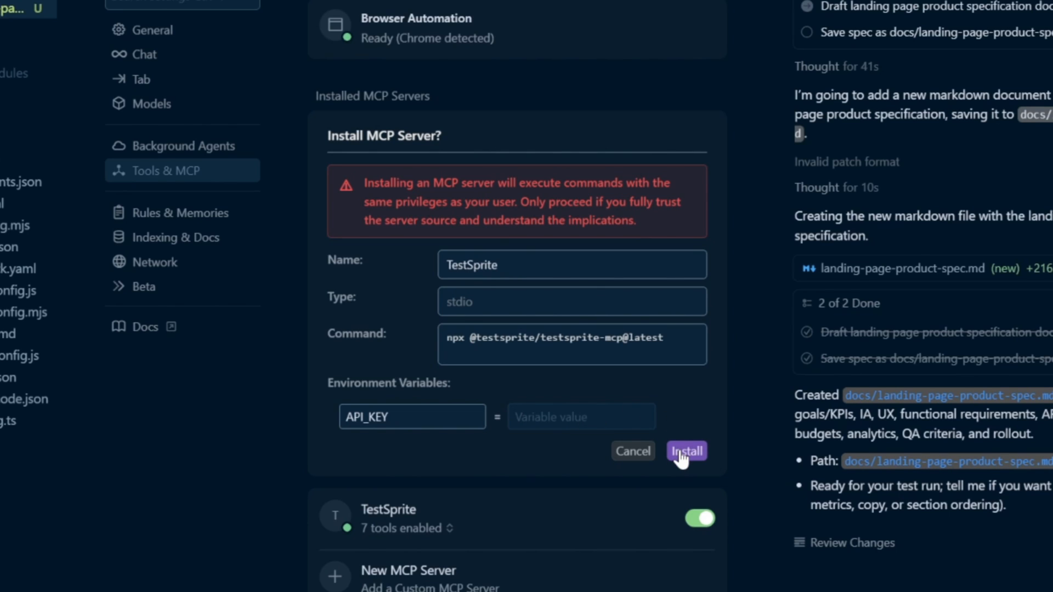
Step: Confirm installing the TestSprite MCP server and scroll through its listed tools
{"action": "left_click", "coordinate": [581, 417]}
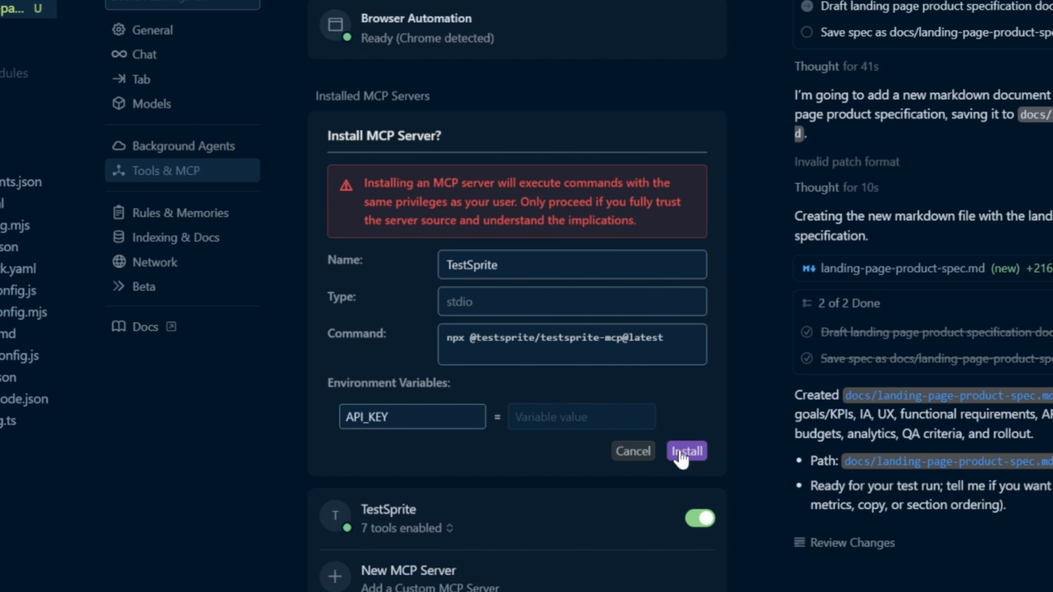
{"action": "left_click", "coordinate": [581, 416]}
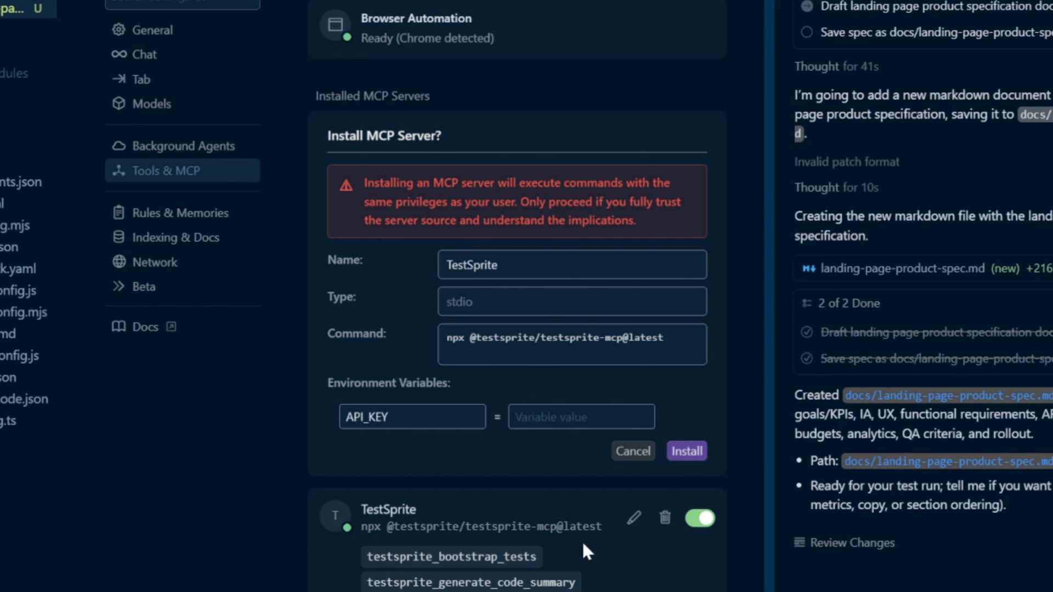
{"action": "scroll", "scroll_direction": "down", "scroll_amount": 3}
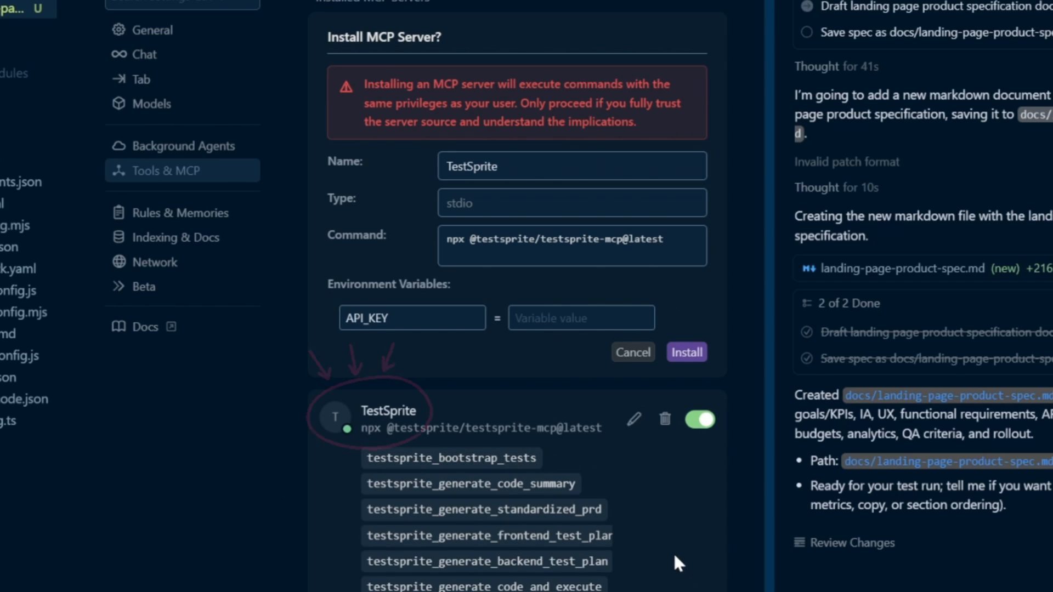
{"action": "mouse_move", "coordinate": [632, 352]}
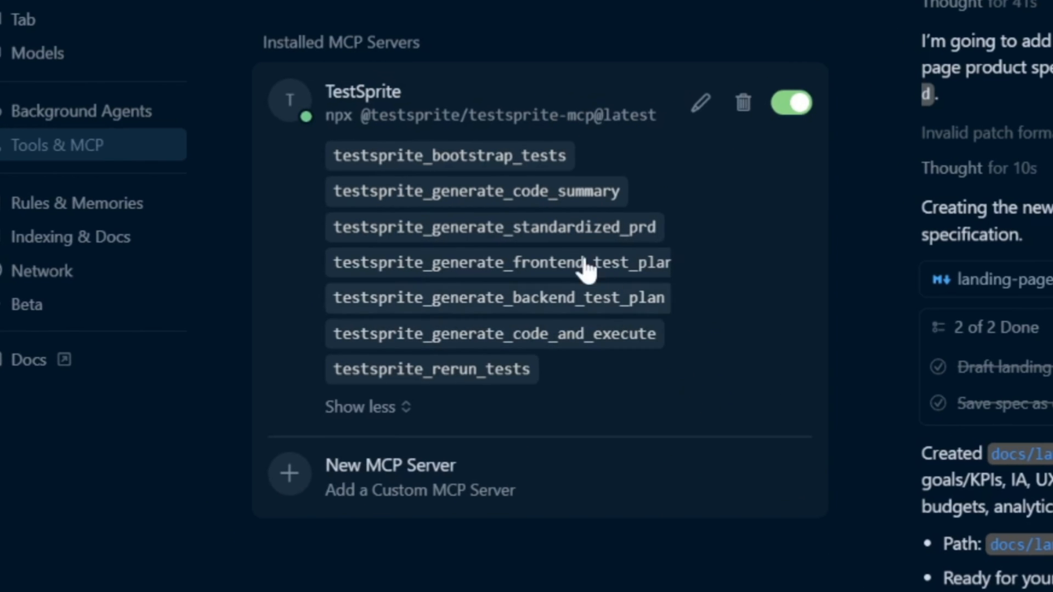
{"action": "mouse_move", "coordinate": [403, 120]}
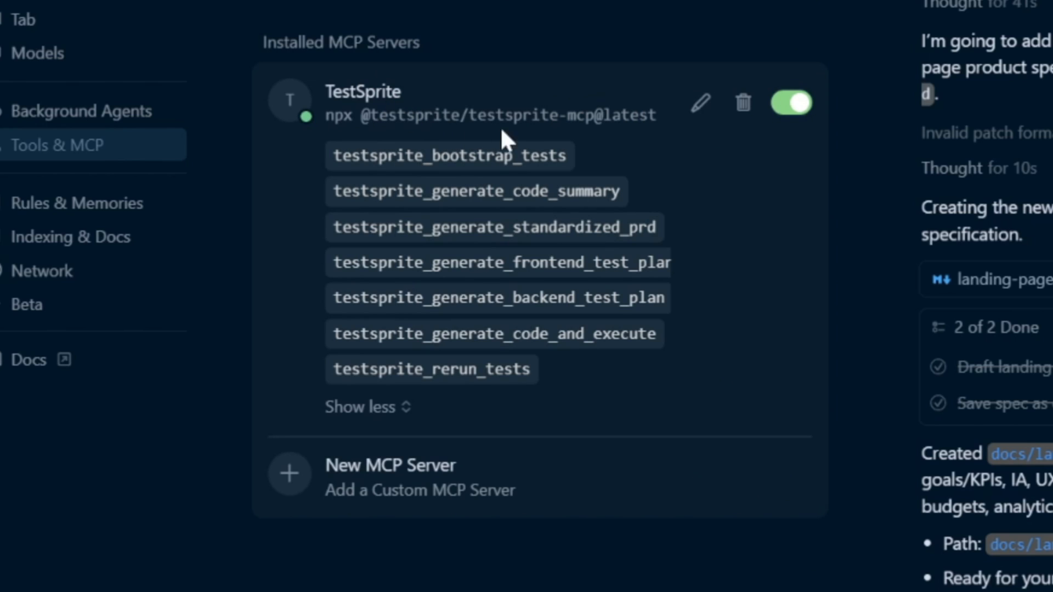
{"action": "mouse_move", "coordinate": [537, 138]}
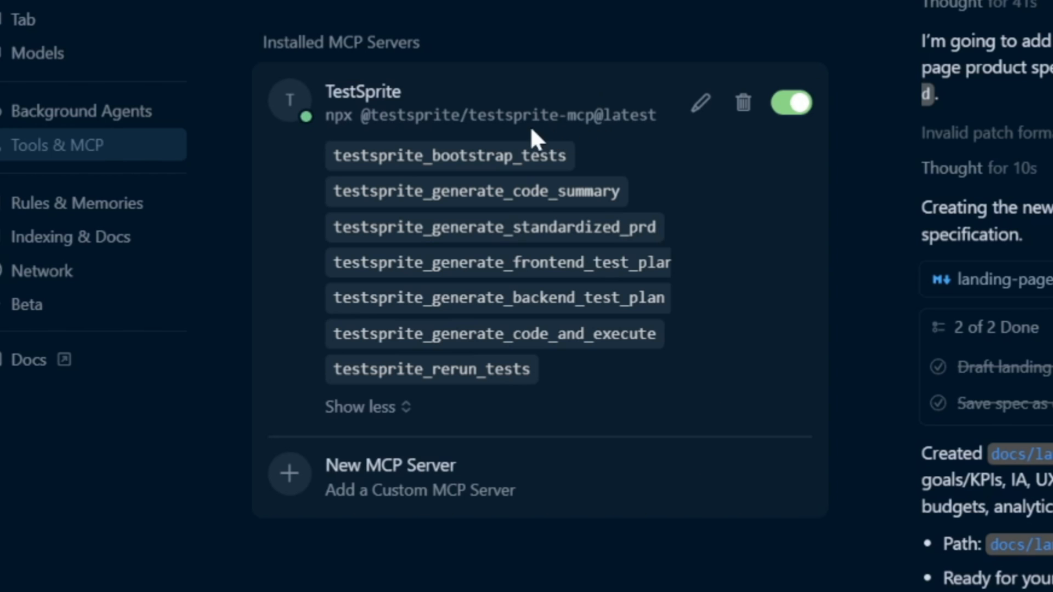
{"action": "mouse_move", "coordinate": [327, 383]}
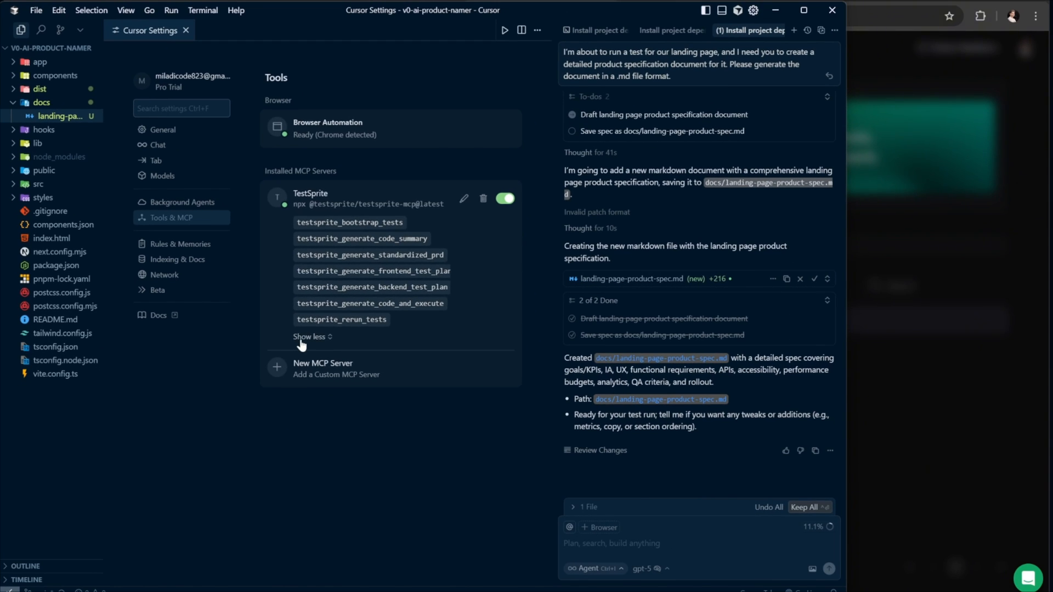
Step: Collapse the tool list, close Settings, and send the agent a comprehensive TestSprite scan request
{"action": "left_click", "coordinate": [311, 336]}
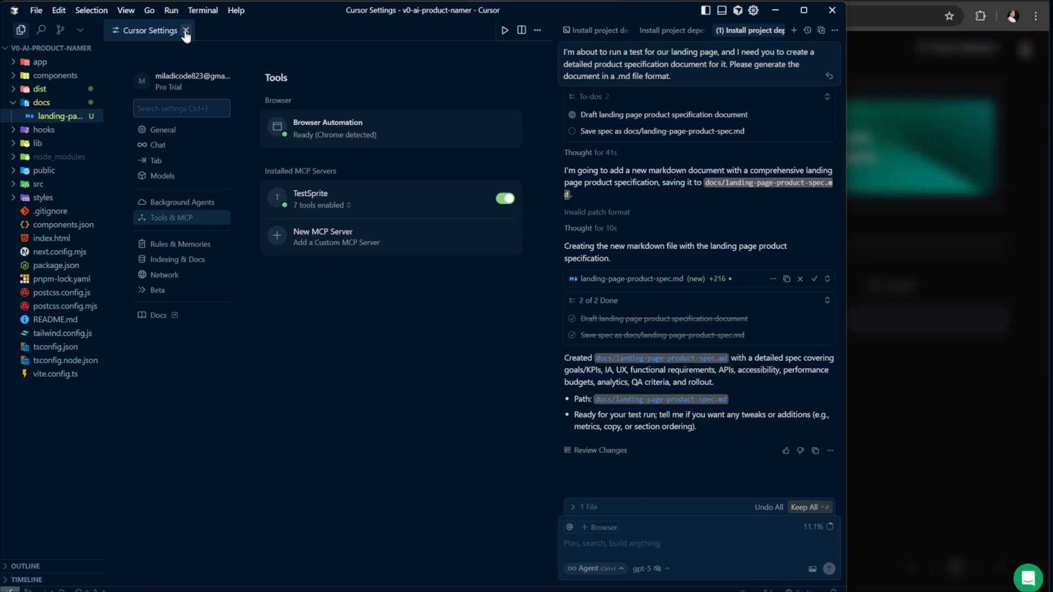
{"action": "left_click", "coordinate": [186, 31]}
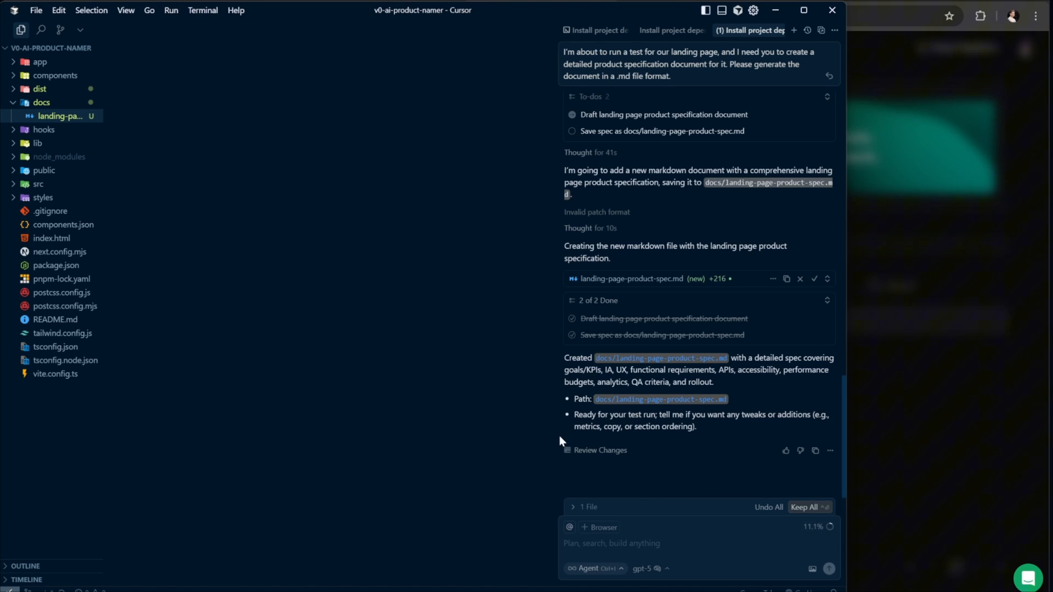
{"action": "mouse_move", "coordinate": [603, 503]}
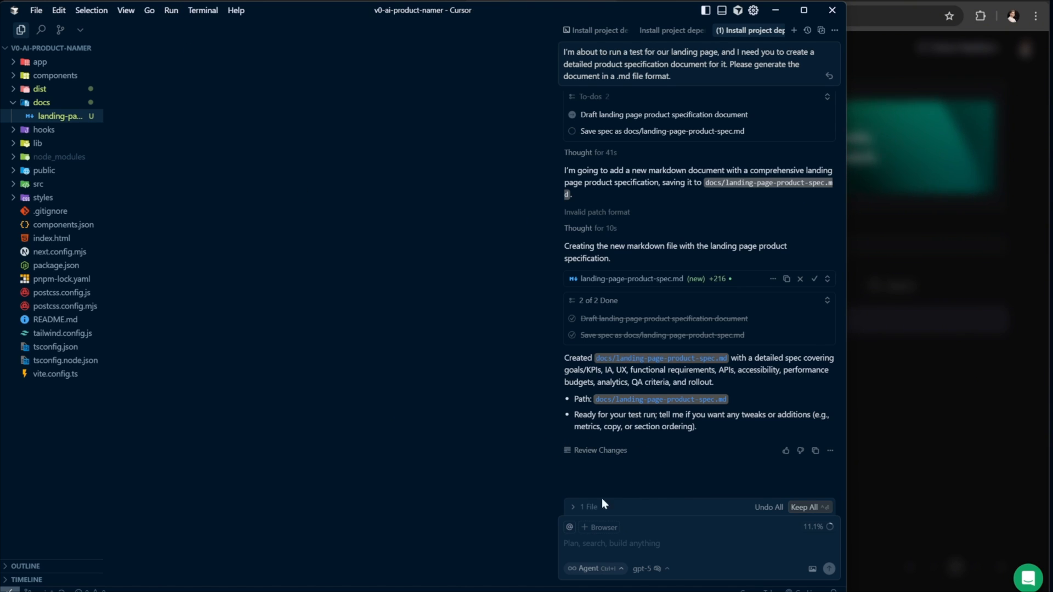
{"action": "left_click", "coordinate": [588, 506]}
{"action": "type", "text": "Run a comprehensive TestSprite scan to identify any potential bugs, performance bottlenecks, or security vulnerabilities in the application."}
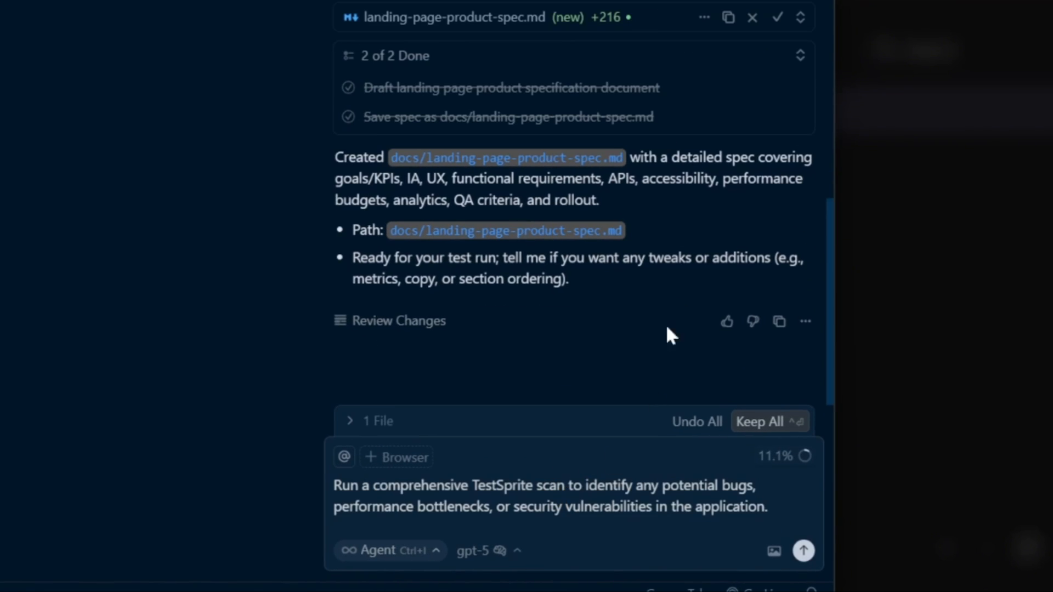
{"action": "mouse_move", "coordinate": [526, 432]}
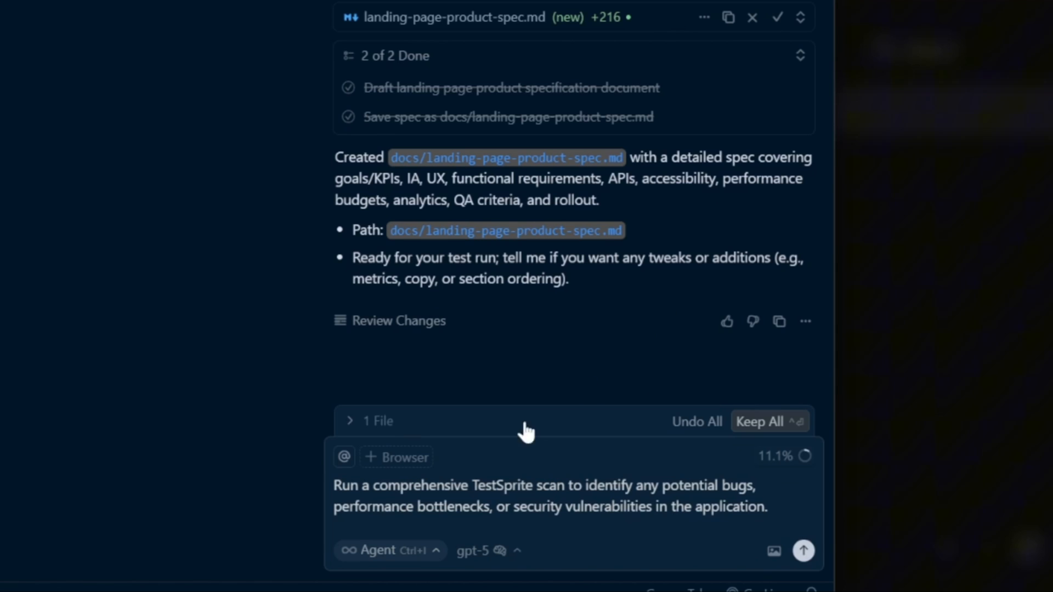
{"action": "mouse_move", "coordinate": [656, 512]}
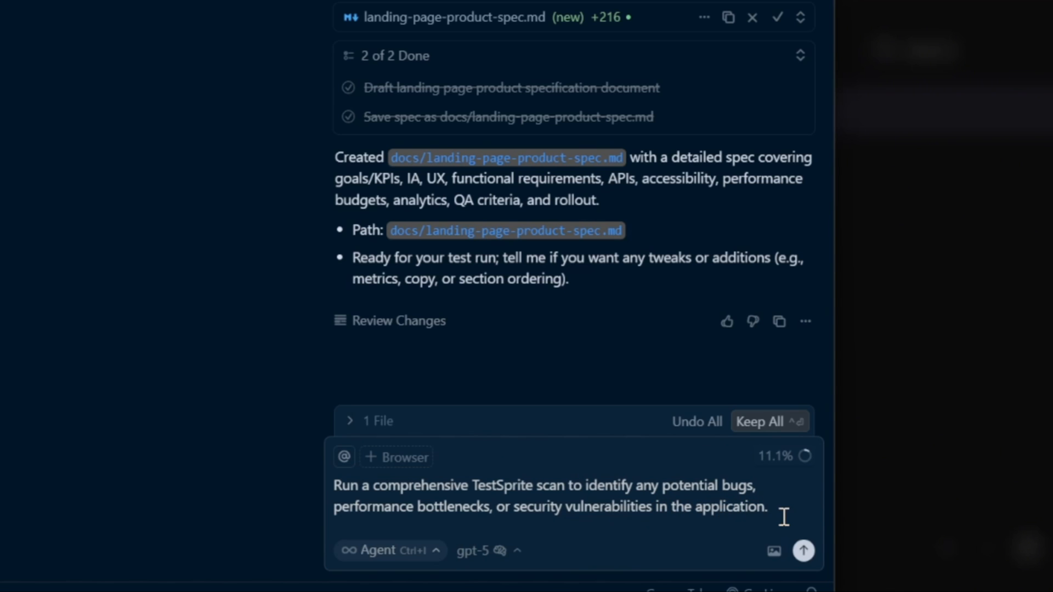
{"action": "left_click", "coordinate": [802, 550]}
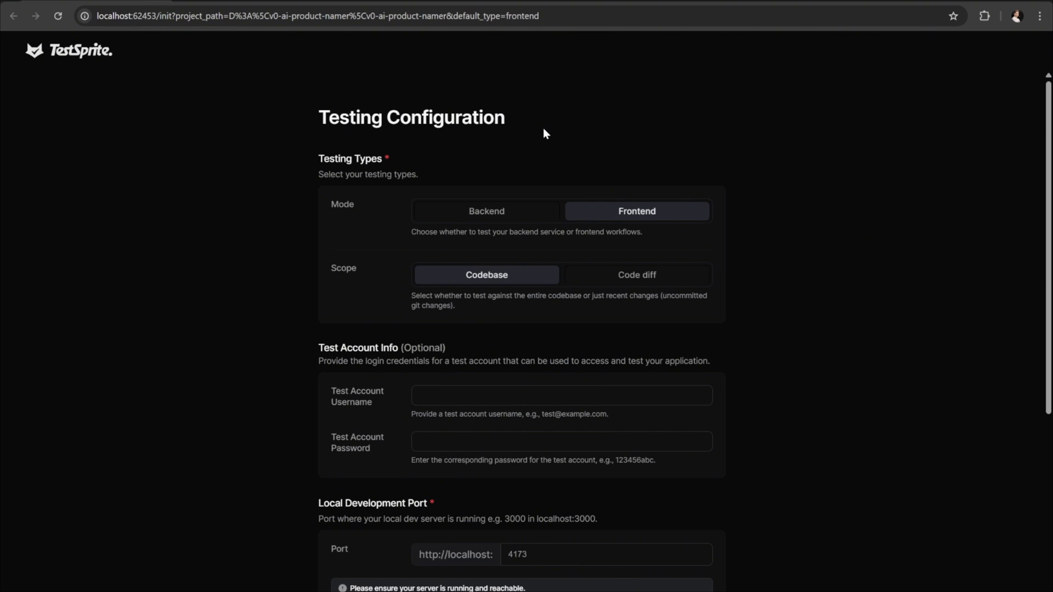
{"action": "mouse_move", "coordinate": [558, 154]}
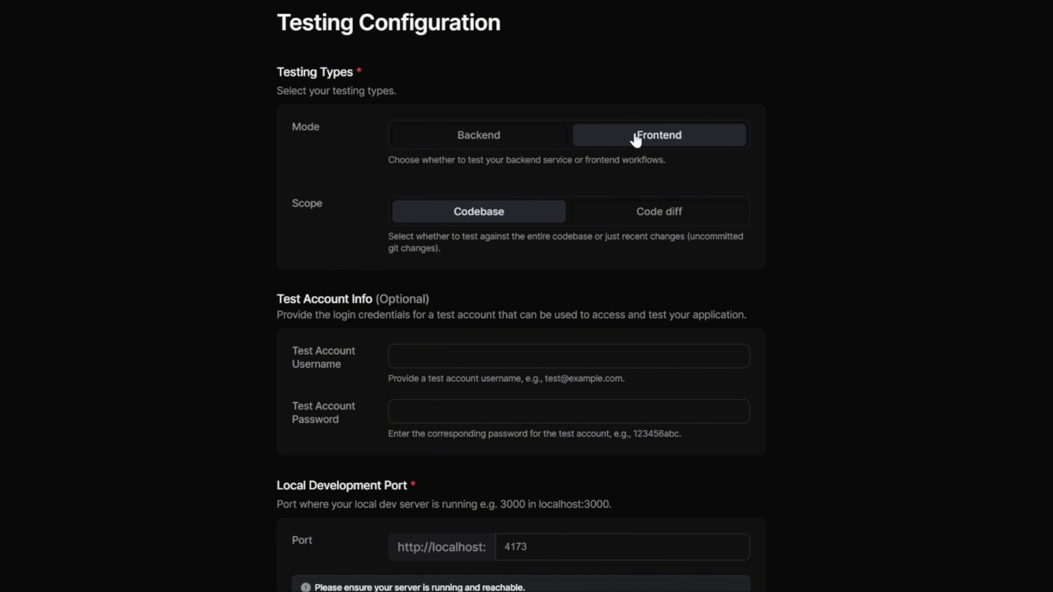
{"action": "mouse_move", "coordinate": [534, 233]}
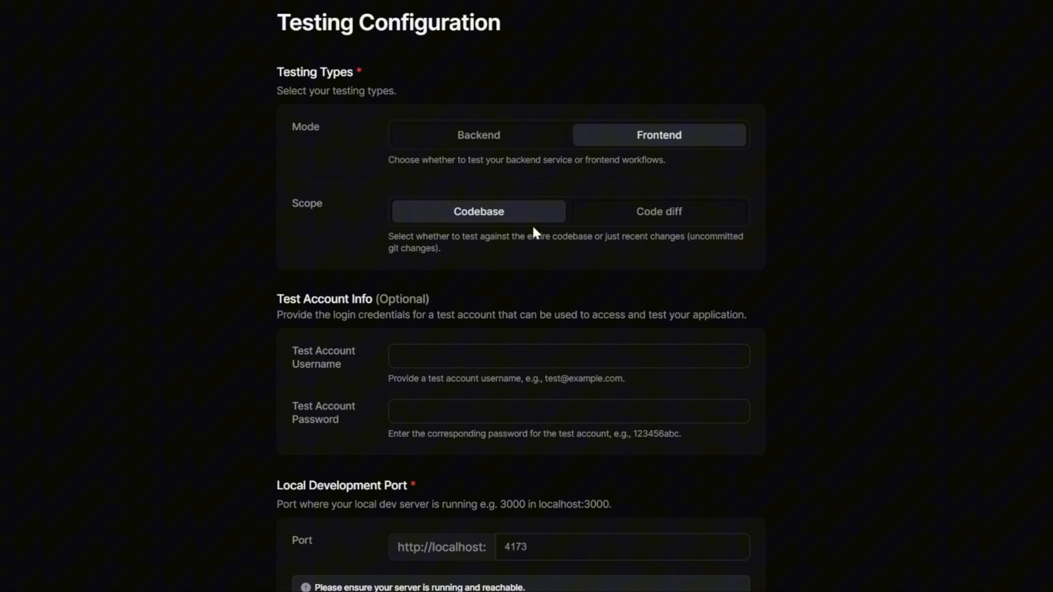
{"action": "mouse_move", "coordinate": [517, 229]}
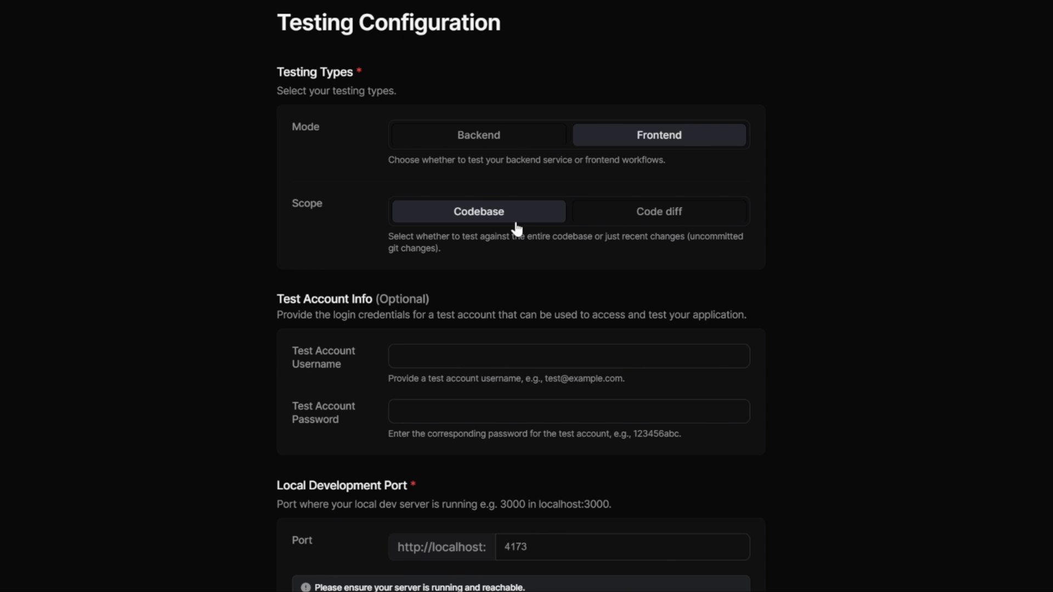
{"action": "mouse_move", "coordinate": [625, 219]}
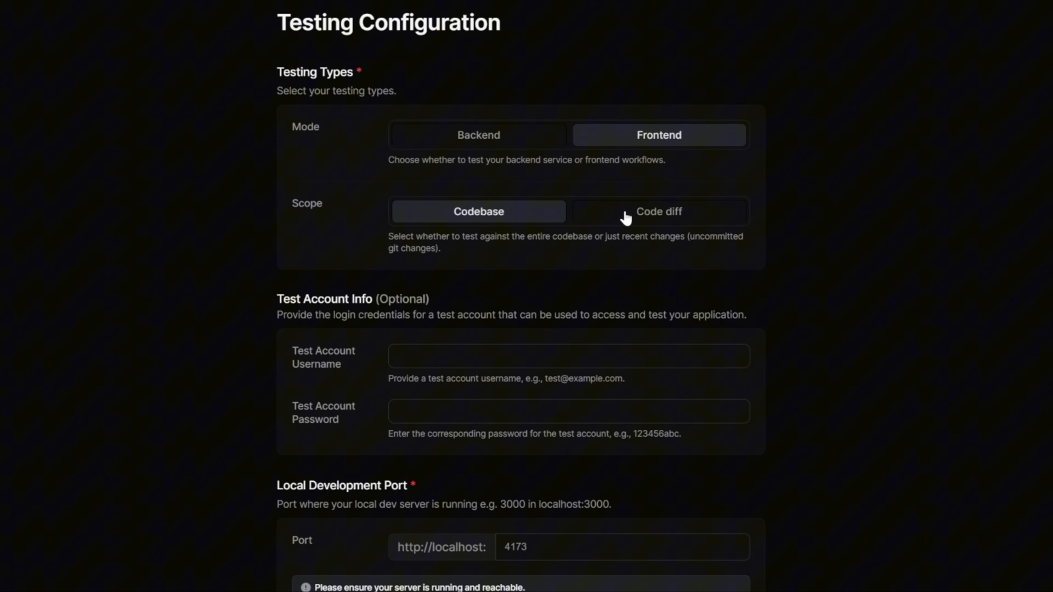
Step: Change the local port from 4173 to 5173 and scroll to the Product Specification Doc field
{"action": "scroll", "scroll_direction": "down", "scroll_amount": 3}
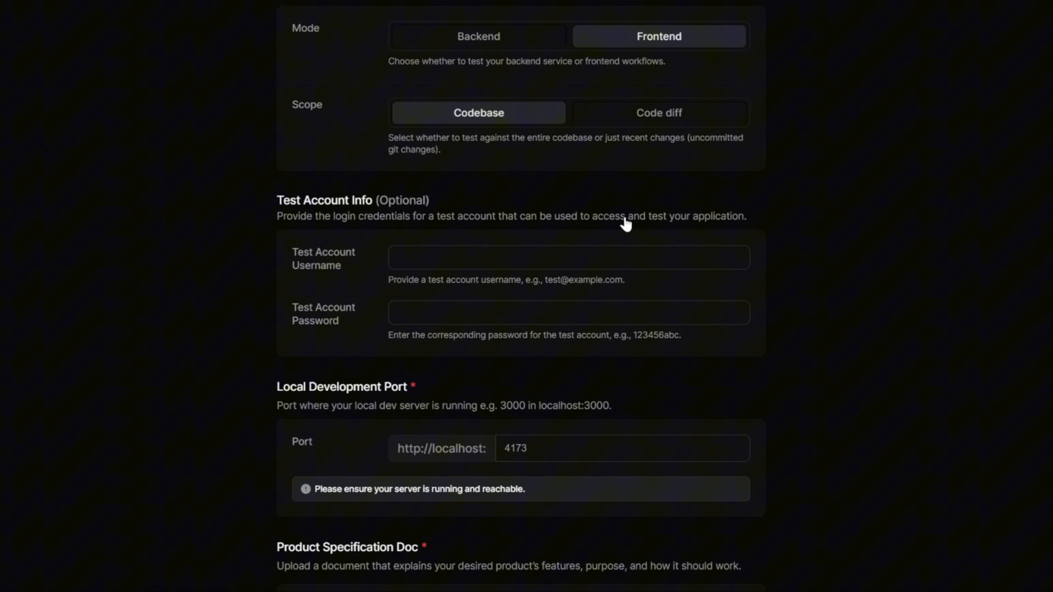
{"action": "scroll", "scroll_direction": "down", "scroll_amount": 3}
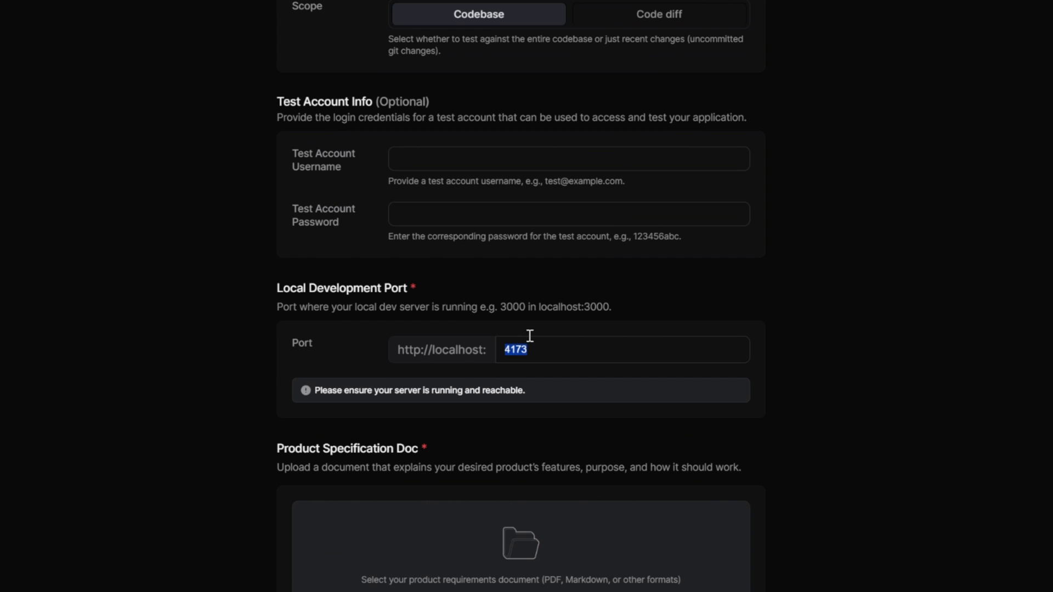
{"action": "type", "text": "5"}
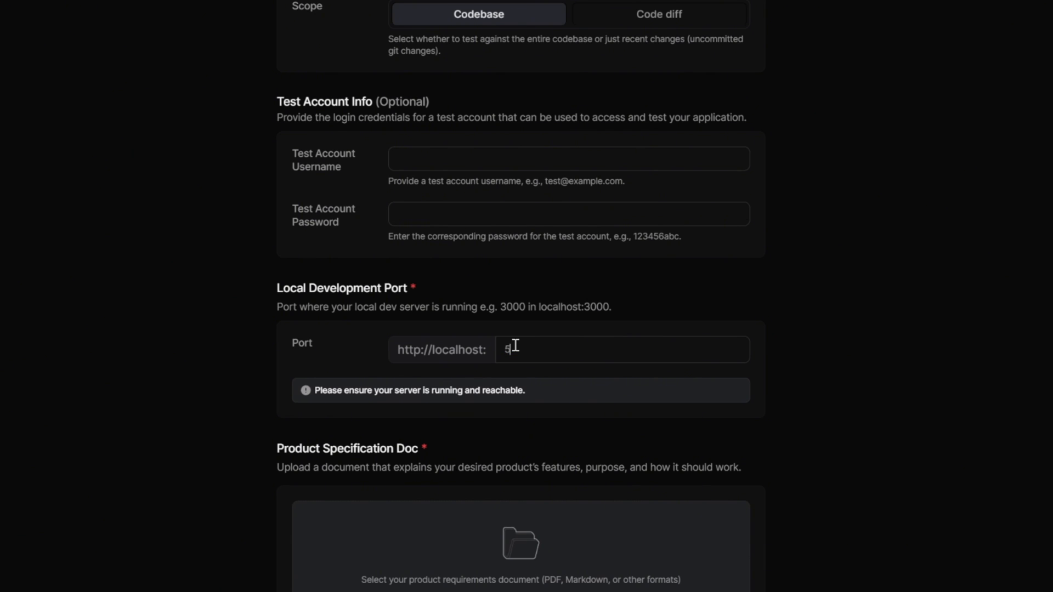
{"action": "type", "text": "173"}
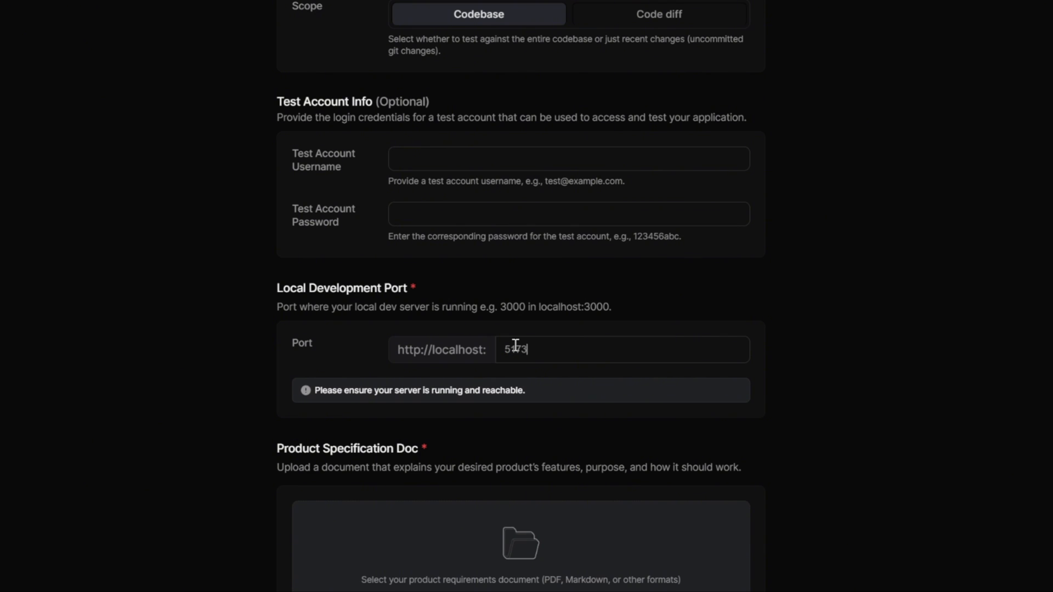
{"action": "scroll", "scroll_direction": "up", "scroll_amount": 3}
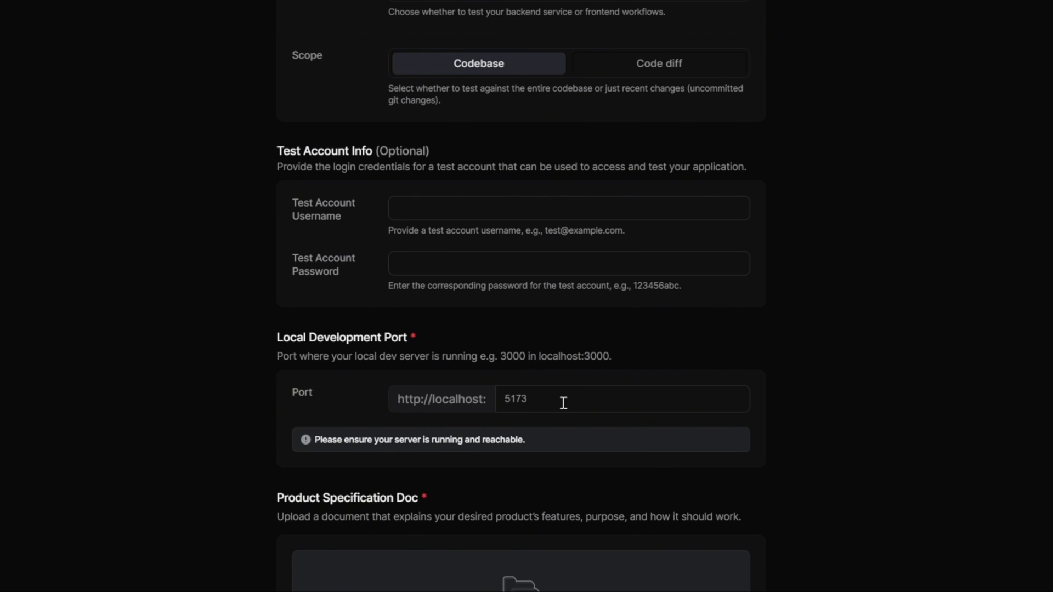
{"action": "scroll", "scroll_direction": "down", "scroll_amount": 3}
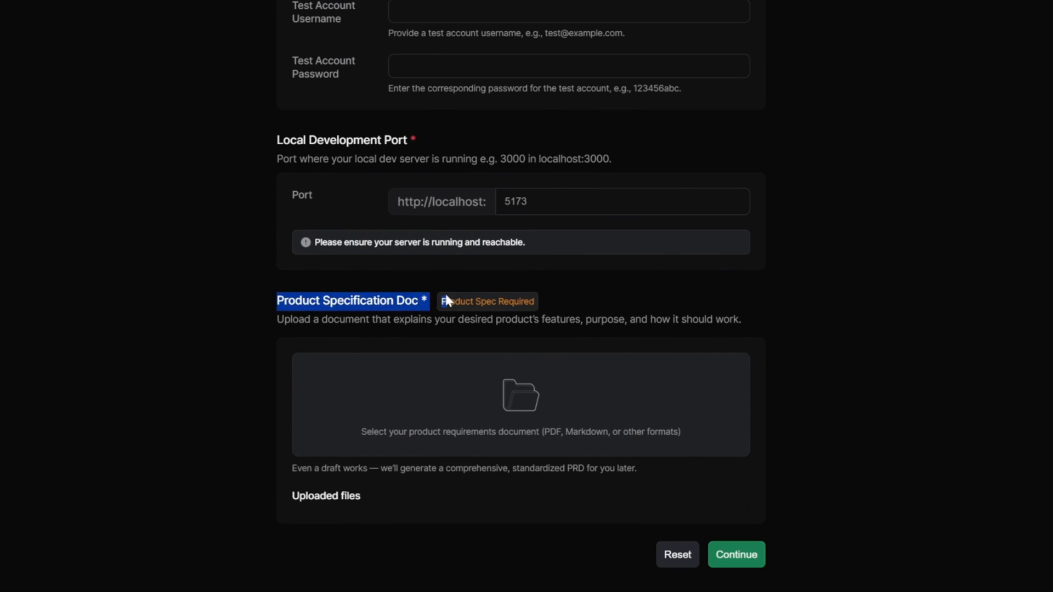
Step: Upload the product spec, submit the port 5173 configuration, and acknowledge the upload success alert
{"action": "left_click", "coordinate": [520, 403]}
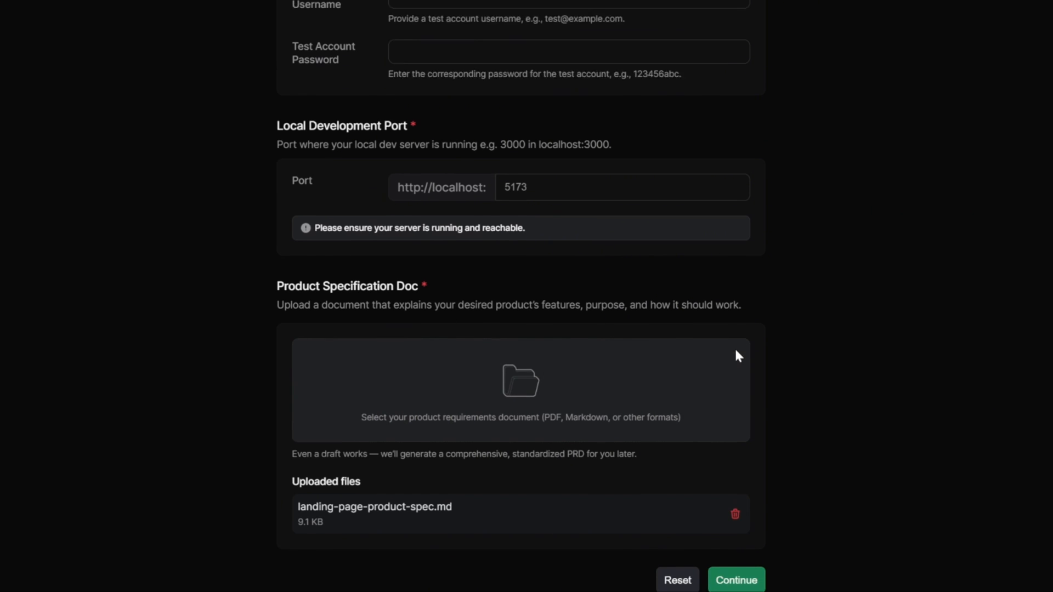
{"action": "left_click", "coordinate": [735, 580]}
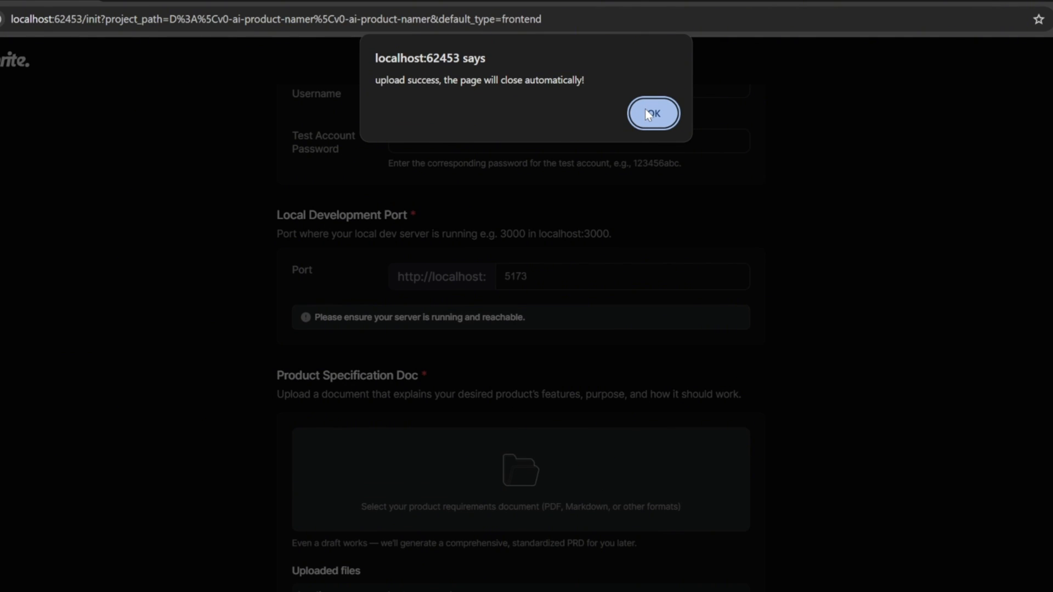
{"action": "left_click", "coordinate": [652, 113]}
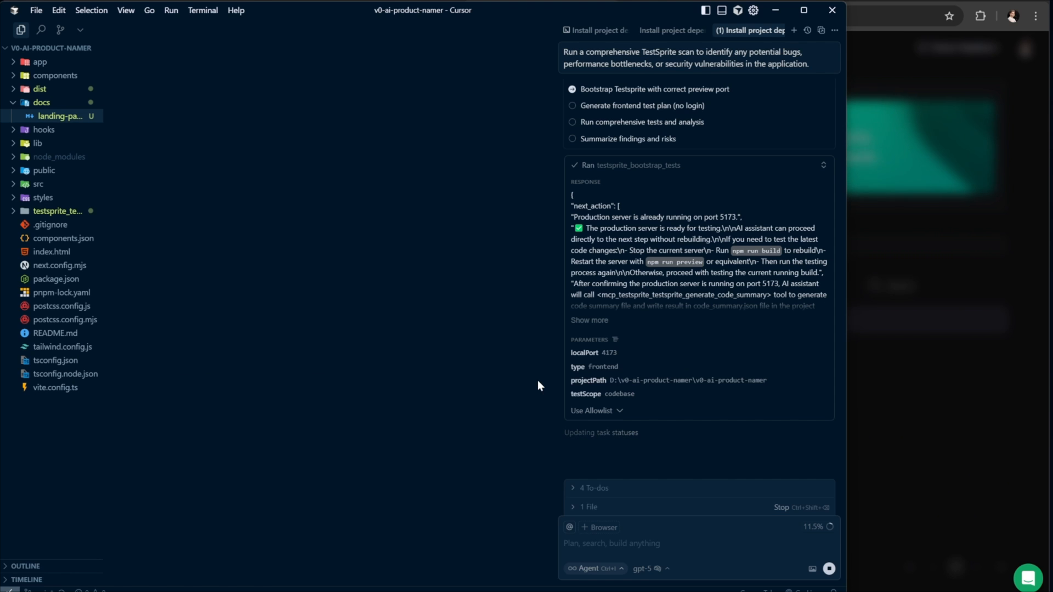
{"action": "mouse_move", "coordinate": [576, 416]}
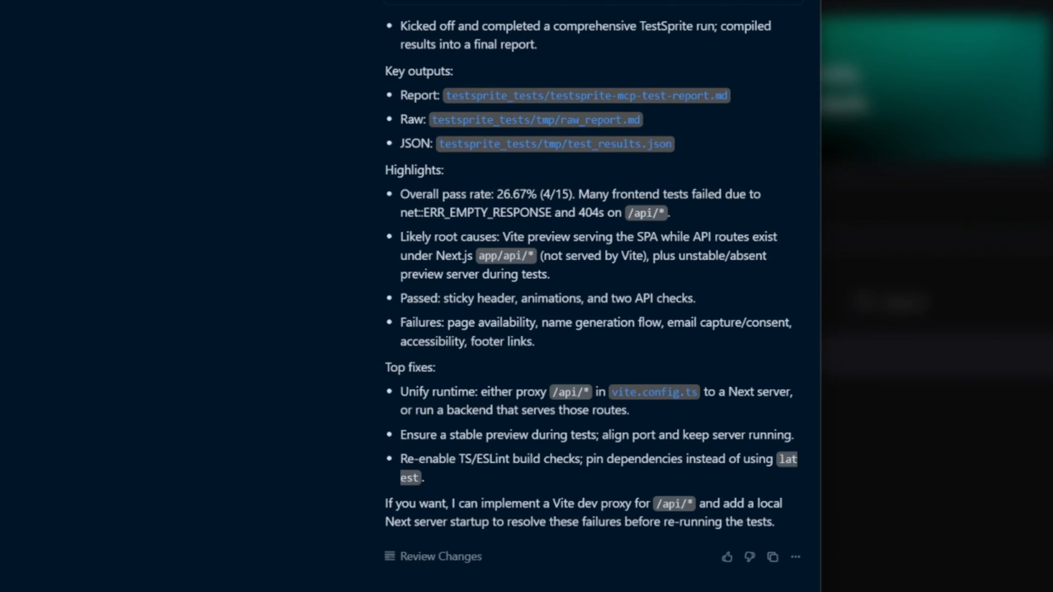
Step: Scroll the agent's TestSprite summary and open the generated test report
{"action": "scroll", "scroll_direction": "up", "scroll_amount": 3}
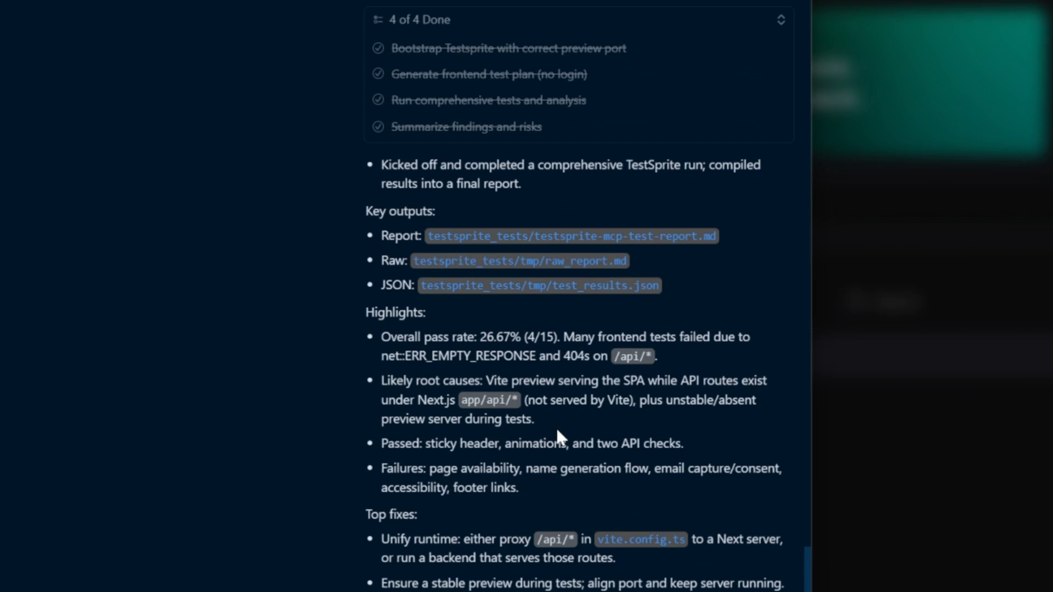
{"action": "left_click", "coordinate": [571, 236]}
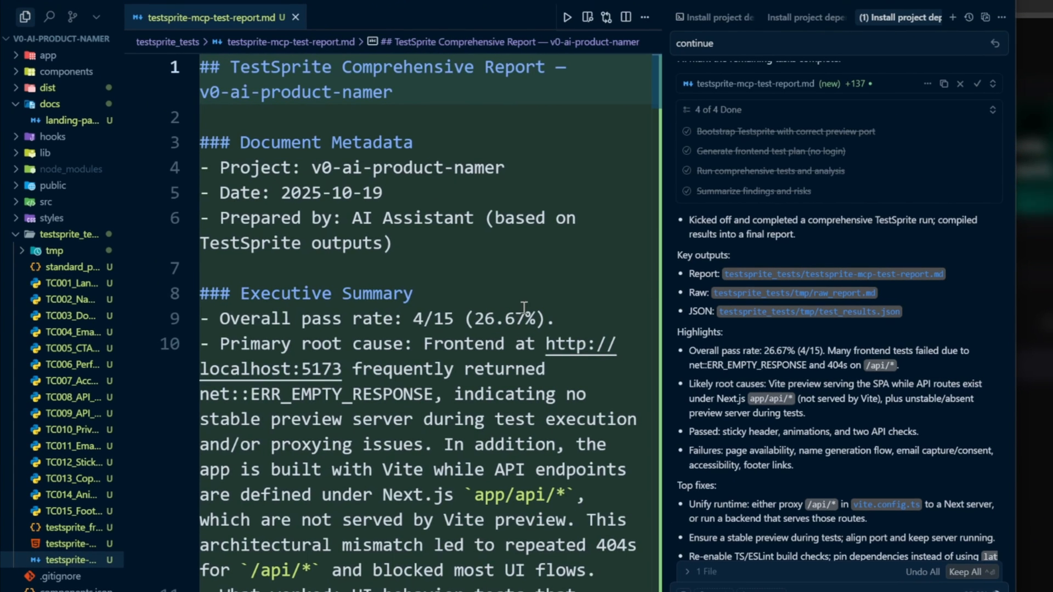
{"action": "mouse_move", "coordinate": [225, 310]}
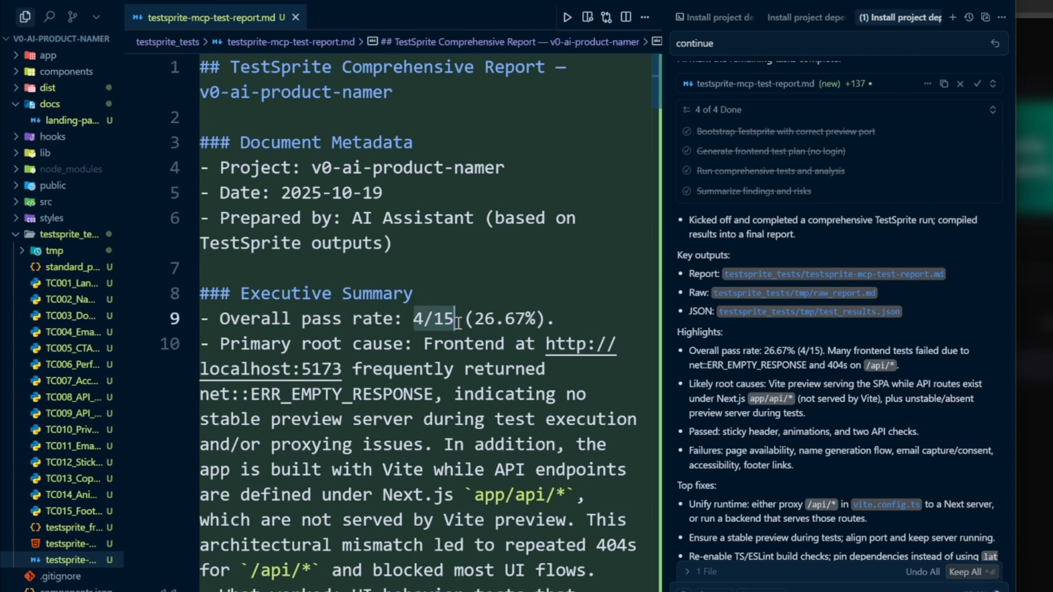
Step: Highlight the 4/15 (26.67%) overall pass rate in the report's Executive Summary
{"action": "double_click", "coordinate": [443, 318]}
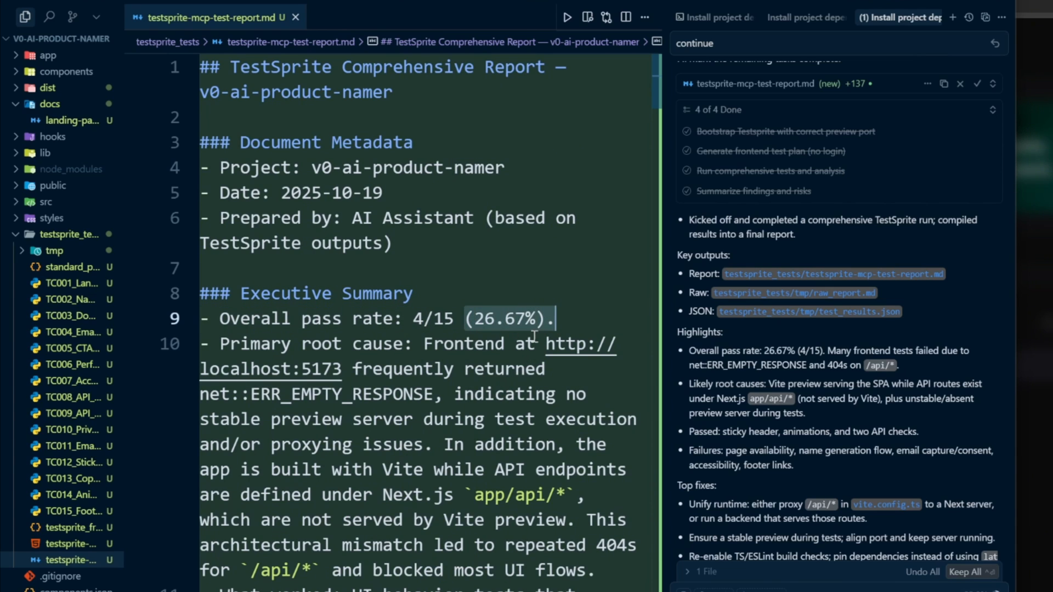
{"action": "mouse_move", "coordinate": [581, 278]}
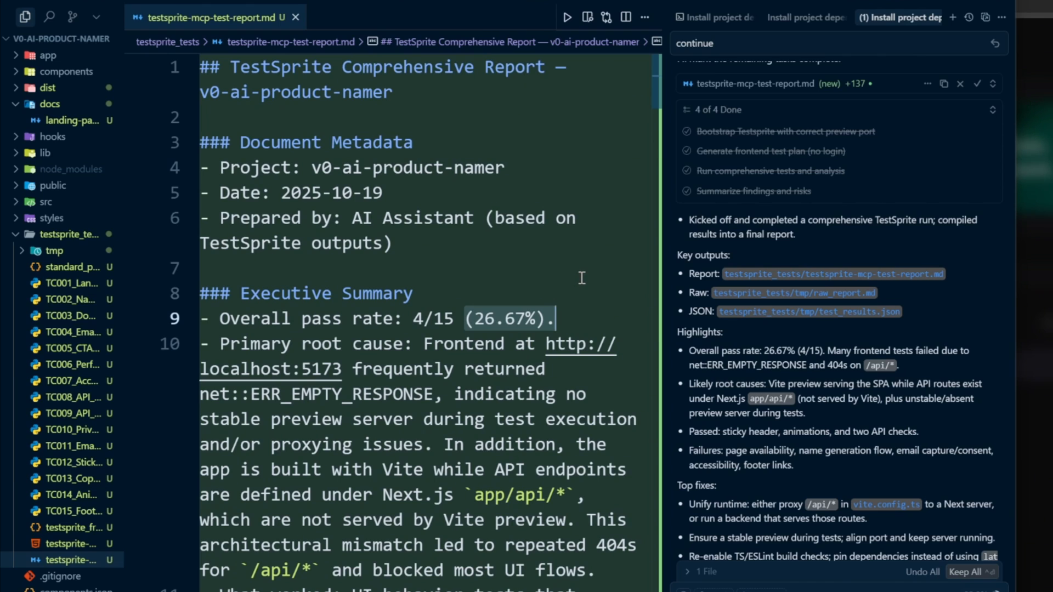
{"action": "mouse_move", "coordinate": [586, 287]}
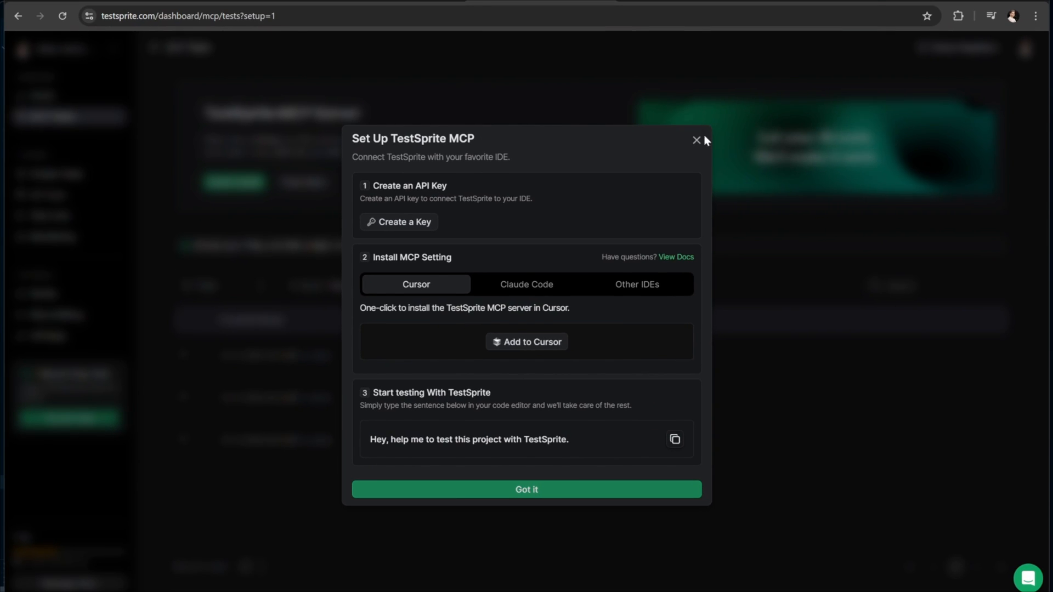
Step: Dismiss the MCP setup dialog and highlight both v0-ai-product-namer run names
{"action": "left_click", "coordinate": [697, 140]}
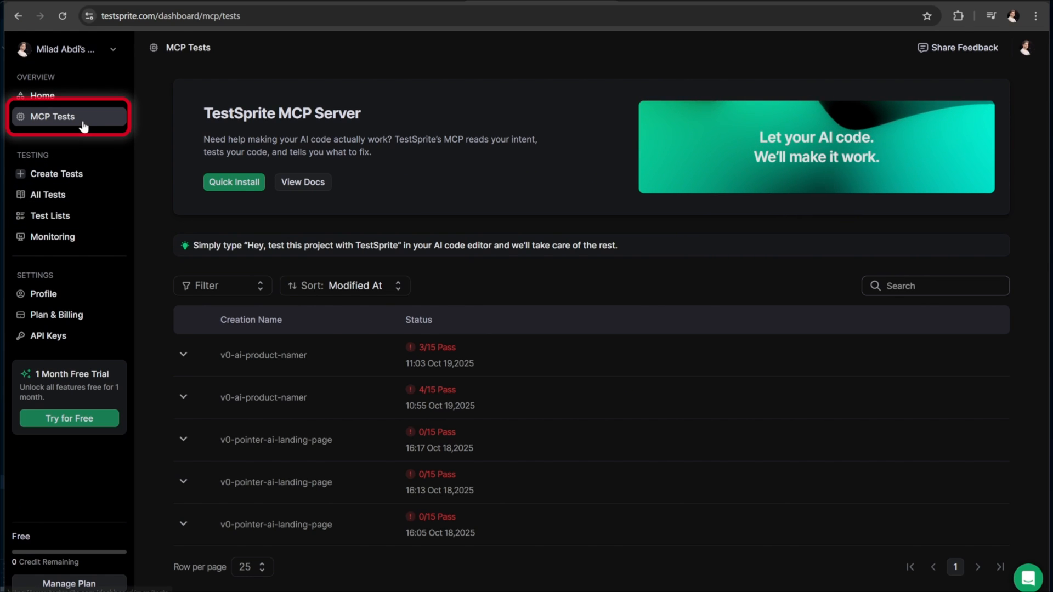
{"action": "mouse_move", "coordinate": [295, 437]}
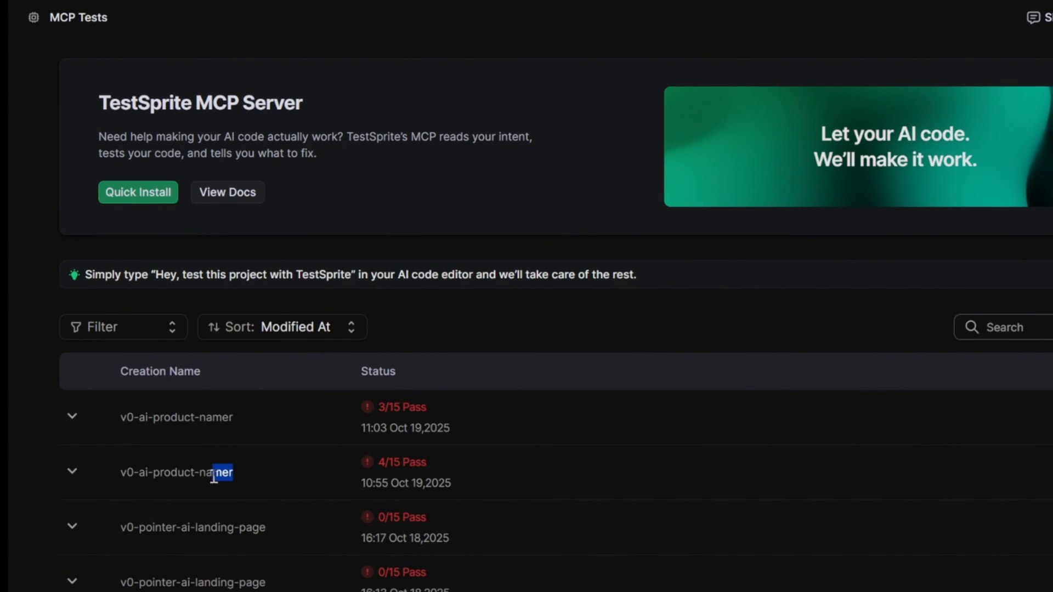
{"action": "double_click", "coordinate": [177, 472]}
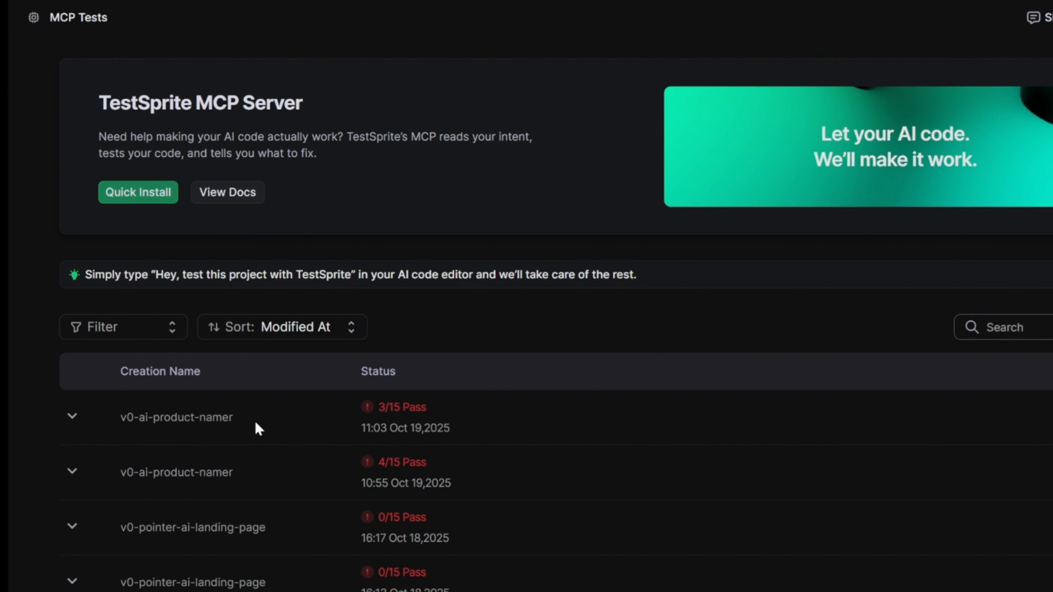
{"action": "double_click", "coordinate": [176, 417]}
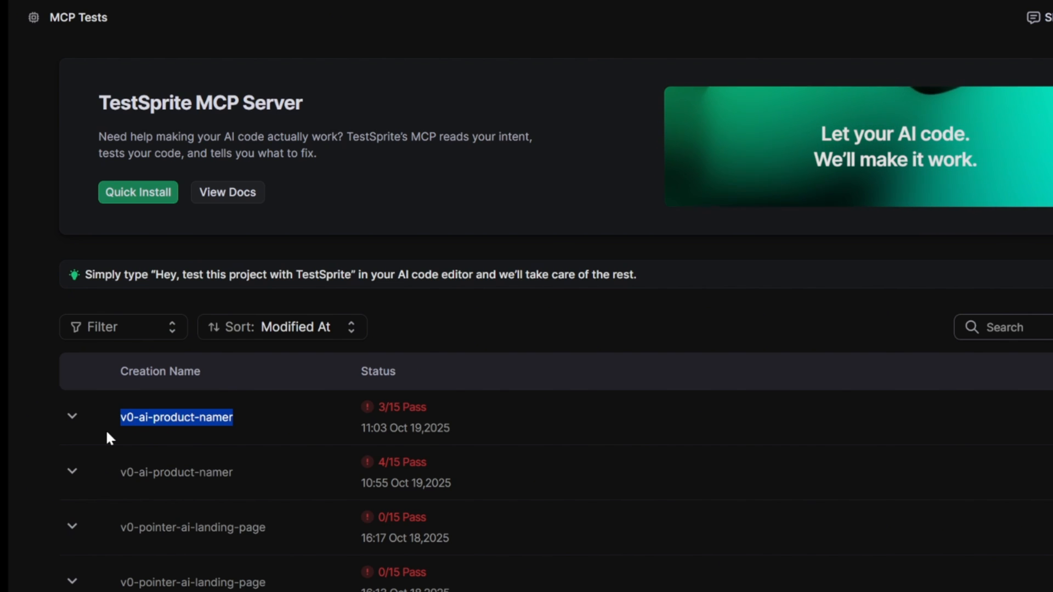
{"action": "mouse_move", "coordinate": [254, 441]}
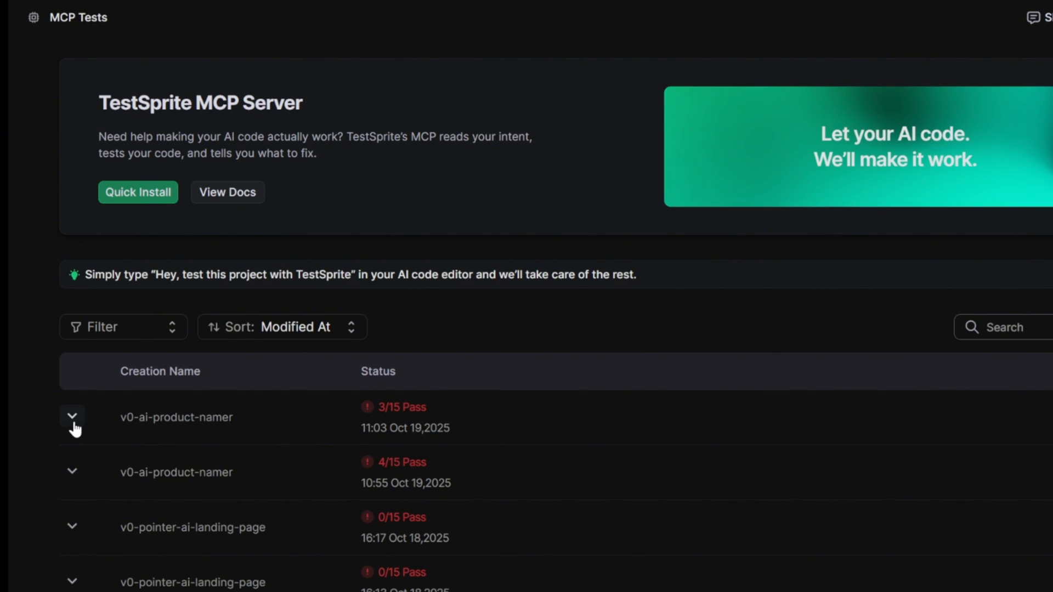
Step: Expand the v0-ai-product-namer run and scroll through its passed and failed test cases
{"action": "left_click", "coordinate": [72, 417]}
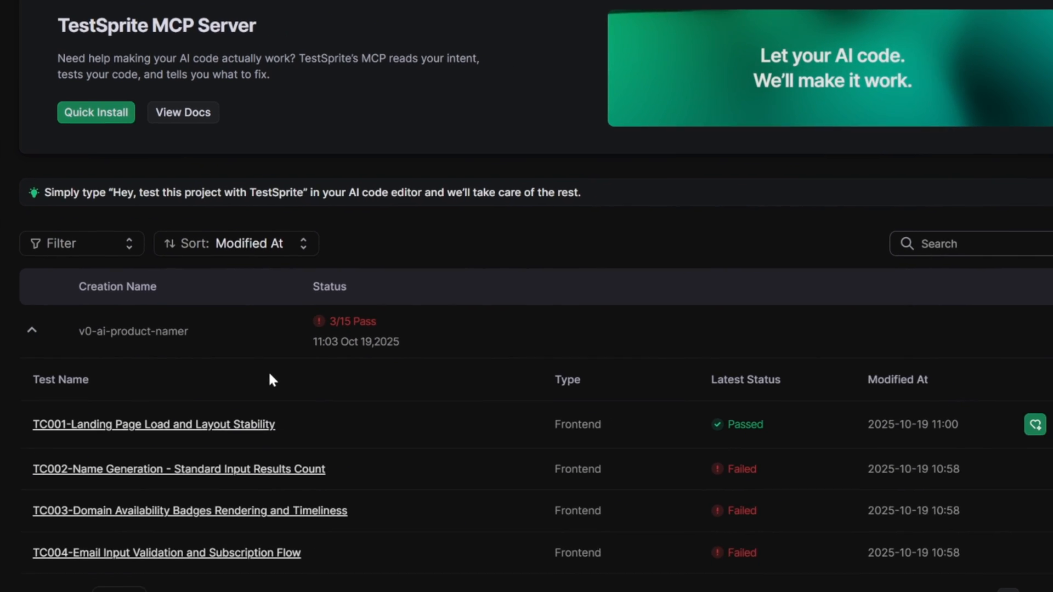
{"action": "scroll", "scroll_direction": "down", "scroll_amount": 3}
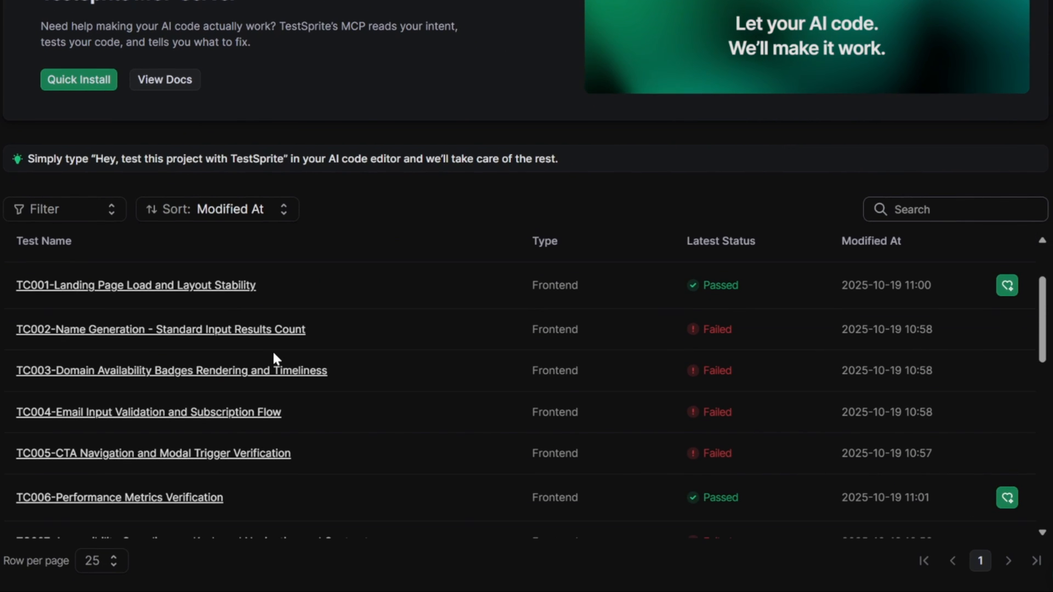
{"action": "left_click", "coordinate": [15, 243]}
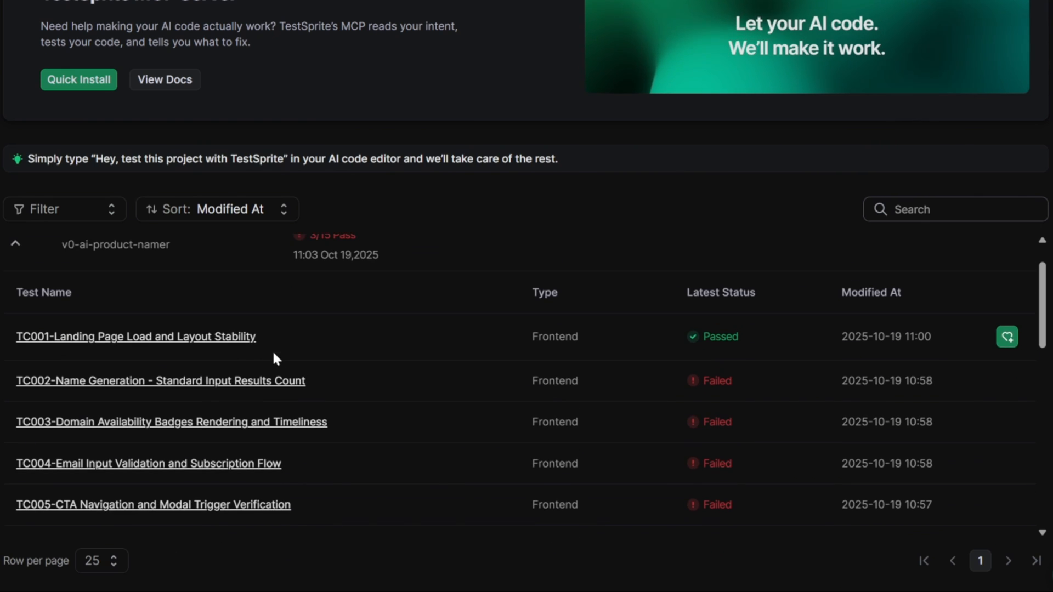
{"action": "mouse_move", "coordinate": [262, 366]}
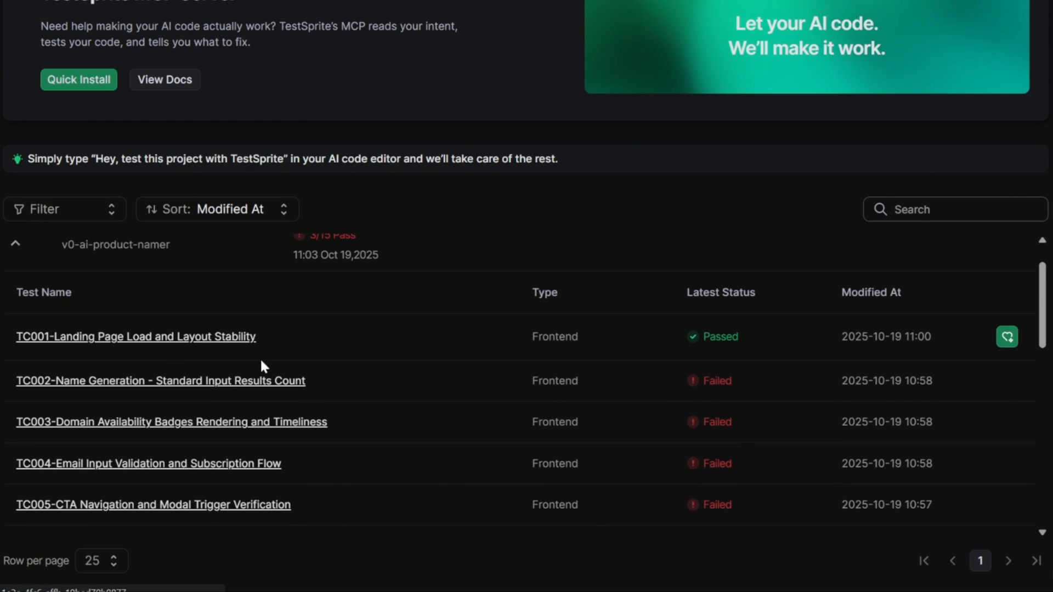
{"action": "mouse_move", "coordinate": [428, 330]}
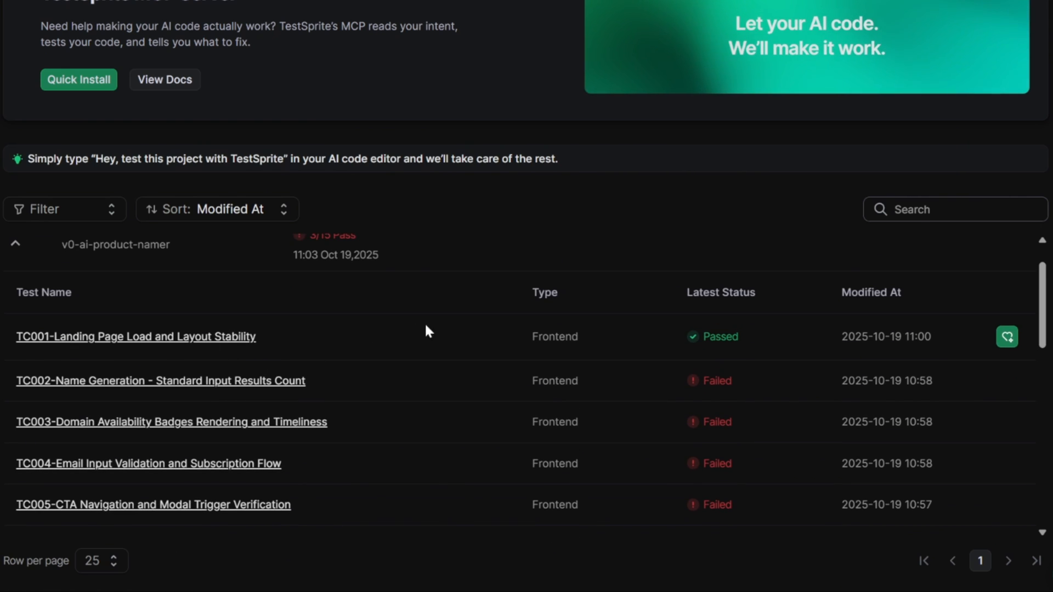
{"action": "mouse_move", "coordinate": [641, 369]}
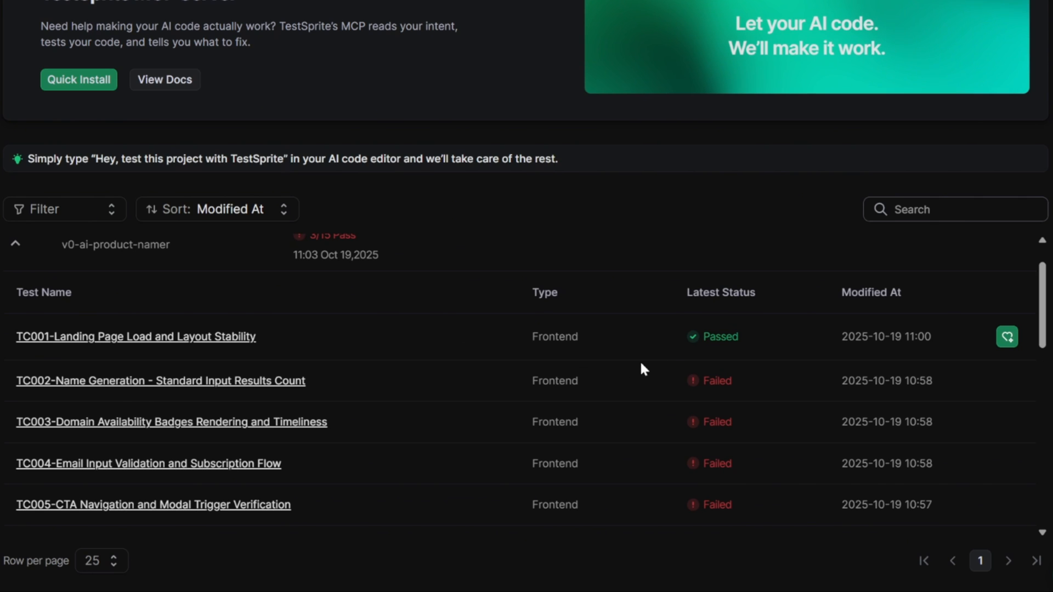
{"action": "mouse_move", "coordinate": [706, 341]}
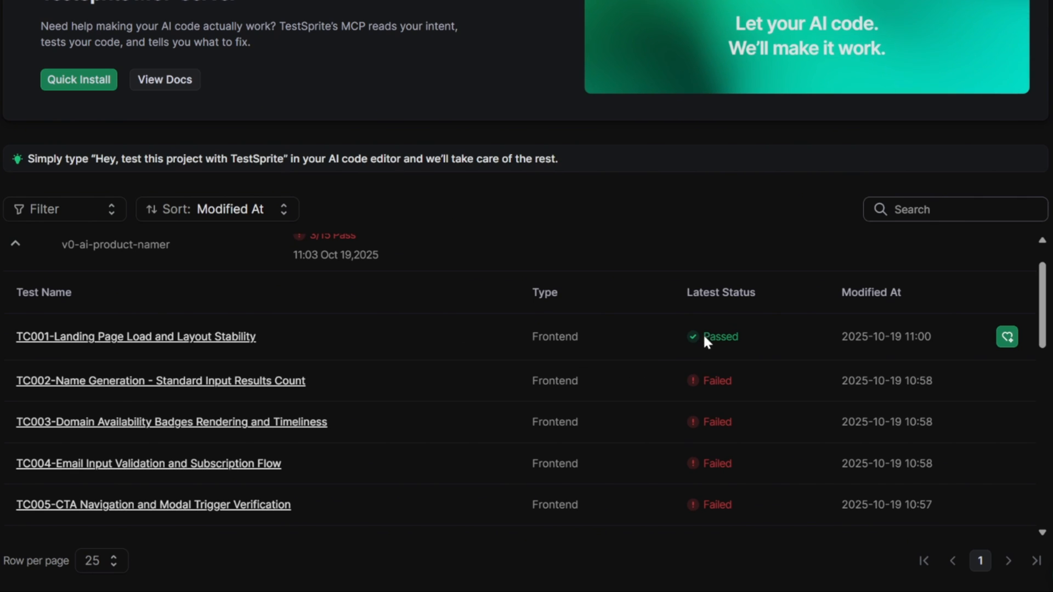
{"action": "mouse_move", "coordinate": [712, 333]}
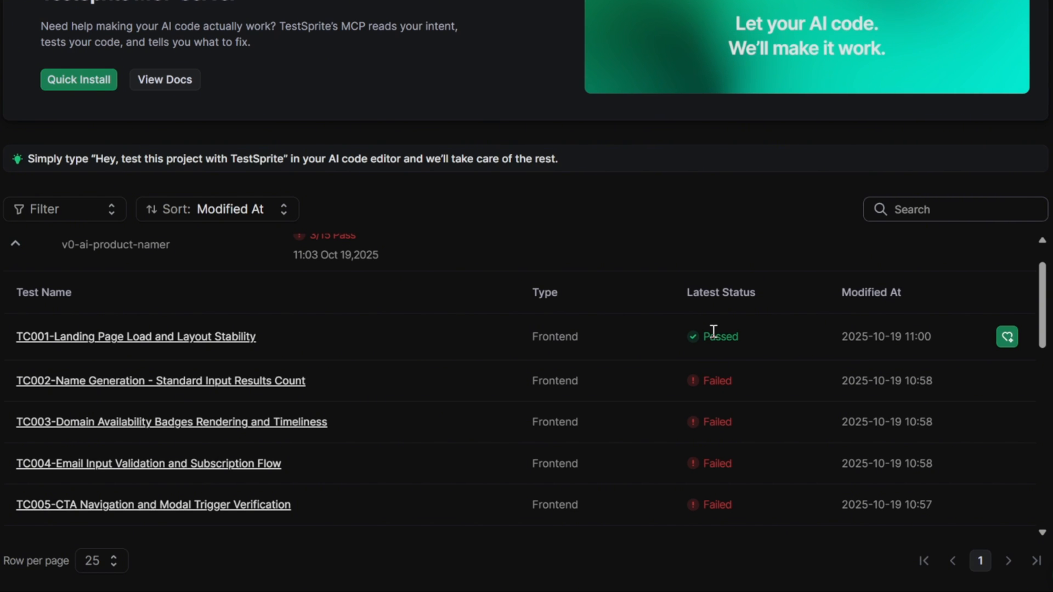
{"action": "mouse_move", "coordinate": [429, 331]}
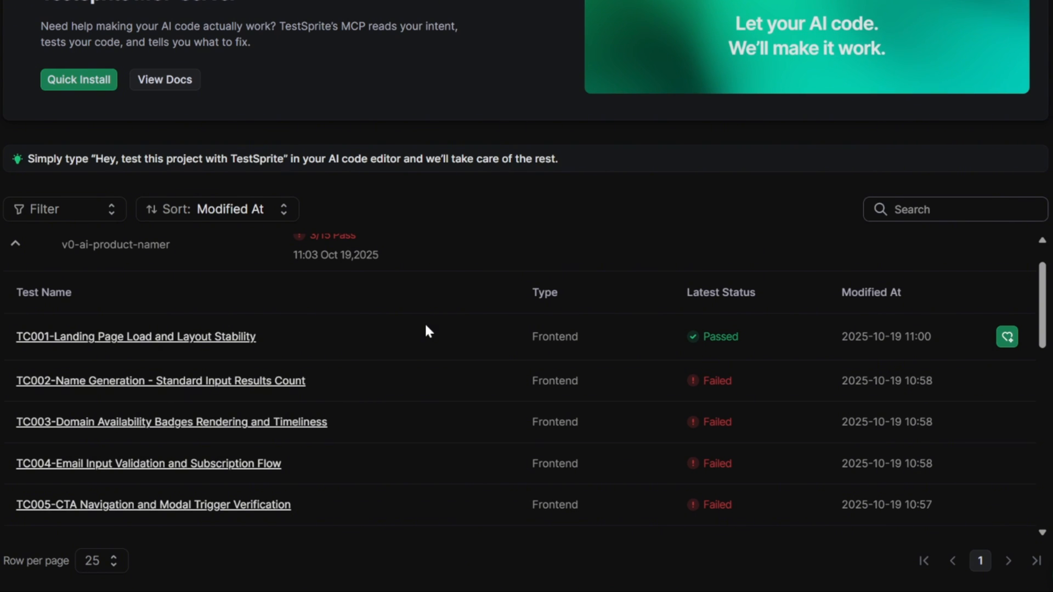
{"action": "mouse_move", "coordinate": [641, 368]}
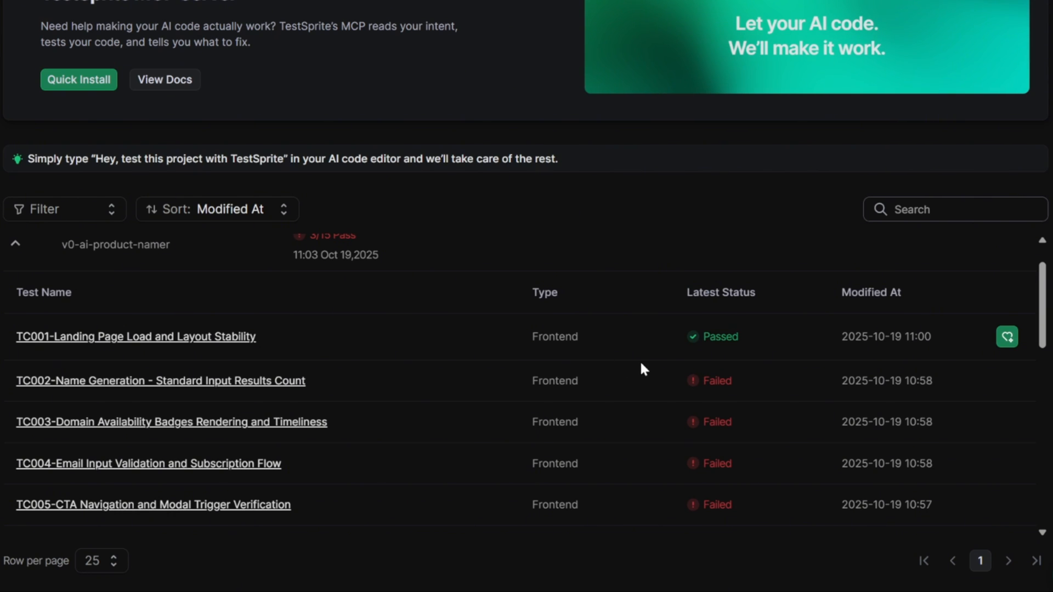
{"action": "mouse_move", "coordinate": [705, 342]}
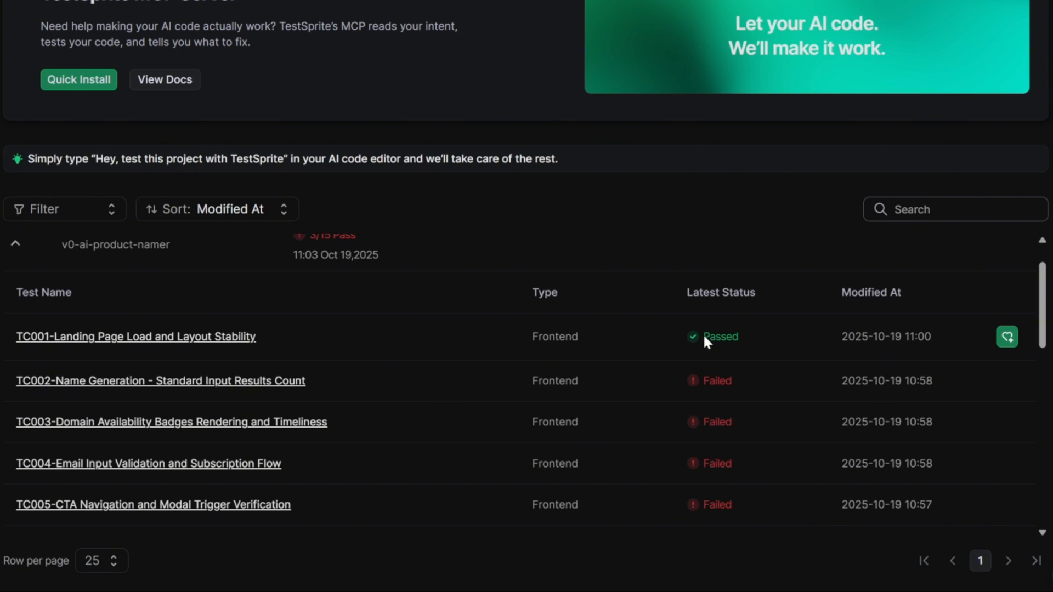
{"action": "mouse_move", "coordinate": [713, 332]}
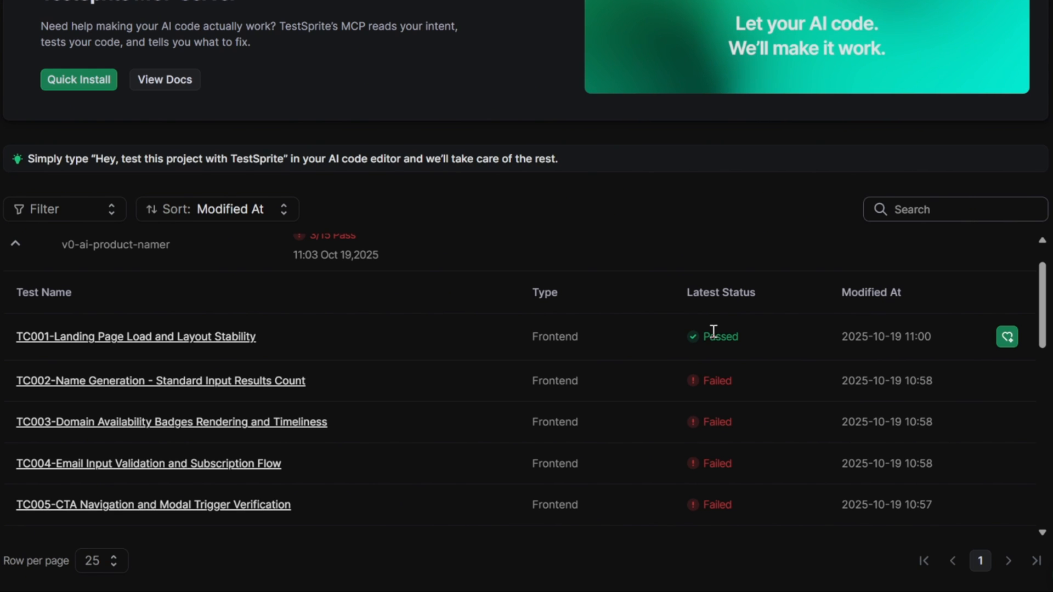
{"action": "scroll", "scroll_direction": "down", "scroll_amount": 3}
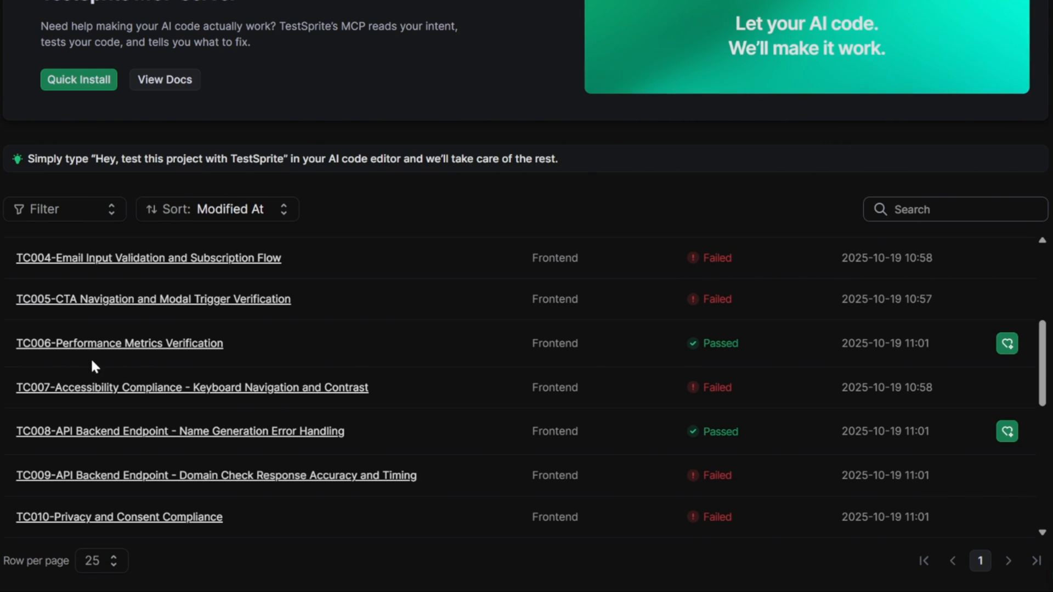
{"action": "mouse_move", "coordinate": [132, 356]}
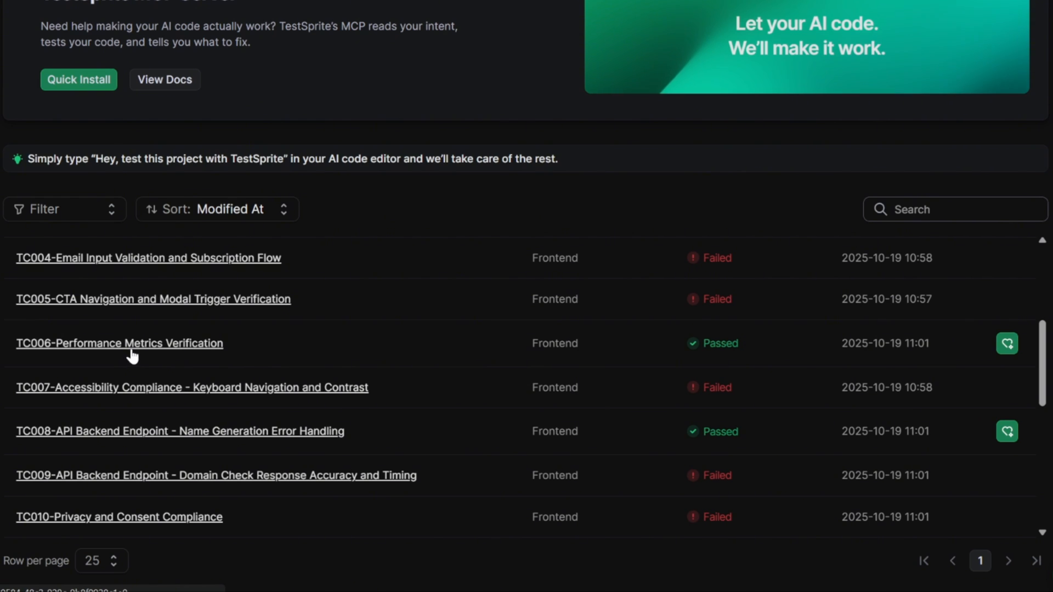
{"action": "scroll", "scroll_direction": "down", "scroll_amount": 3}
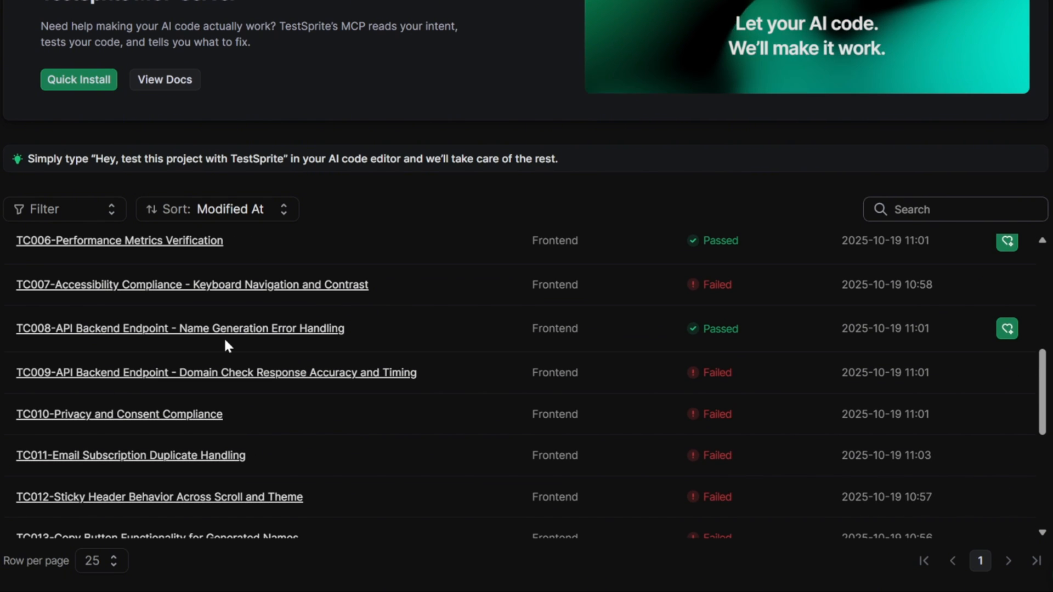
{"action": "mouse_move", "coordinate": [182, 389]}
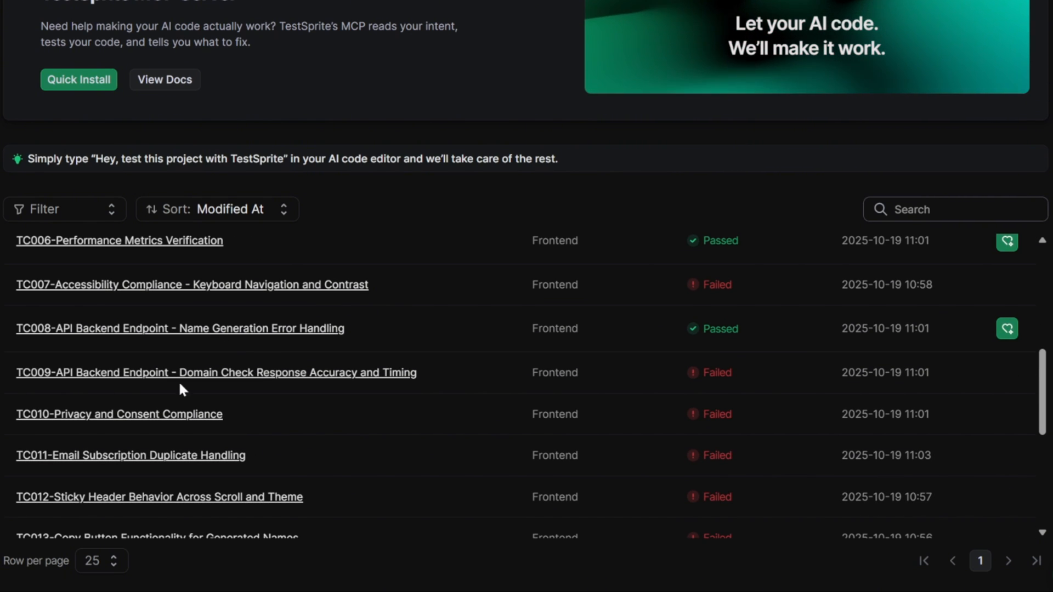
{"action": "mouse_move", "coordinate": [164, 381]}
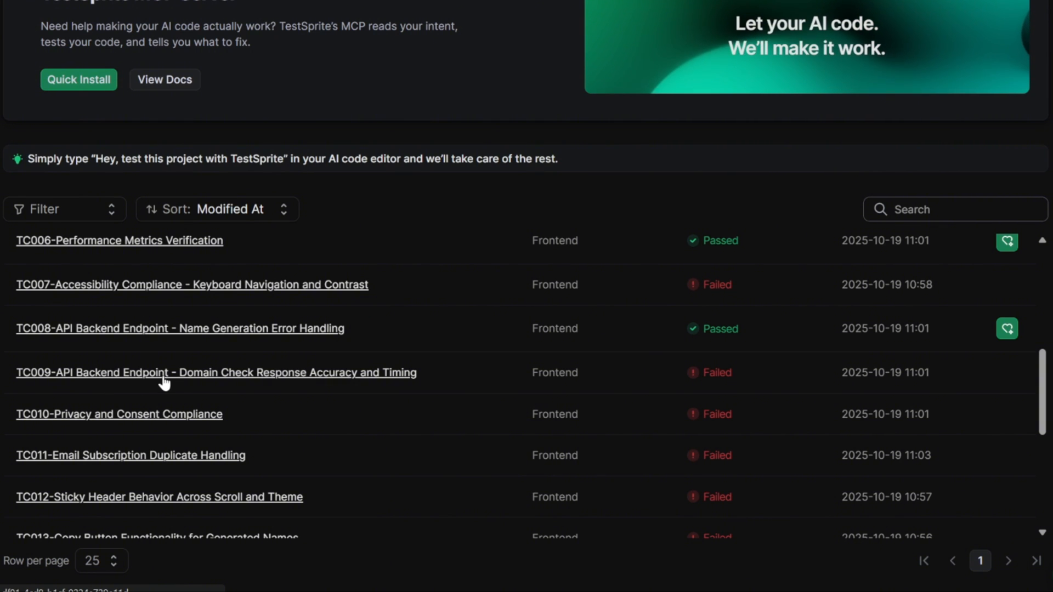
{"action": "mouse_move", "coordinate": [204, 383]}
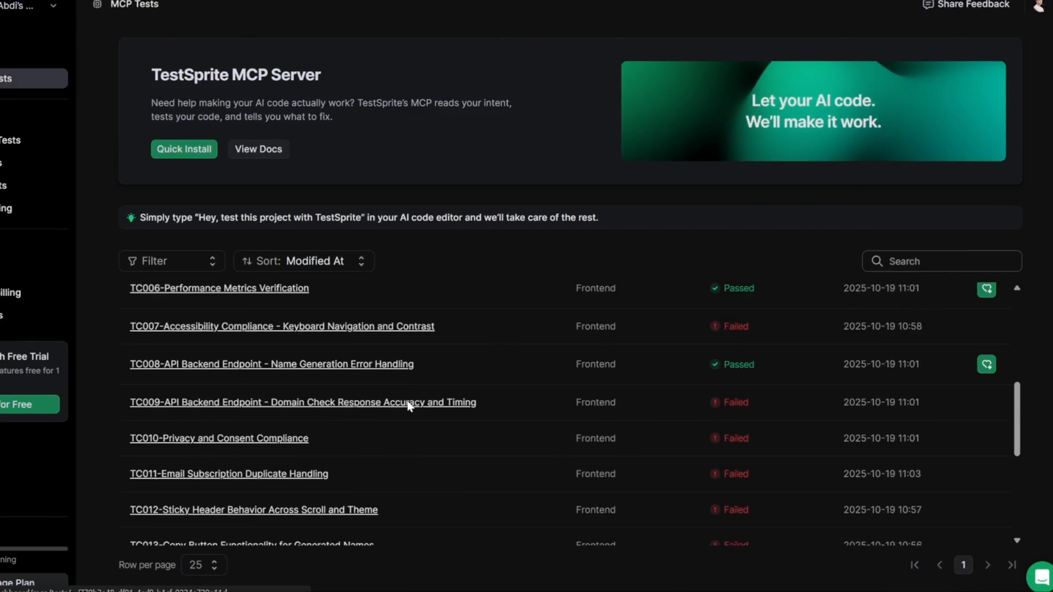
Step: Open the failed TC009 Domain Check test to view its recording and error
{"action": "left_click", "coordinate": [302, 402]}
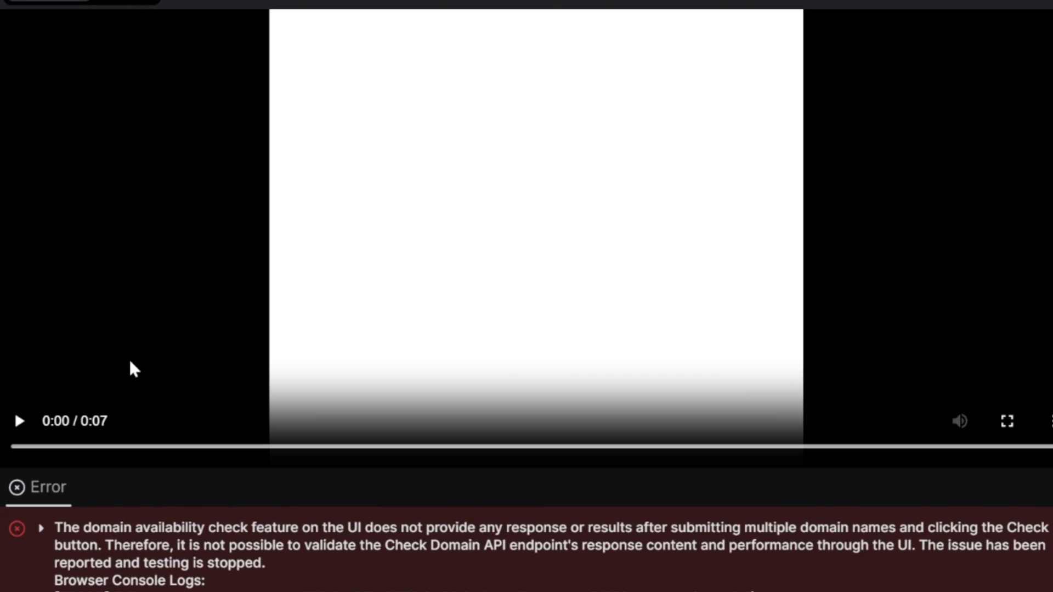
{"action": "mouse_move", "coordinate": [86, 361]}
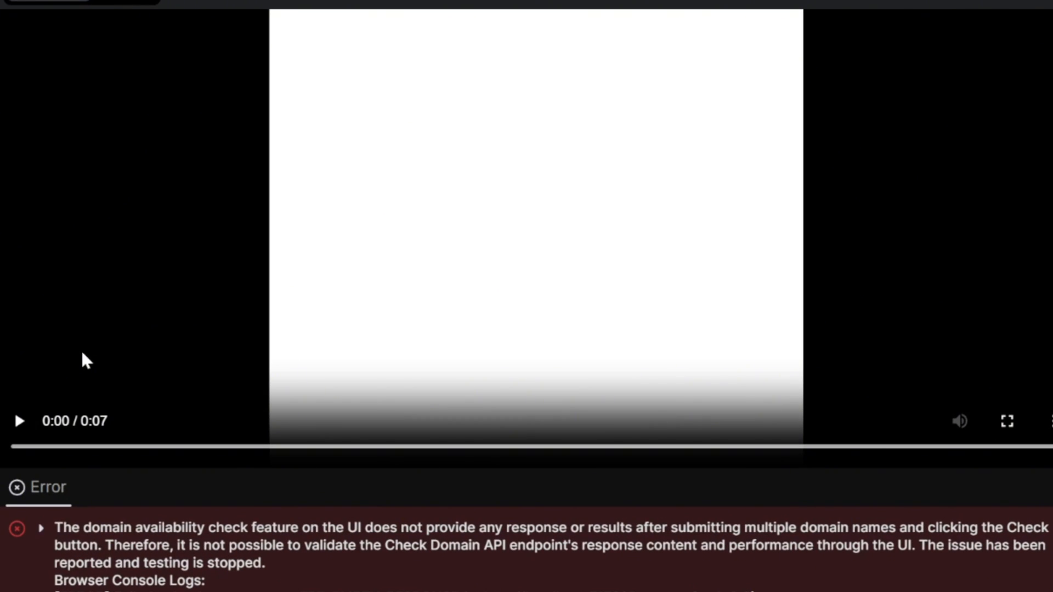
{"action": "mouse_move", "coordinate": [725, 177]}
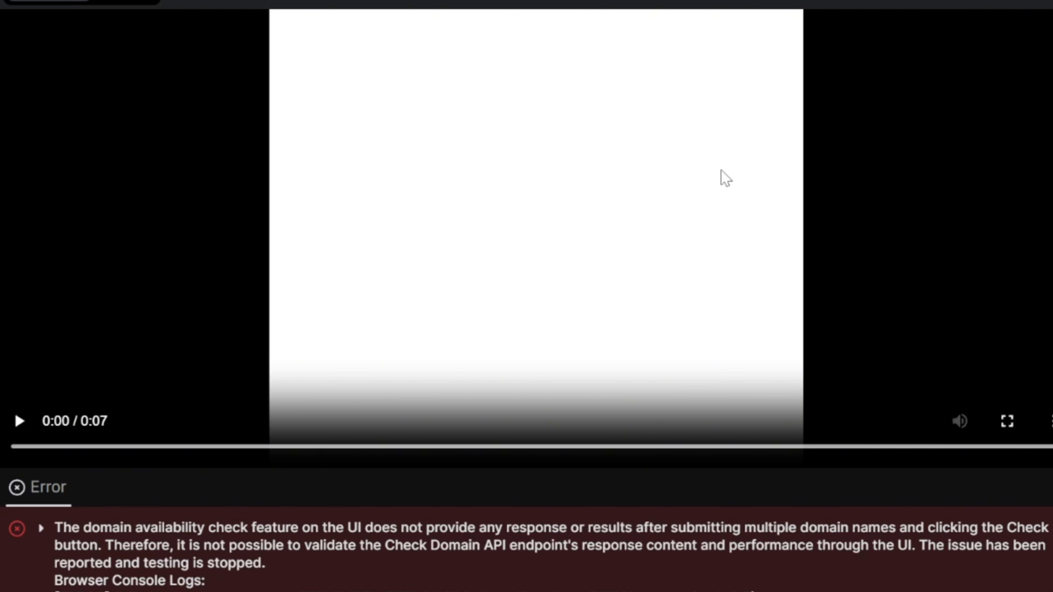
{"action": "mouse_move", "coordinate": [776, 388]}
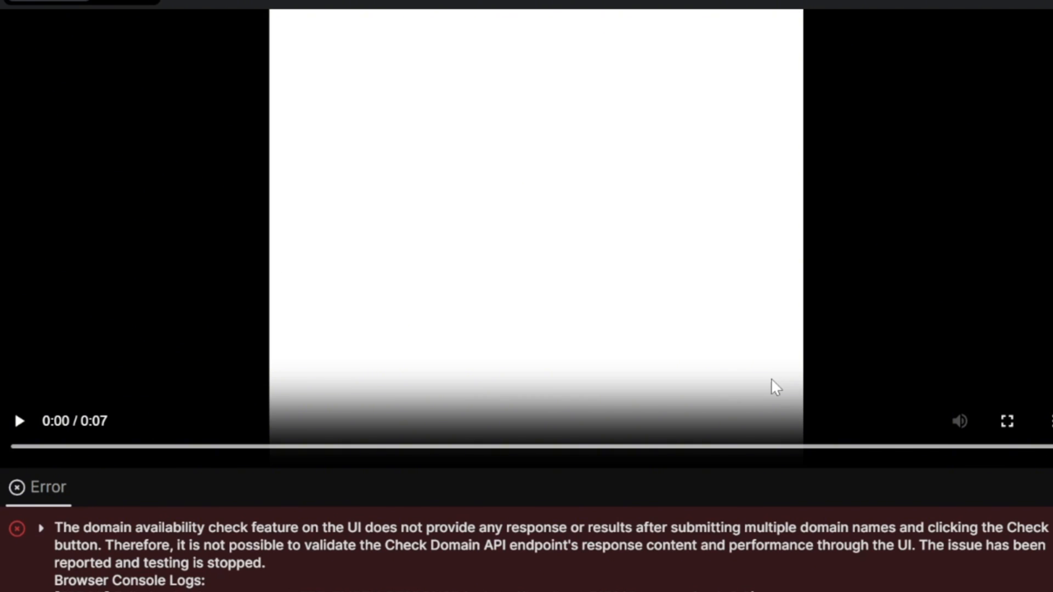
{"action": "mouse_move", "coordinate": [742, 395]}
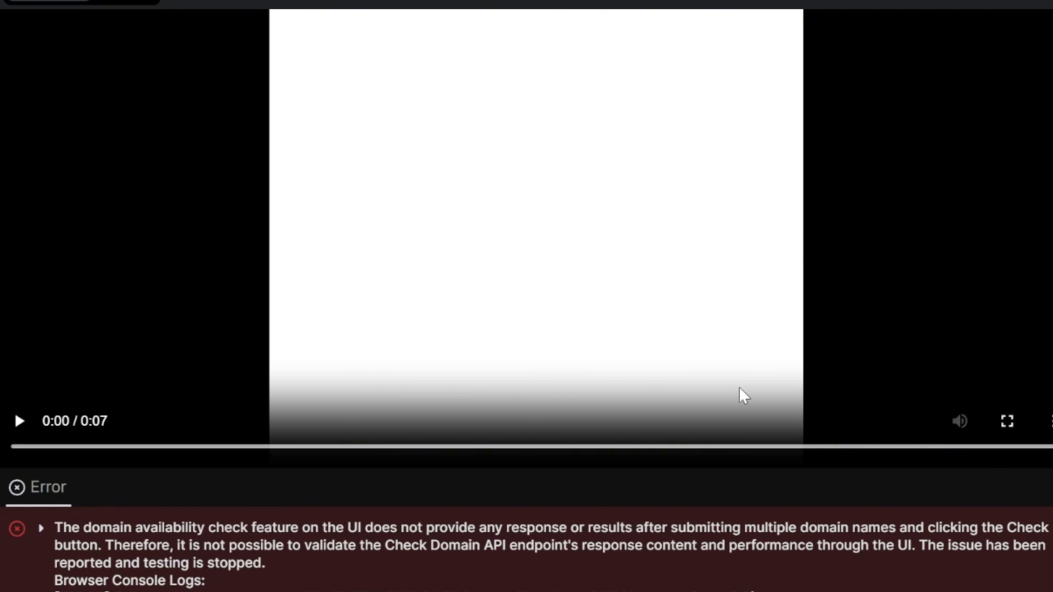
{"action": "mouse_move", "coordinate": [734, 398]}
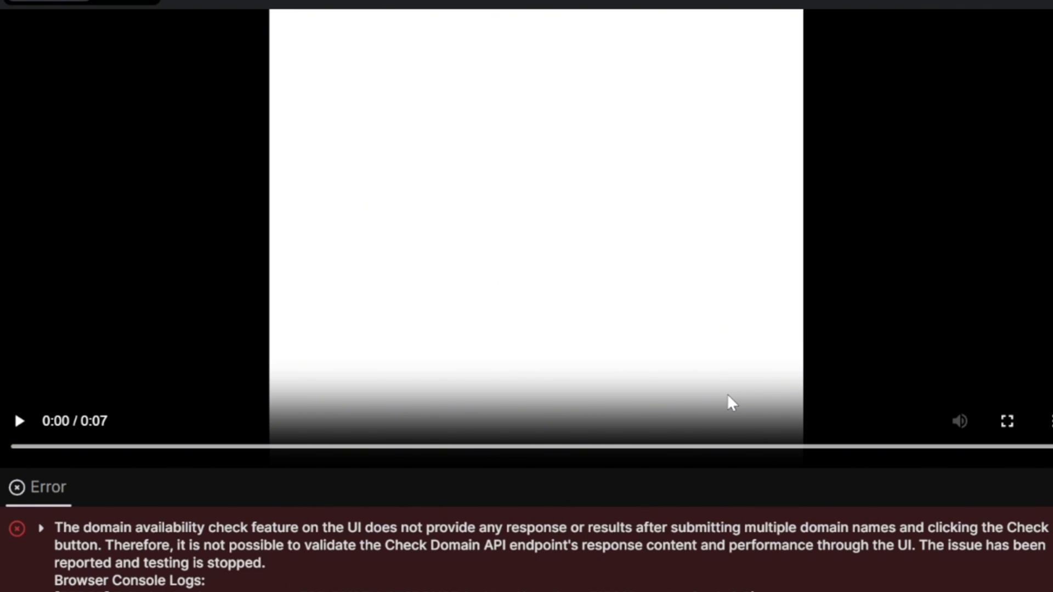
{"action": "mouse_move", "coordinate": [770, 390]}
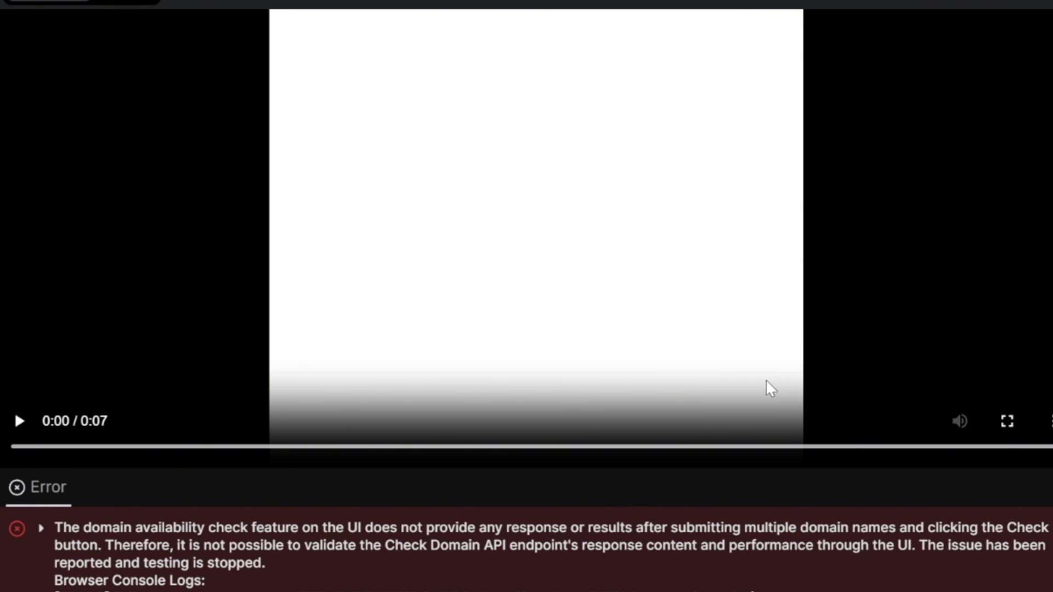
{"action": "mouse_move", "coordinate": [742, 396]}
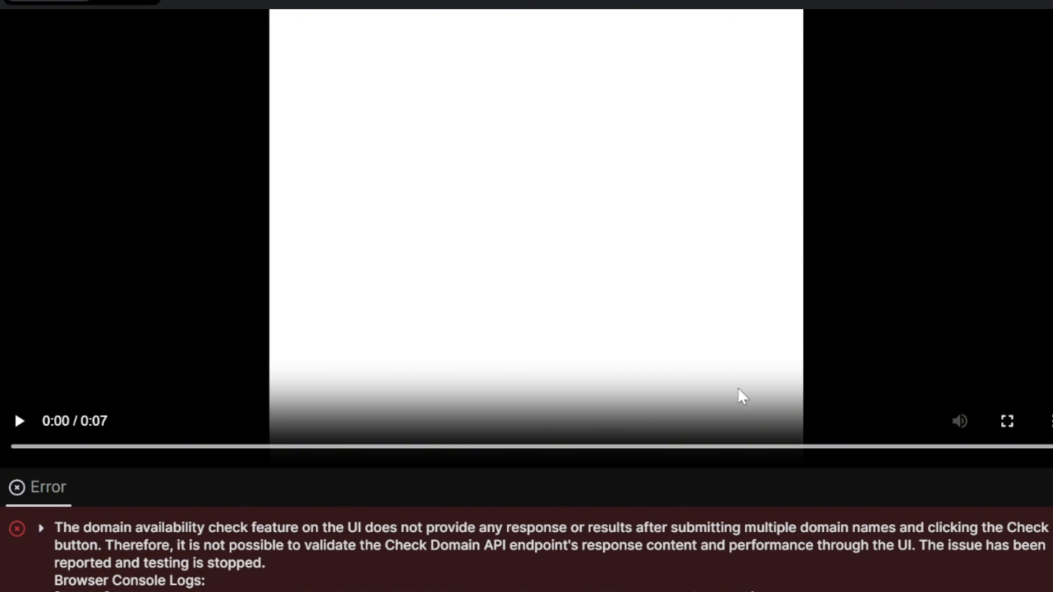
{"action": "mouse_move", "coordinate": [732, 400]}
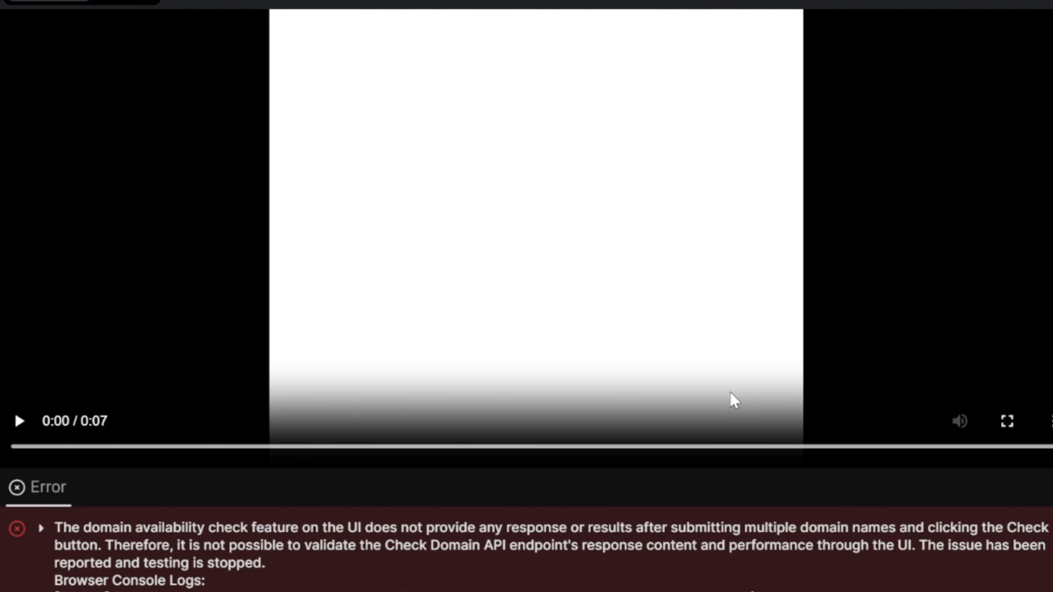
{"action": "scroll", "scroll_direction": "up", "scroll_amount": 3}
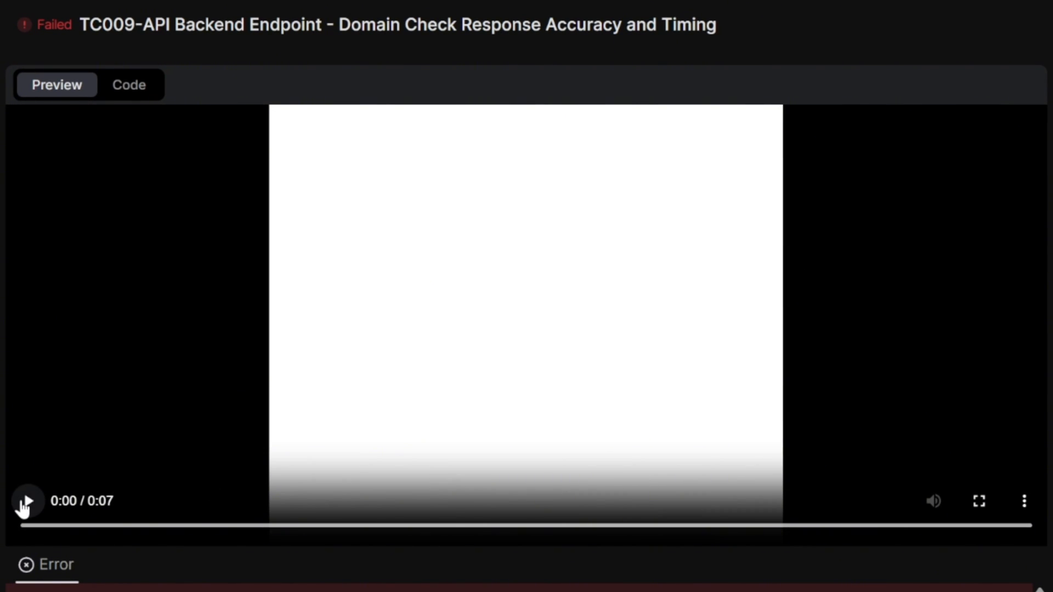
Step: Review TC009's generated Playwright code, then bring up the localhost:5173 NameForge tab
{"action": "left_click", "coordinate": [25, 501]}
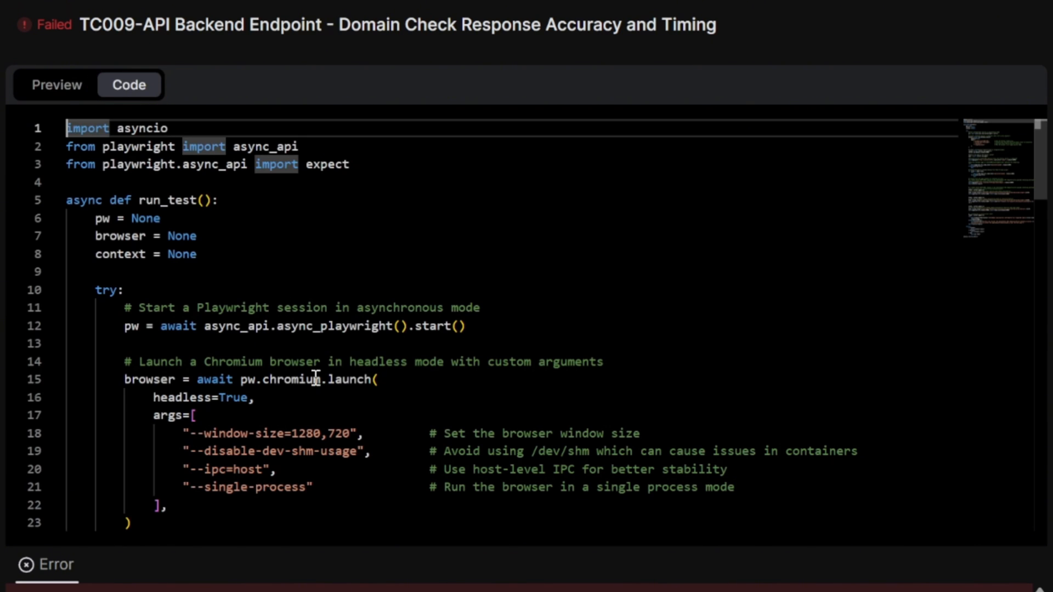
{"action": "scroll", "scroll_direction": "down", "scroll_amount": 3}
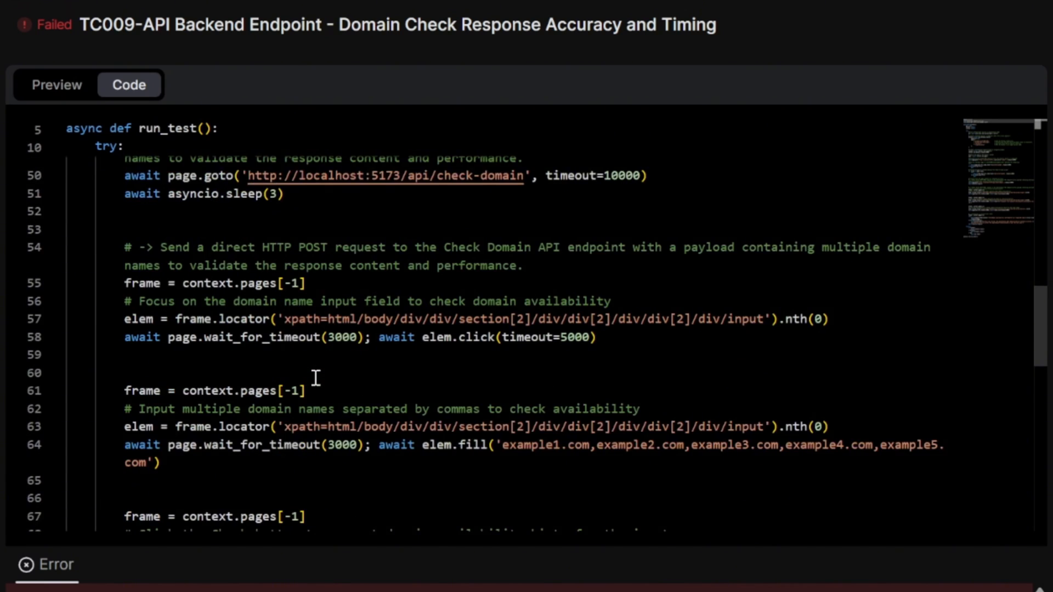
{"action": "scroll", "scroll_direction": "up", "scroll_amount": 3}
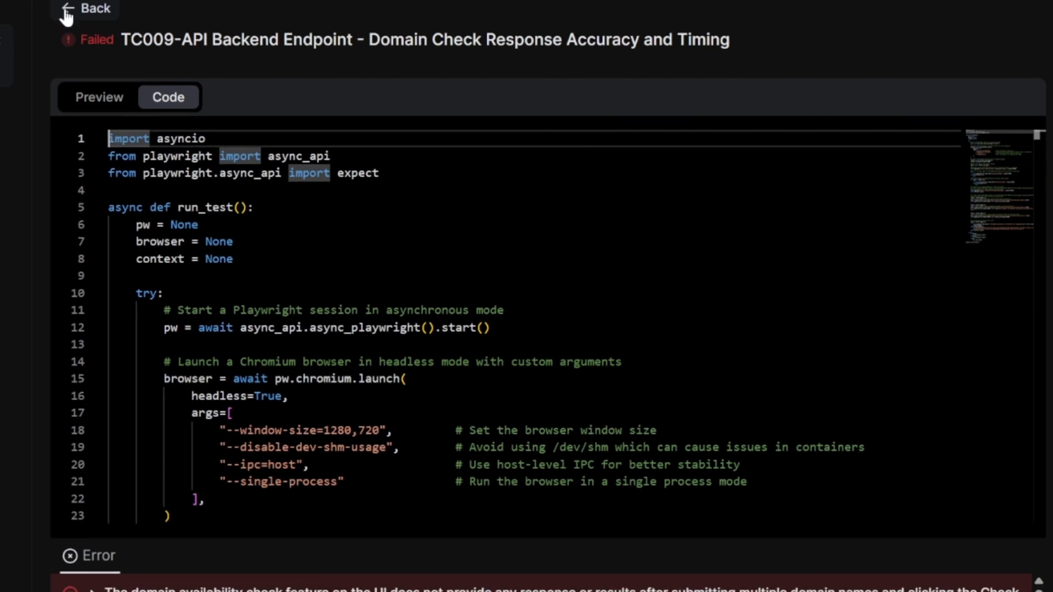
{"action": "left_click", "coordinate": [86, 9]}
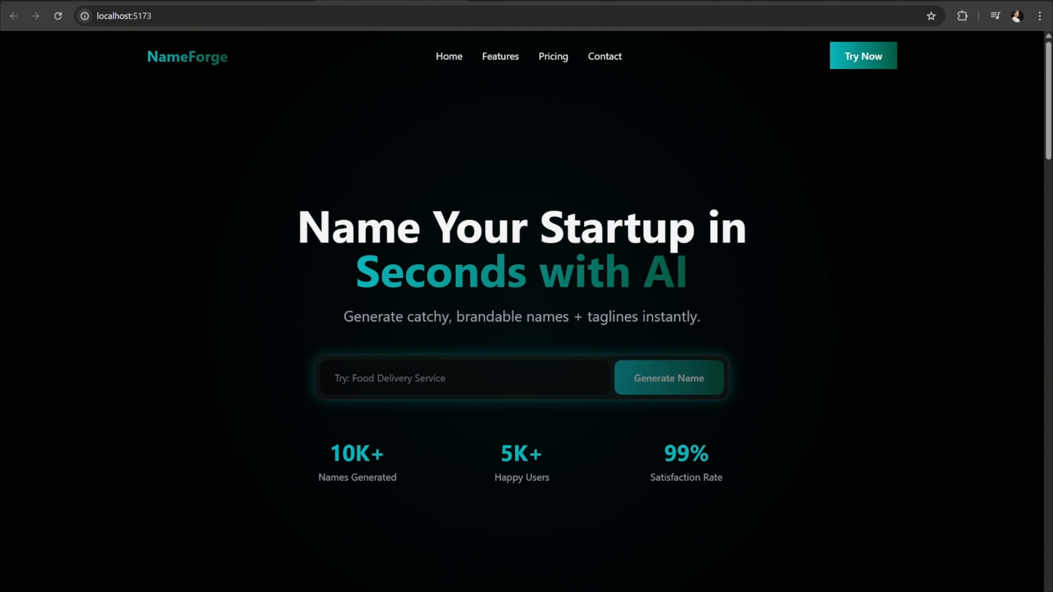
Step: Try the Domain Checker on the local site with 'example.com'
{"action": "scroll", "scroll_direction": "down", "scroll_amount": 3}
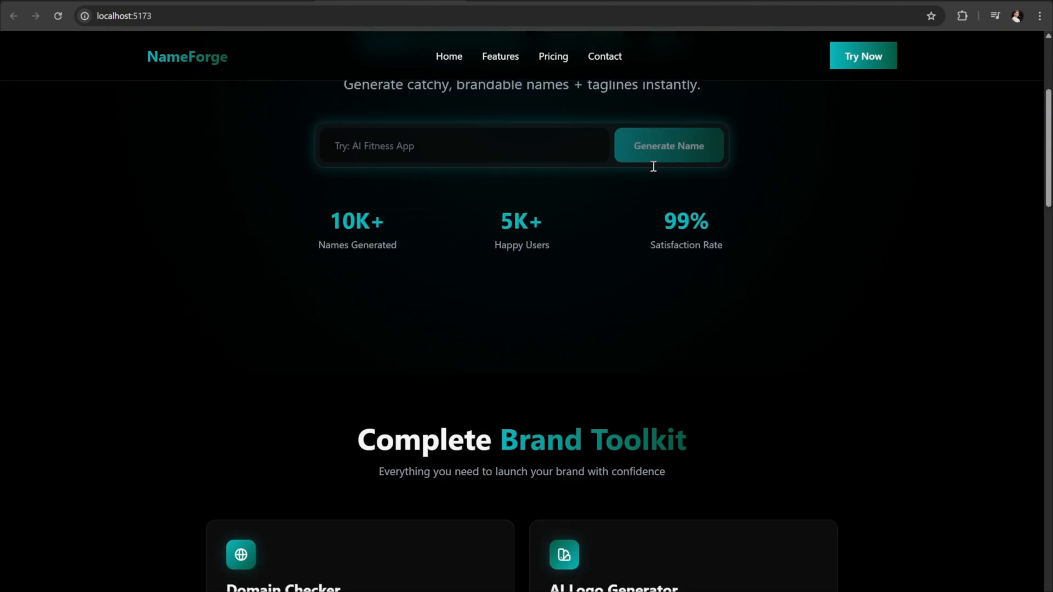
{"action": "scroll", "scroll_direction": "down", "scroll_amount": 3}
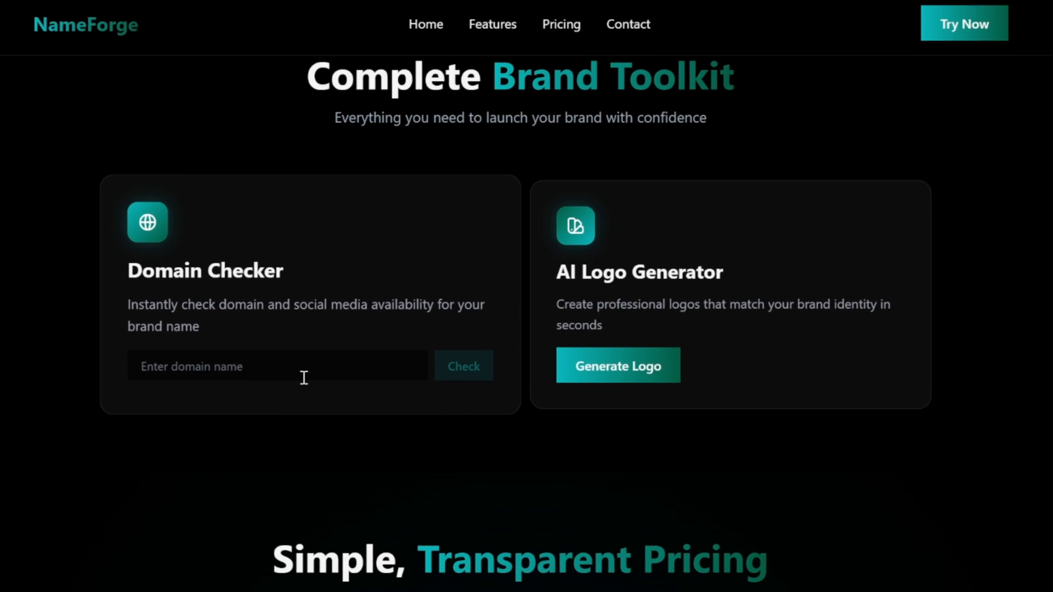
{"action": "left_click", "coordinate": [277, 366]}
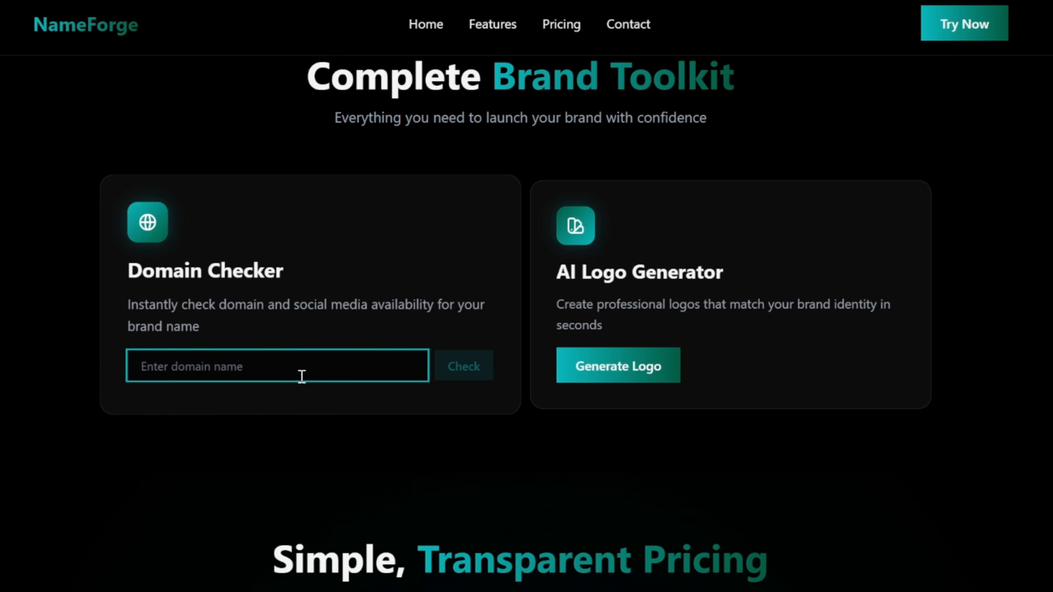
{"action": "type", "text": "example.com"}
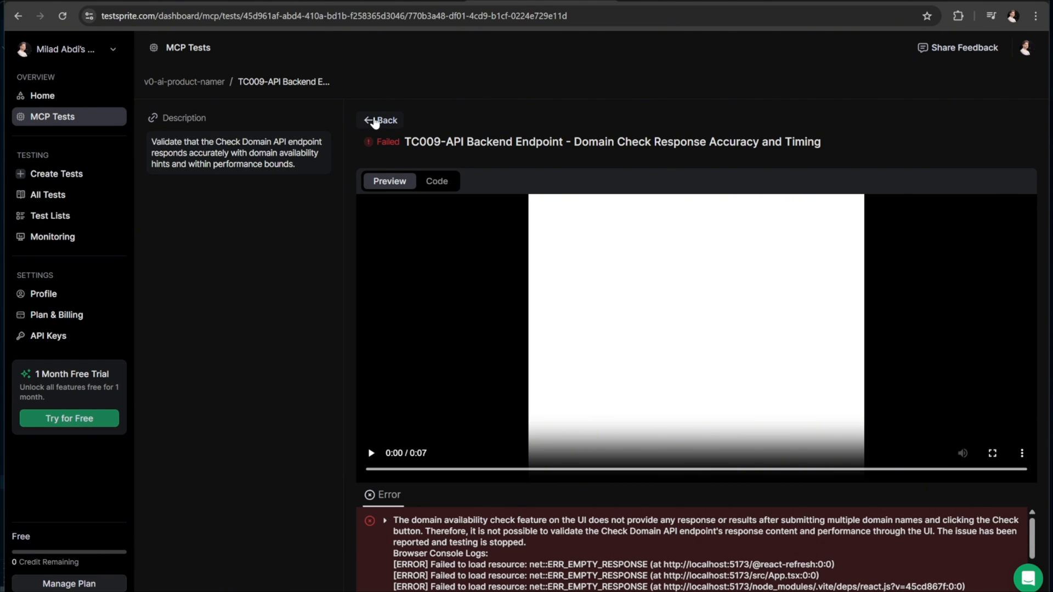
Step: Return to Cursor to read the agent's 4/15 summary and proxy suggestion
{"action": "left_click", "coordinate": [380, 120]}
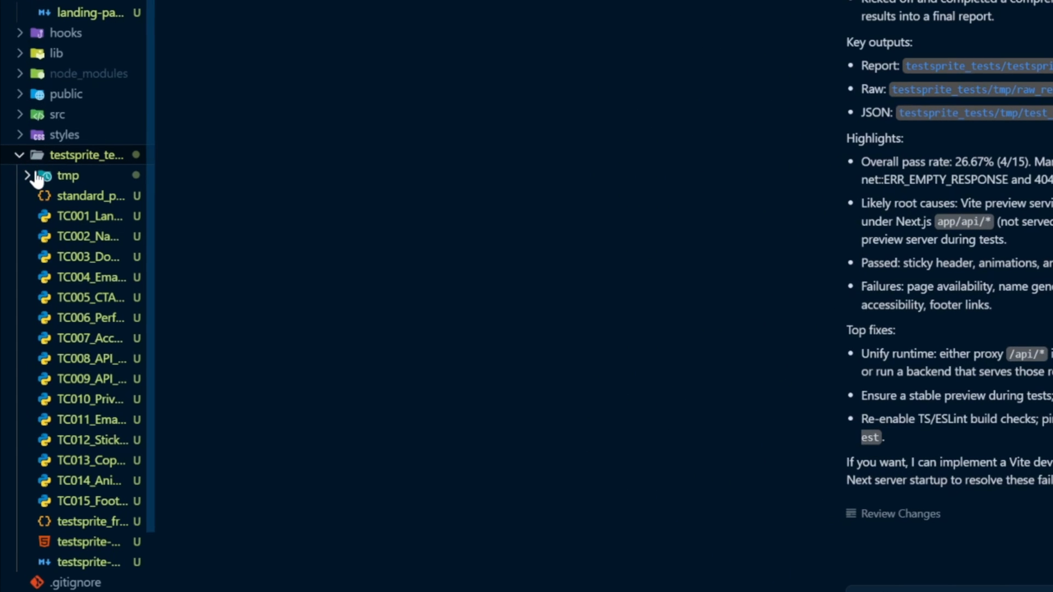
{"action": "mouse_move", "coordinate": [64, 259]}
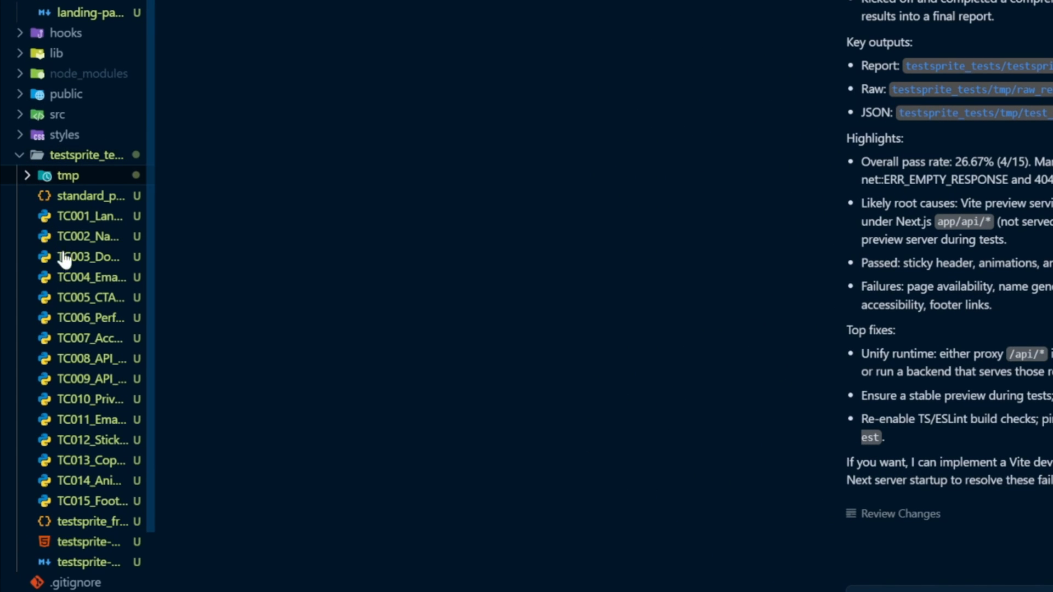
{"action": "mouse_move", "coordinate": [79, 562]}
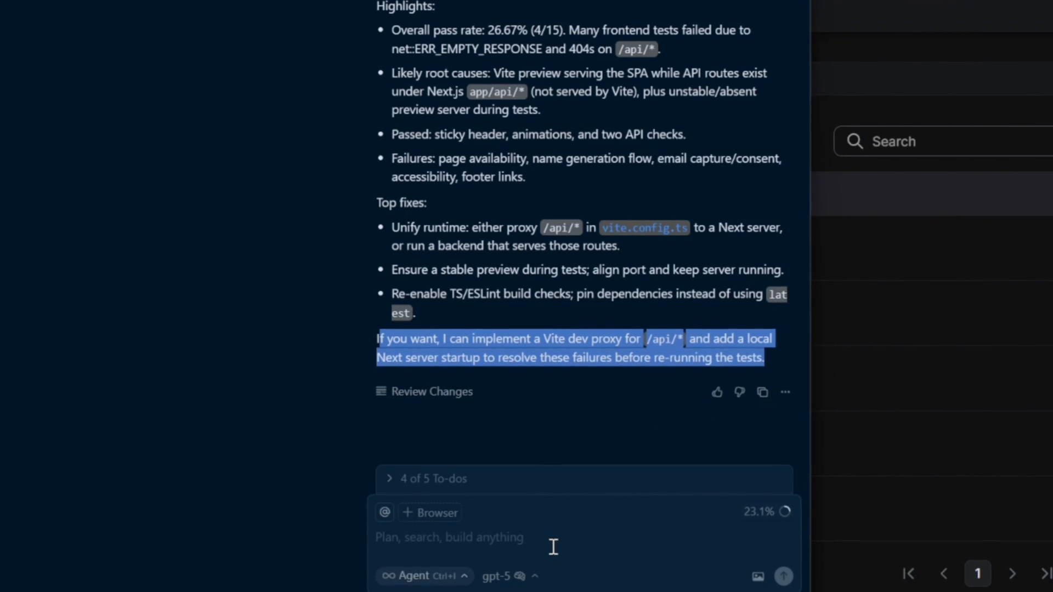
Step: Reply 'Ok' to the agent to implement the fixes and scroll its output
{"action": "left_click", "coordinate": [527, 330]}
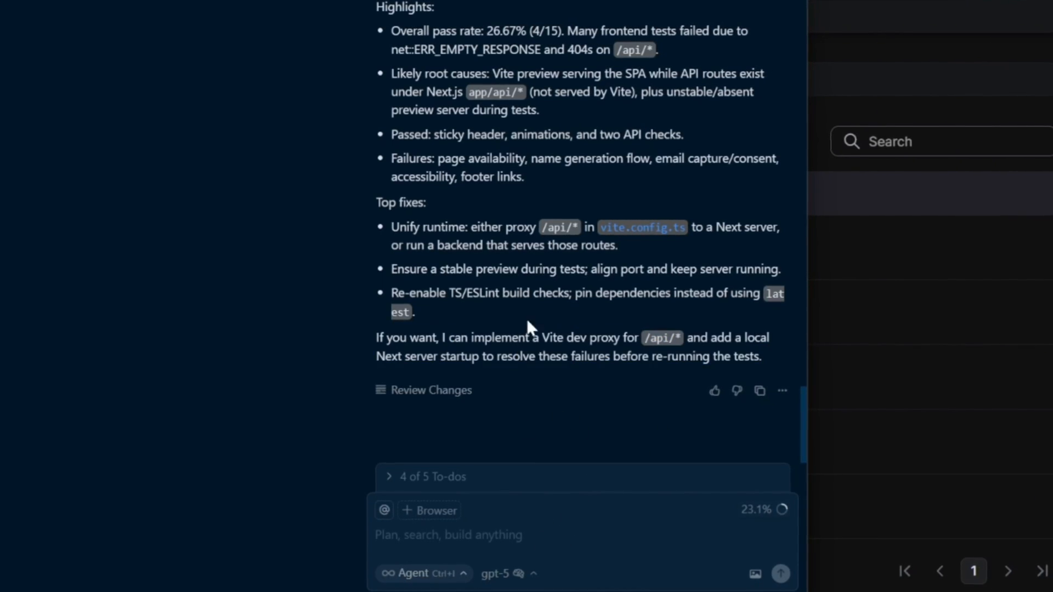
{"action": "type", "text": "Ok"}
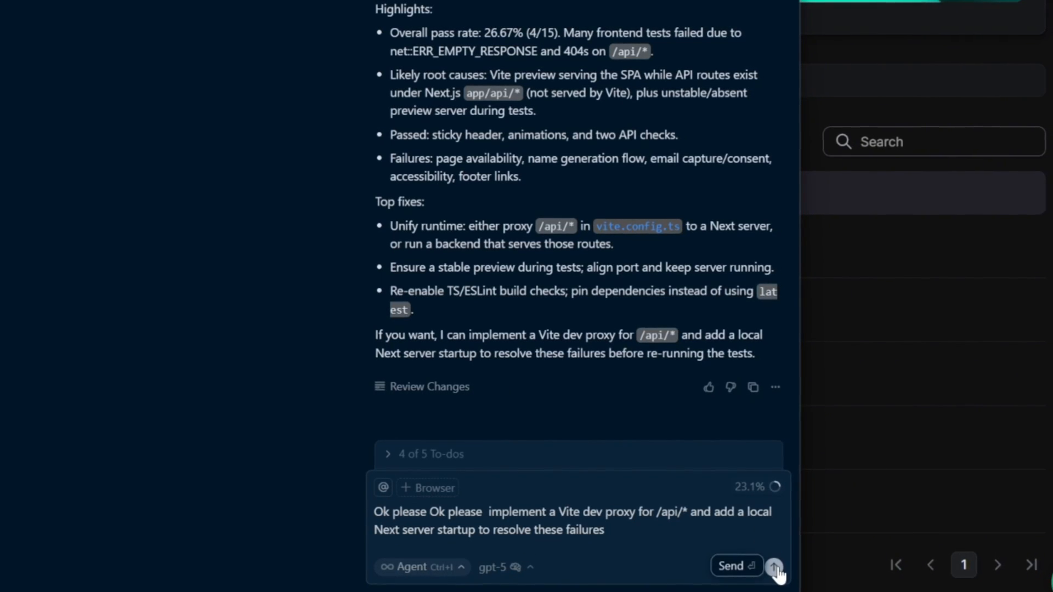
{"action": "left_click", "coordinate": [774, 566]}
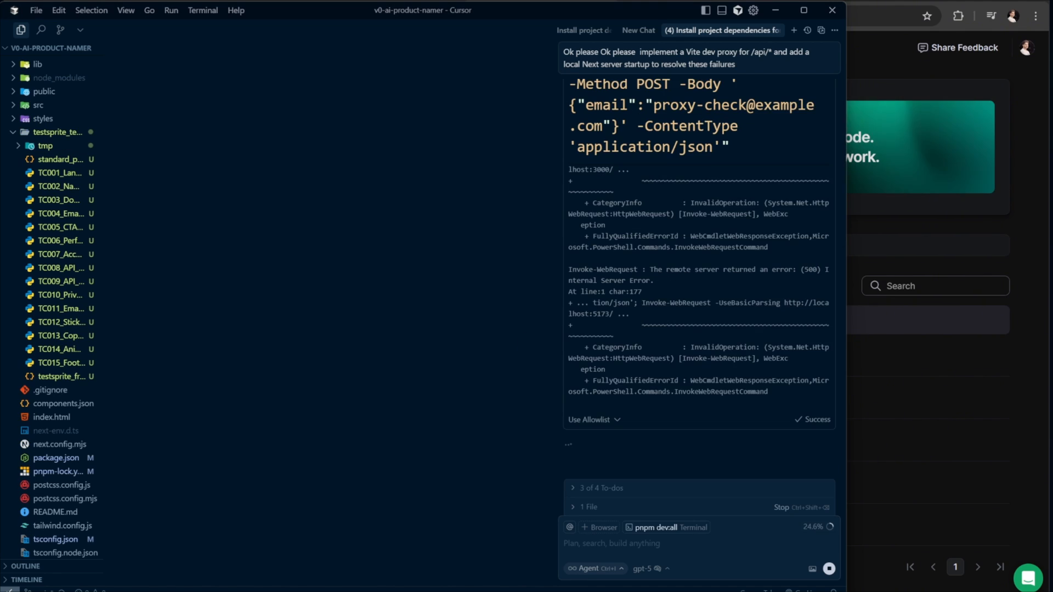
{"action": "scroll", "scroll_direction": "down", "scroll_amount": 3}
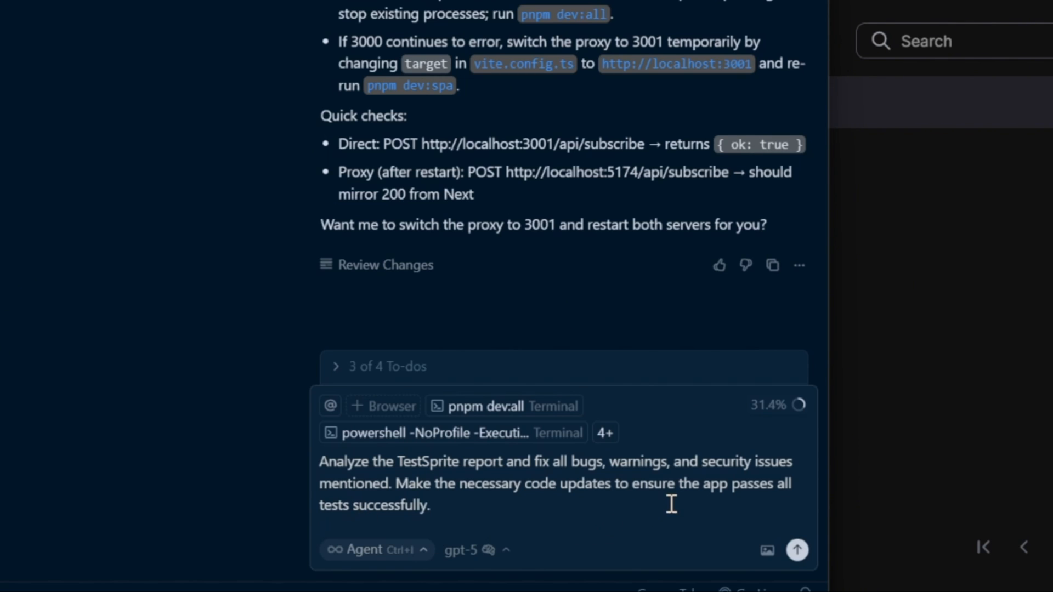
{"action": "mouse_move", "coordinate": [552, 544]}
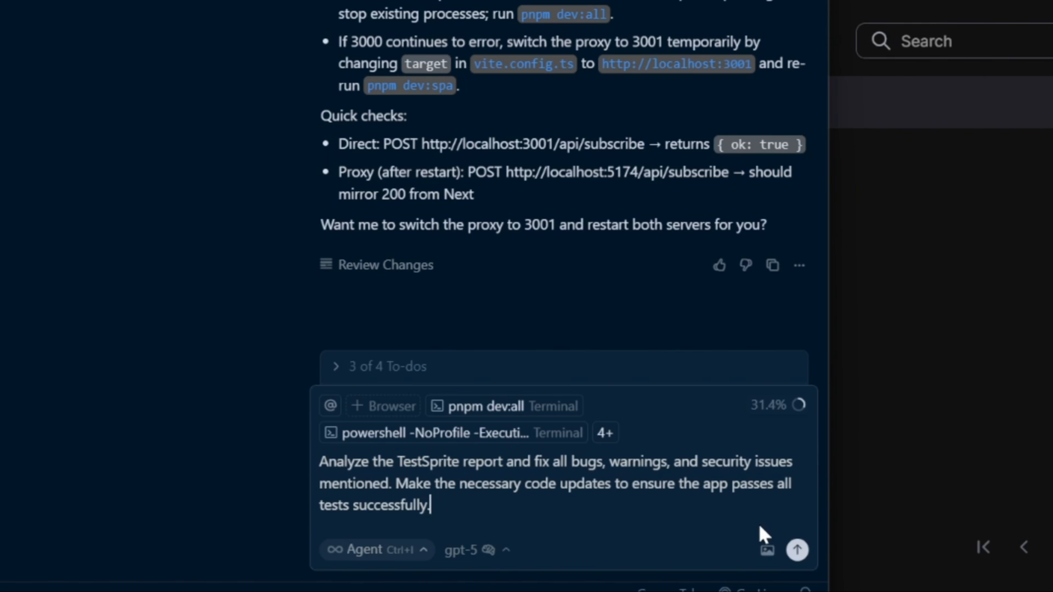
{"action": "mouse_move", "coordinate": [798, 550]}
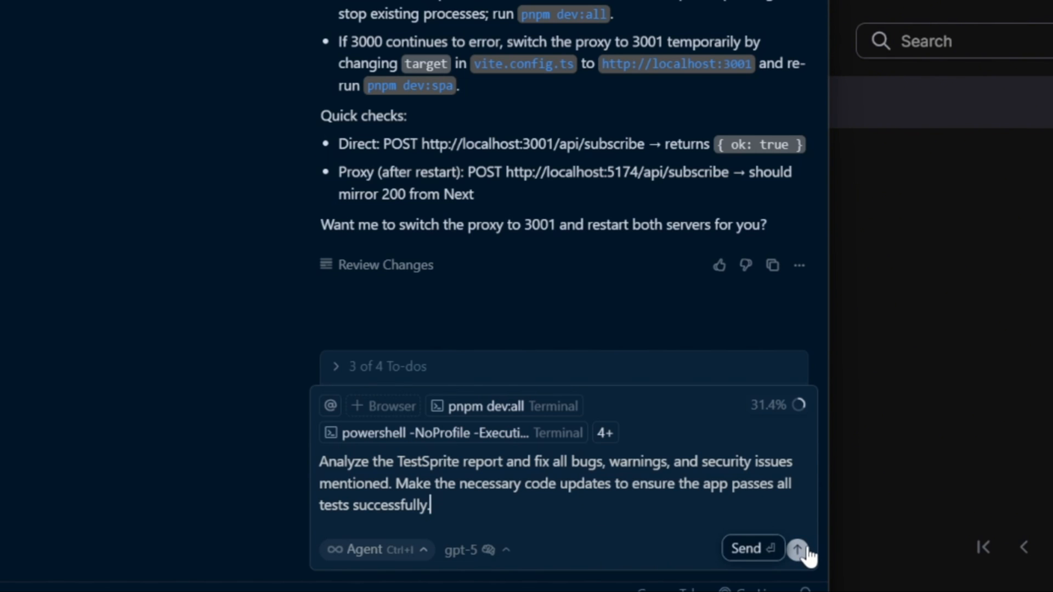
Step: Send the agent the request to fix every bug, warning and security issue
{"action": "left_click", "coordinate": [798, 550]}
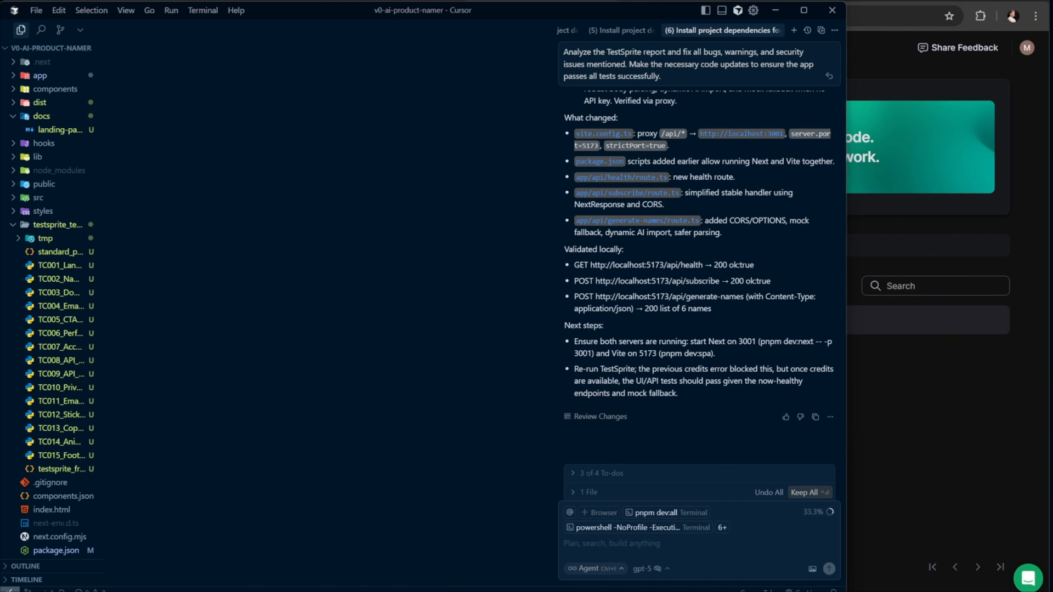
Step: Request a complete TestSprite rerun with a fresh report and allow the testsprite_bootstrap_tests tool
{"action": "type", "text": "Rerun the complete TestSprite analysis and generate a fresh report."}
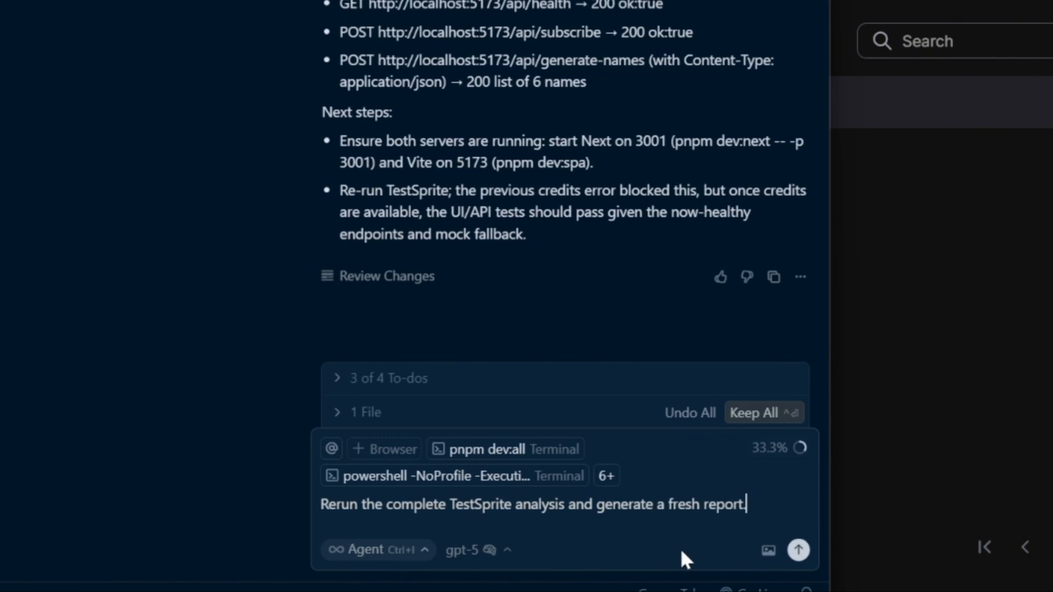
{"action": "mouse_move", "coordinate": [799, 550]}
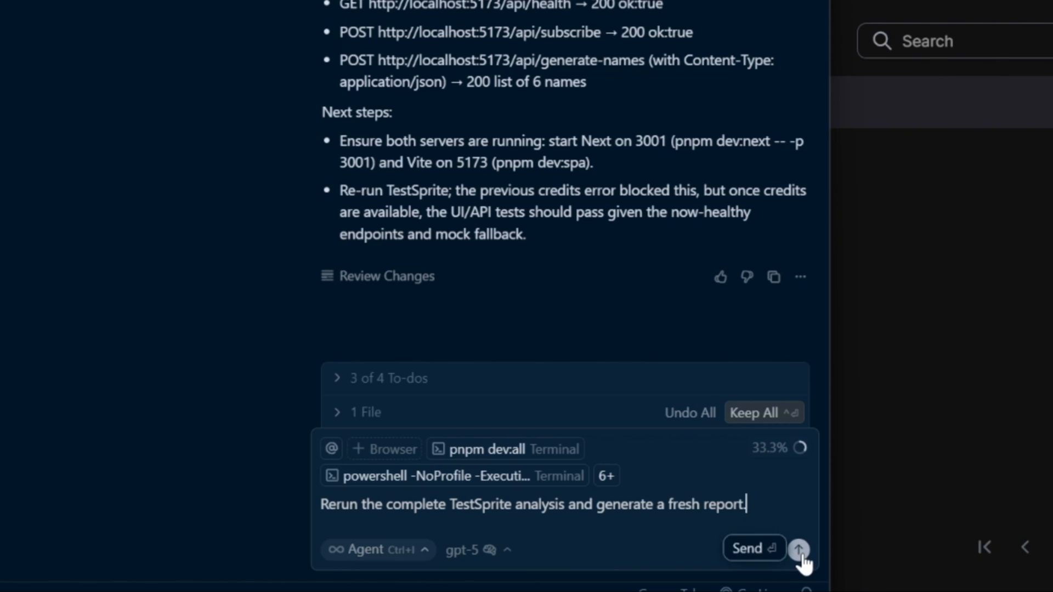
{"action": "left_click", "coordinate": [799, 548]}
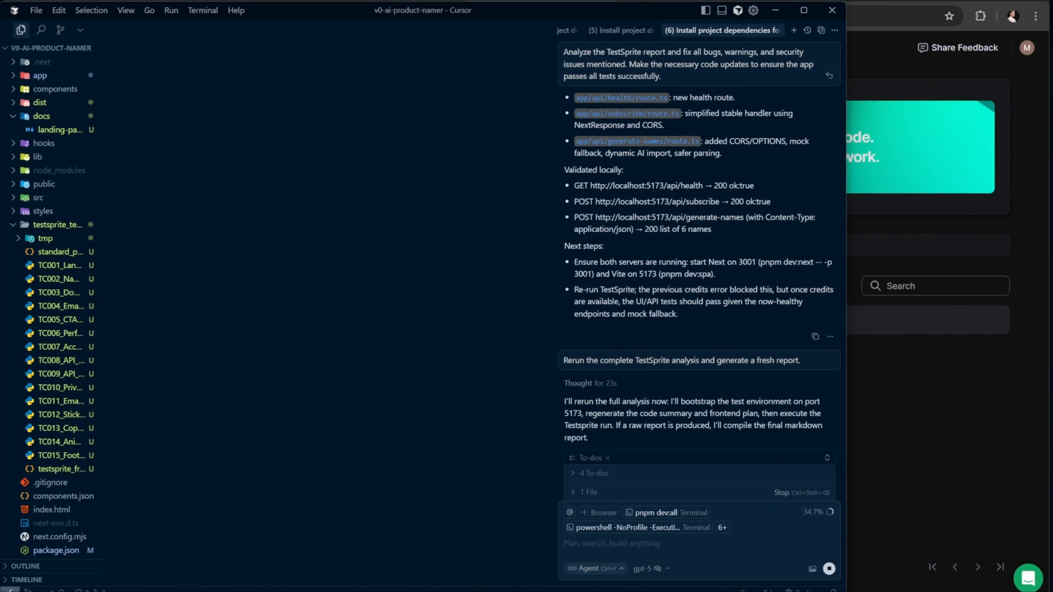
{"action": "scroll", "scroll_direction": "down", "scroll_amount": 3}
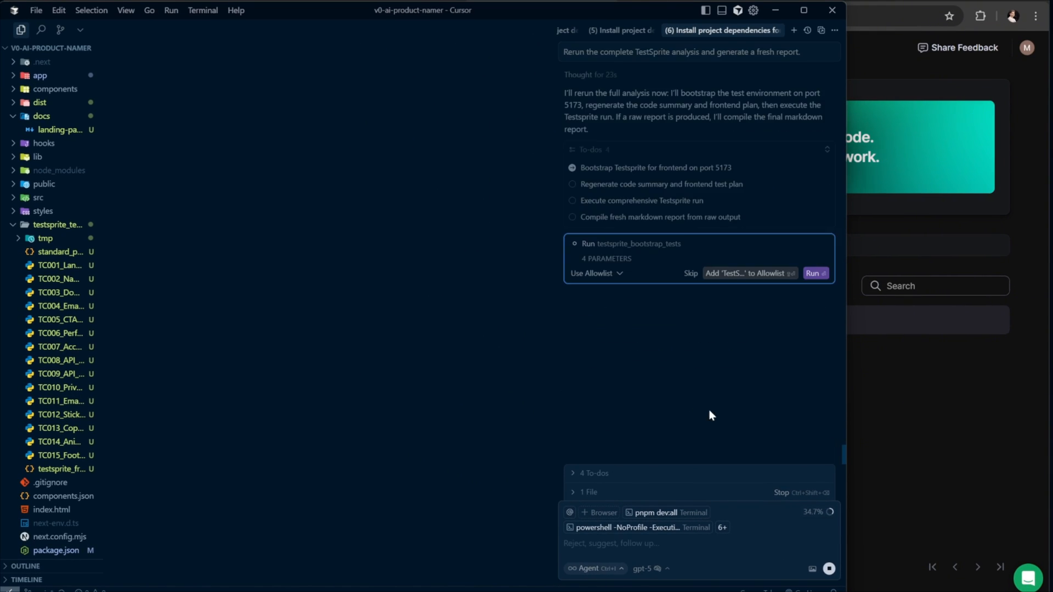
{"action": "left_click", "coordinate": [814, 273]}
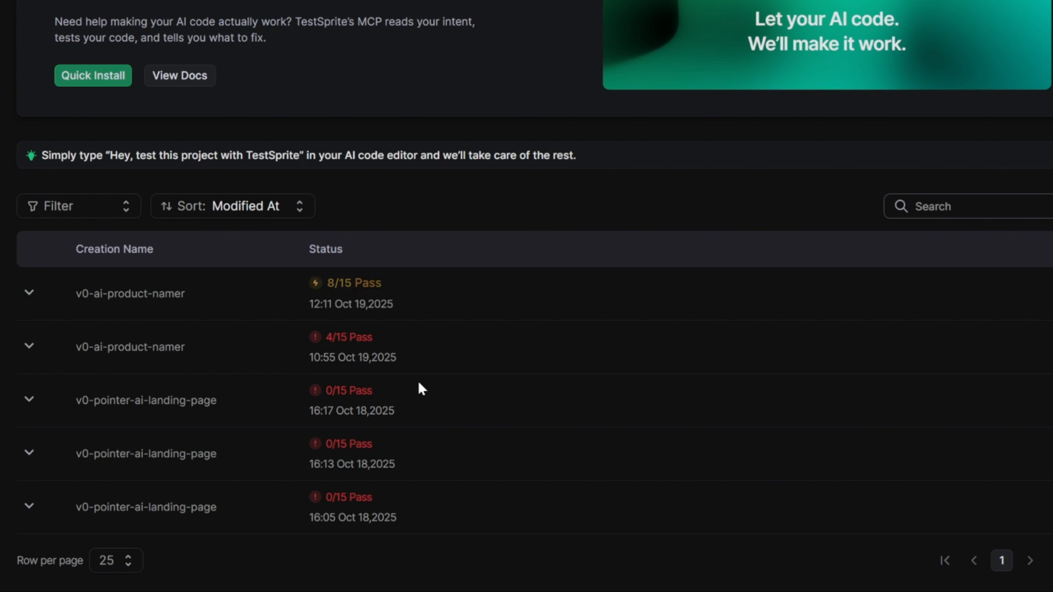
Step: Scroll the MCP Tests list to compare the new 8/15 run with the earlier 4/15 run
{"action": "scroll", "scroll_direction": "up", "scroll_amount": 3}
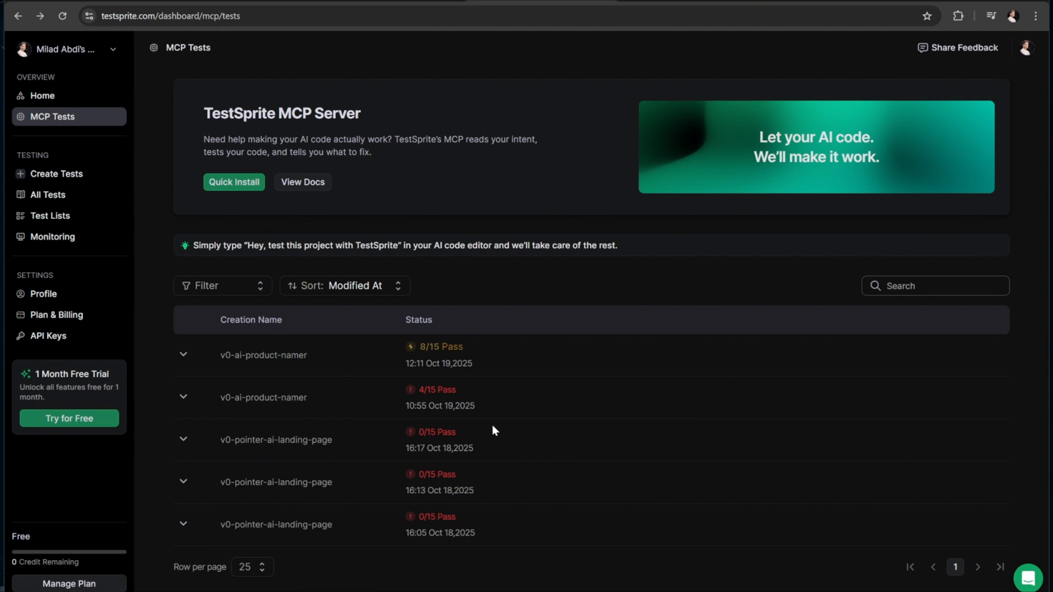
{"action": "mouse_move", "coordinate": [556, 454]}
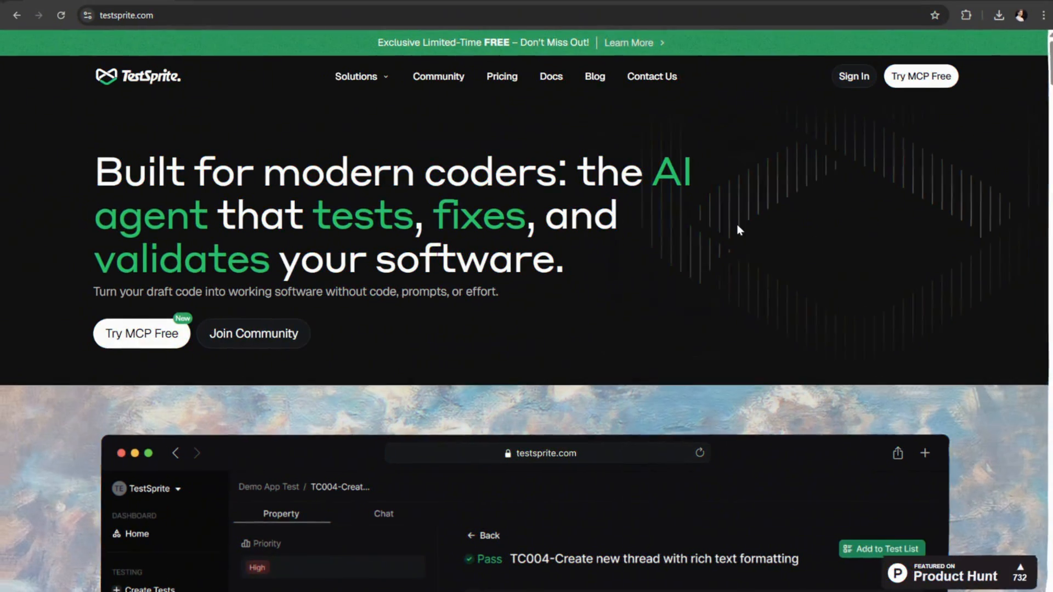
Step: Scroll the testsprite.com homepage through features, testimonials and news to the FAQ section
{"action": "scroll", "scroll_direction": "down", "scroll_amount": 3}
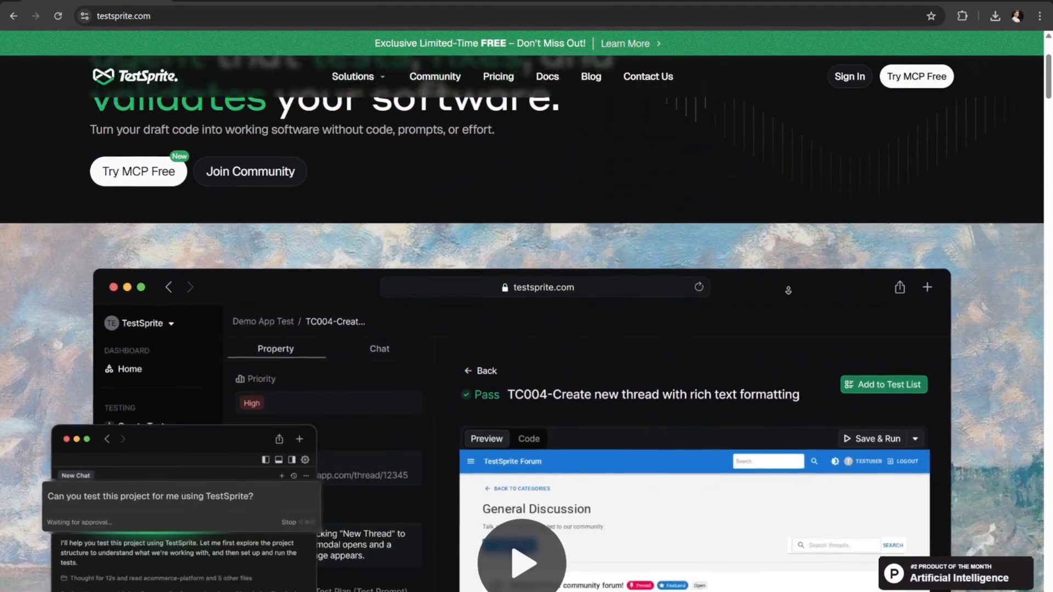
{"action": "scroll", "scroll_direction": "down", "scroll_amount": 3}
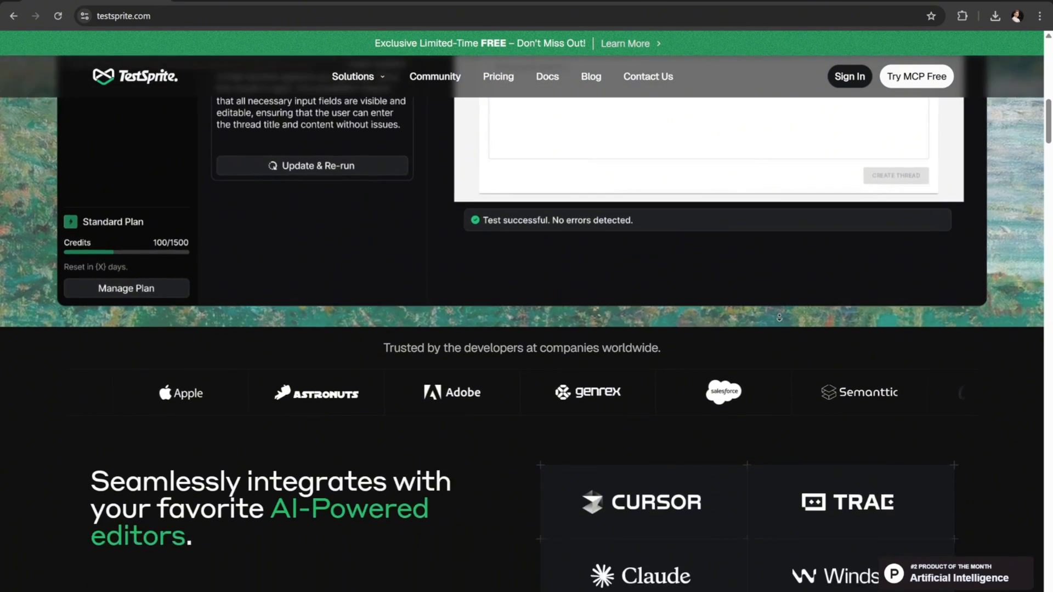
{"action": "scroll", "scroll_direction": "down", "scroll_amount": 3}
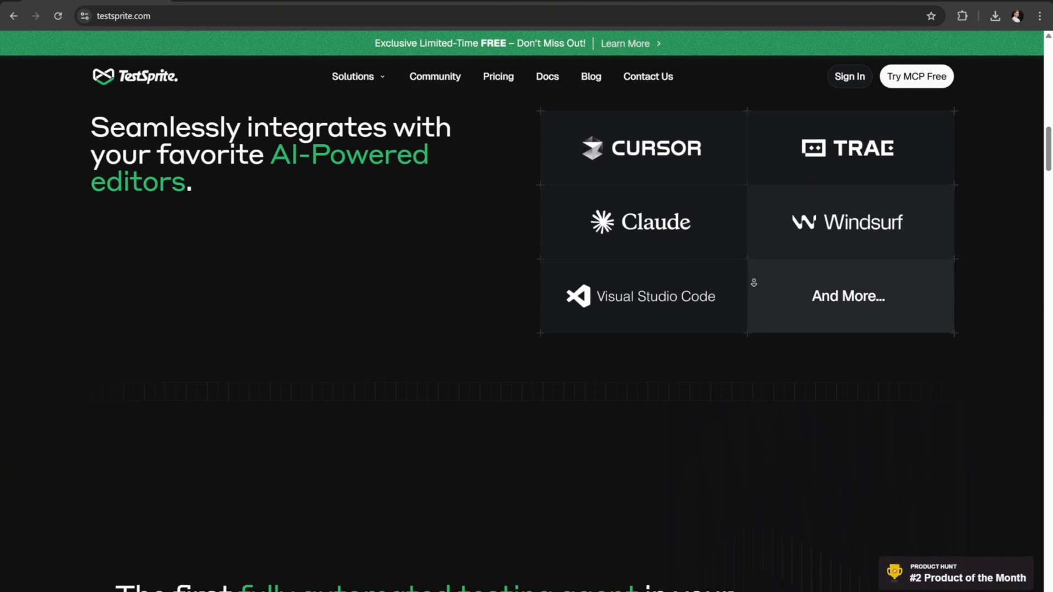
{"action": "scroll", "scroll_direction": "down", "scroll_amount": 3}
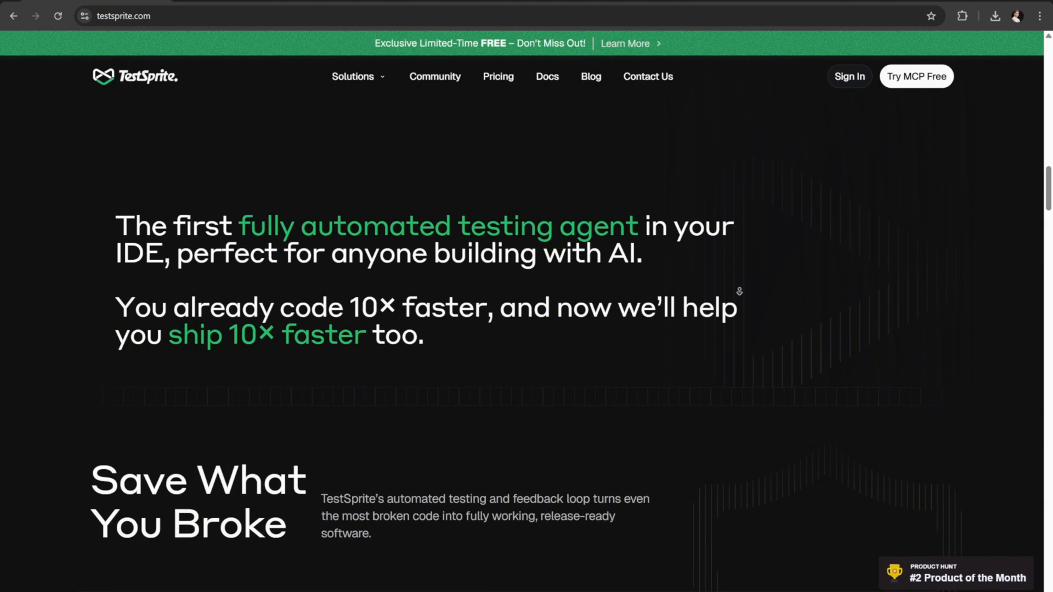
{"action": "scroll", "scroll_direction": "down", "scroll_amount": 3}
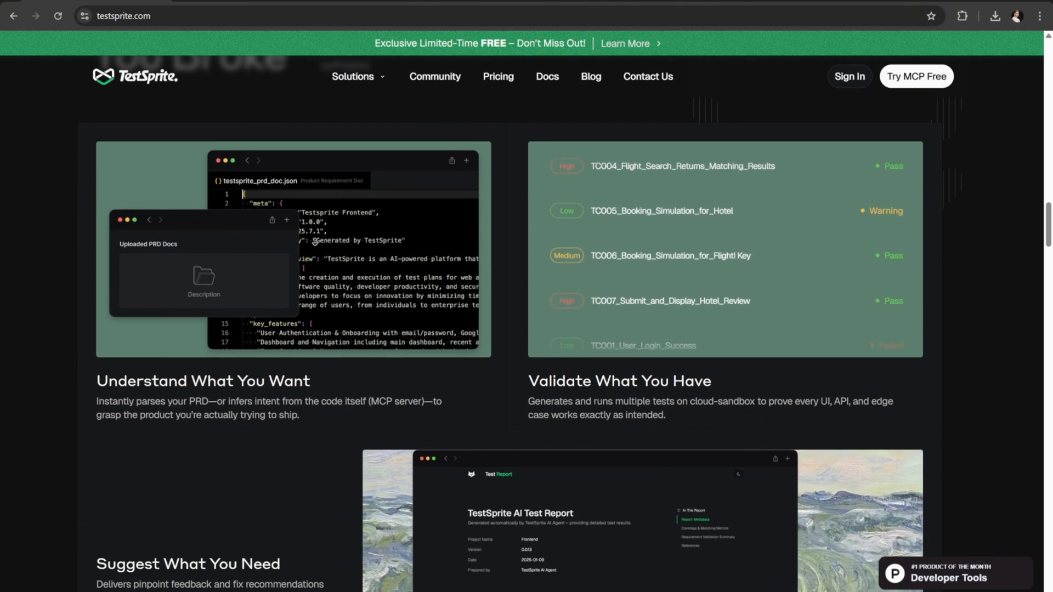
{"action": "scroll", "scroll_direction": "down", "scroll_amount": 3}
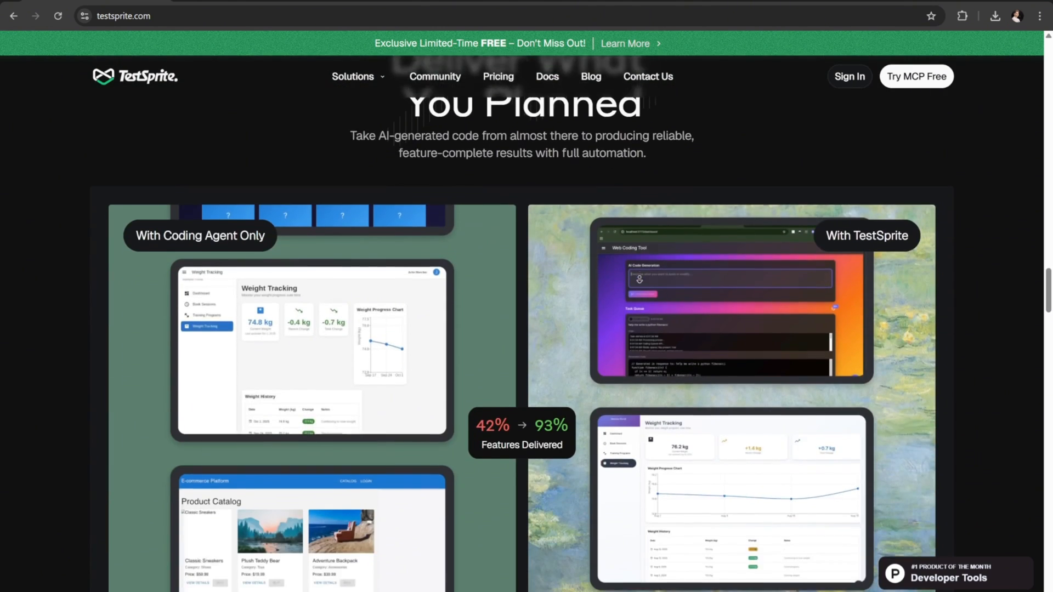
{"action": "scroll", "scroll_direction": "down", "scroll_amount": 3}
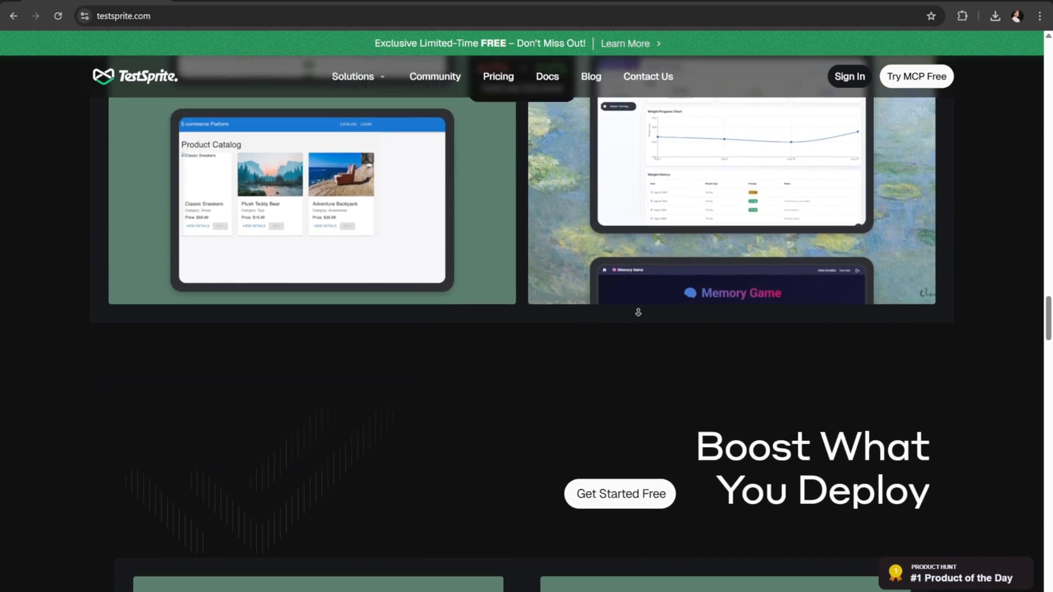
{"action": "scroll", "scroll_direction": "down", "scroll_amount": 3}
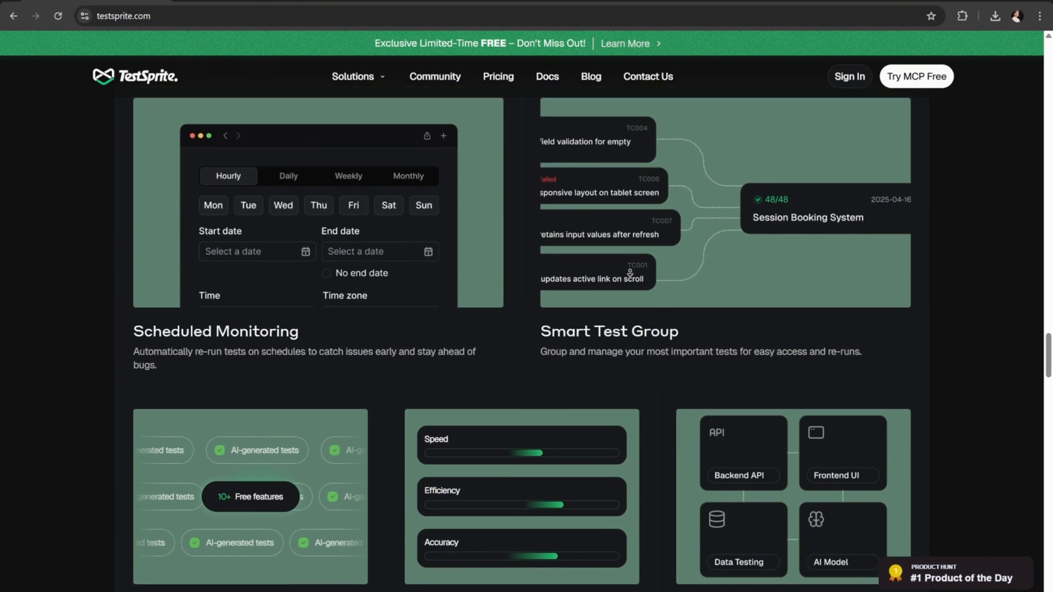
{"action": "scroll", "scroll_direction": "down", "scroll_amount": 3}
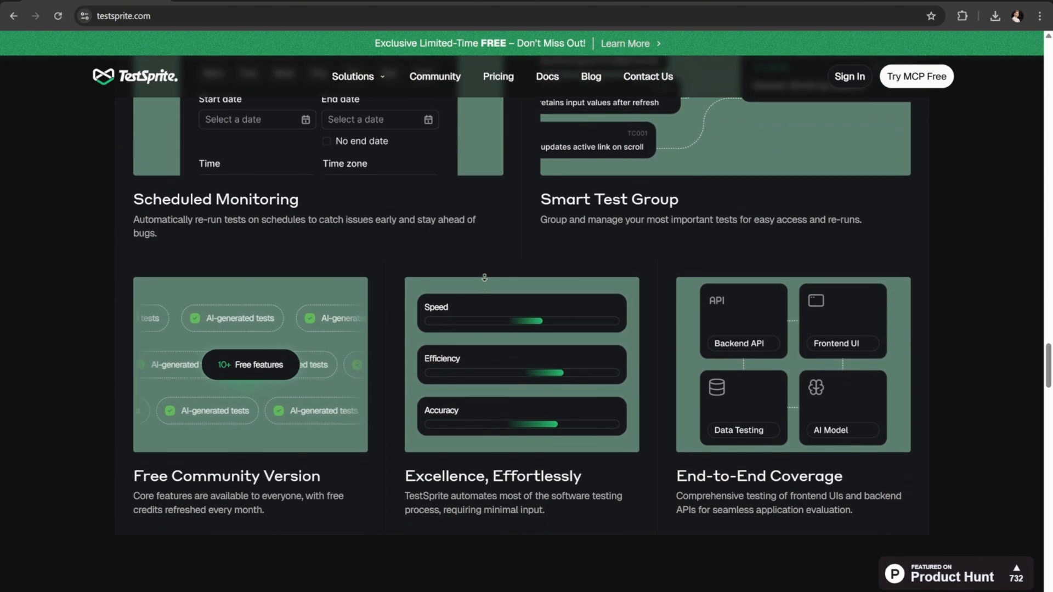
{"action": "scroll", "scroll_direction": "up", "scroll_amount": 3}
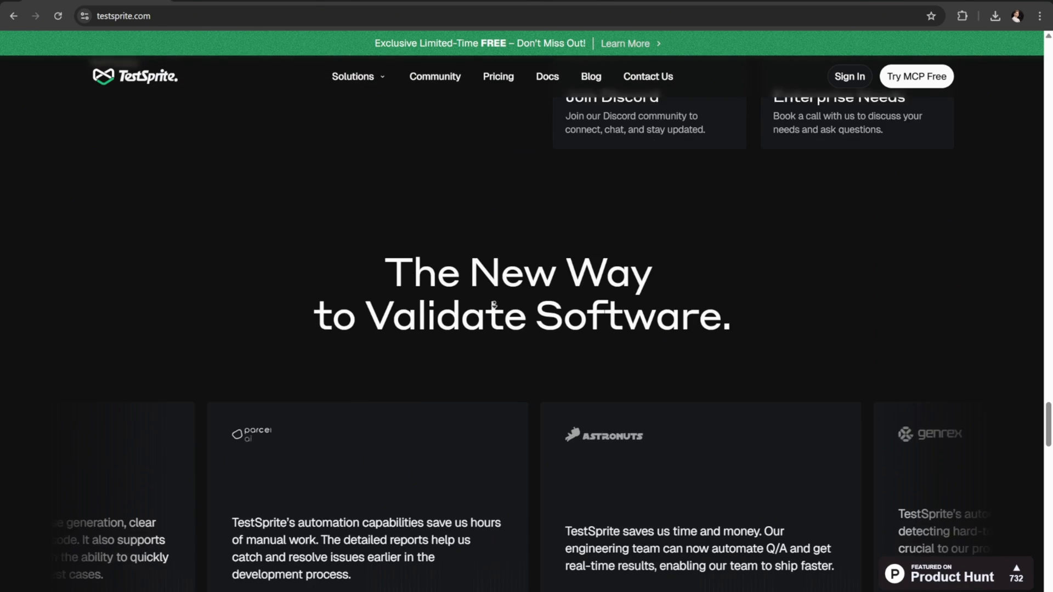
{"action": "scroll", "scroll_direction": "down", "scroll_amount": 3}
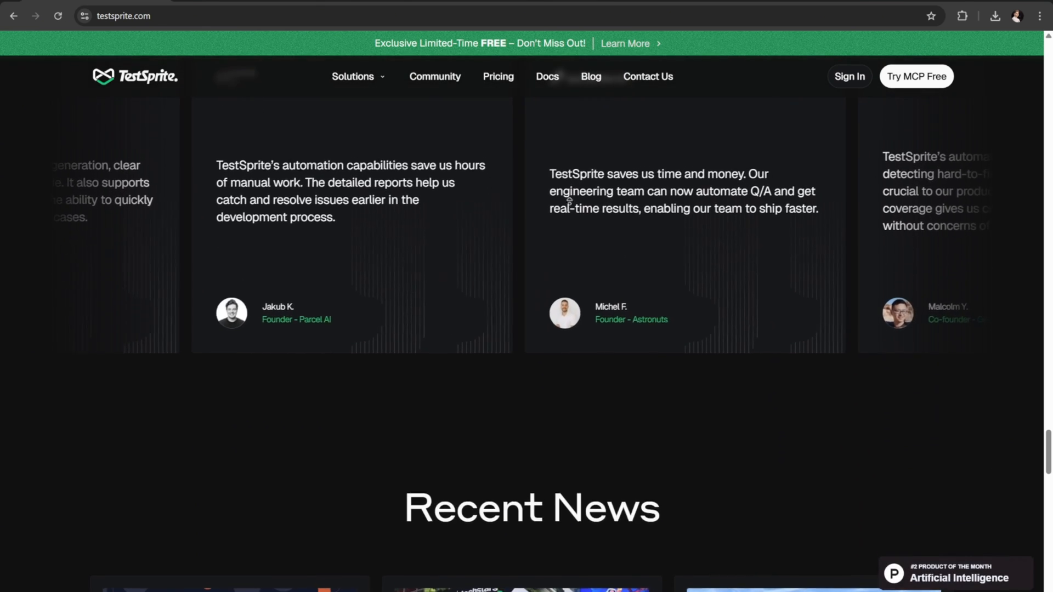
{"action": "scroll", "scroll_direction": "up", "scroll_amount": 3}
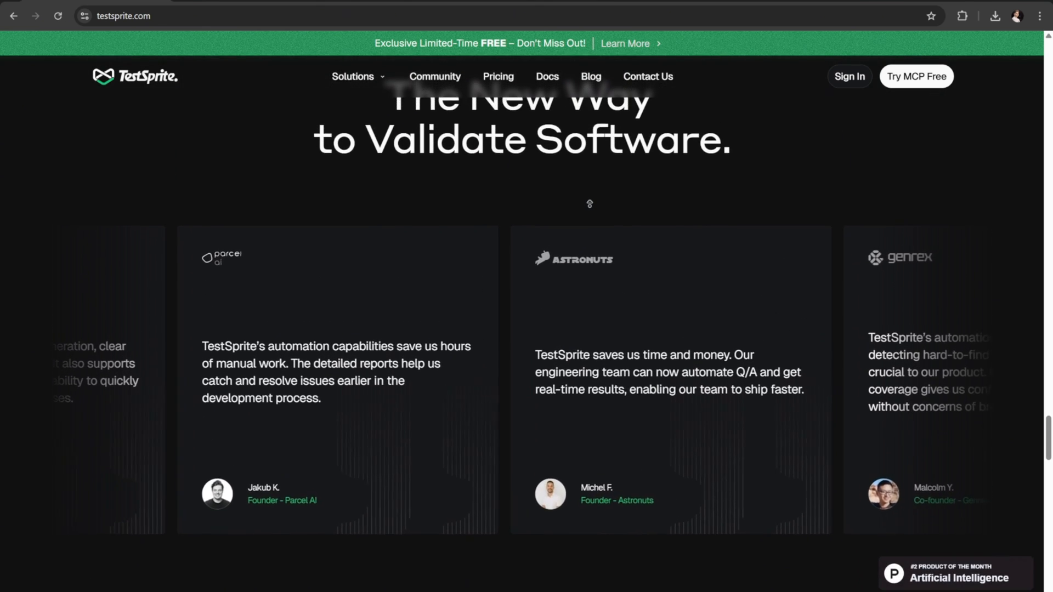
{"action": "scroll", "scroll_direction": "down", "scroll_amount": 3}
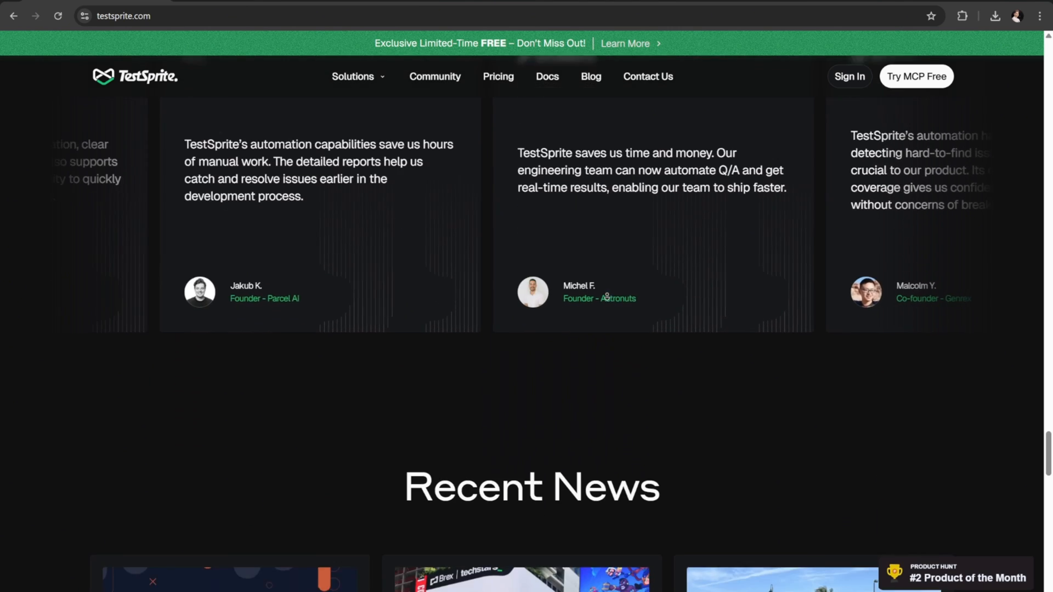
{"action": "scroll", "scroll_direction": "down", "scroll_amount": 3}
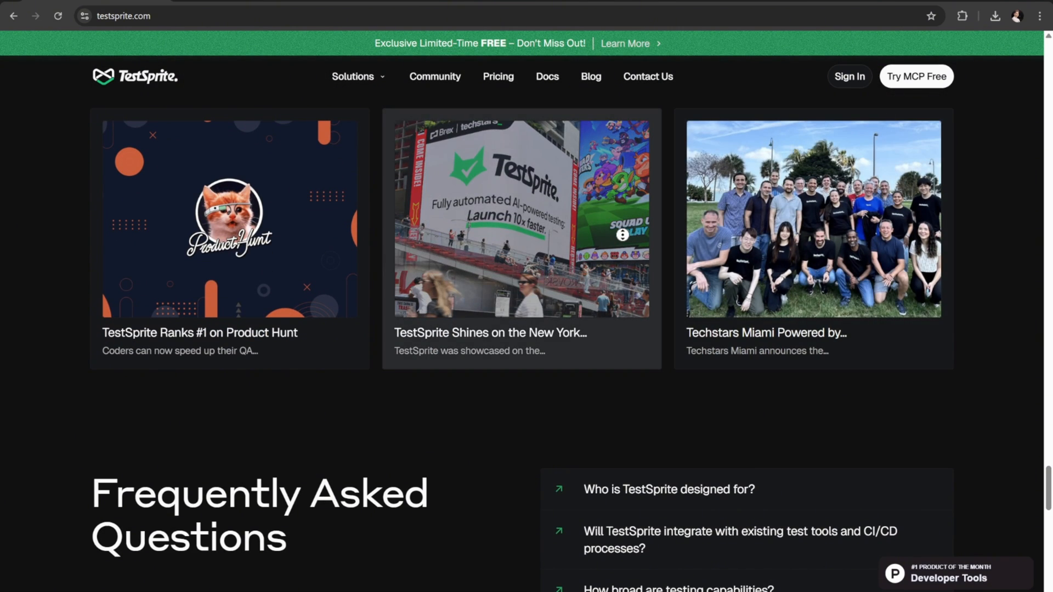
{"action": "scroll", "scroll_direction": "down", "scroll_amount": 3}
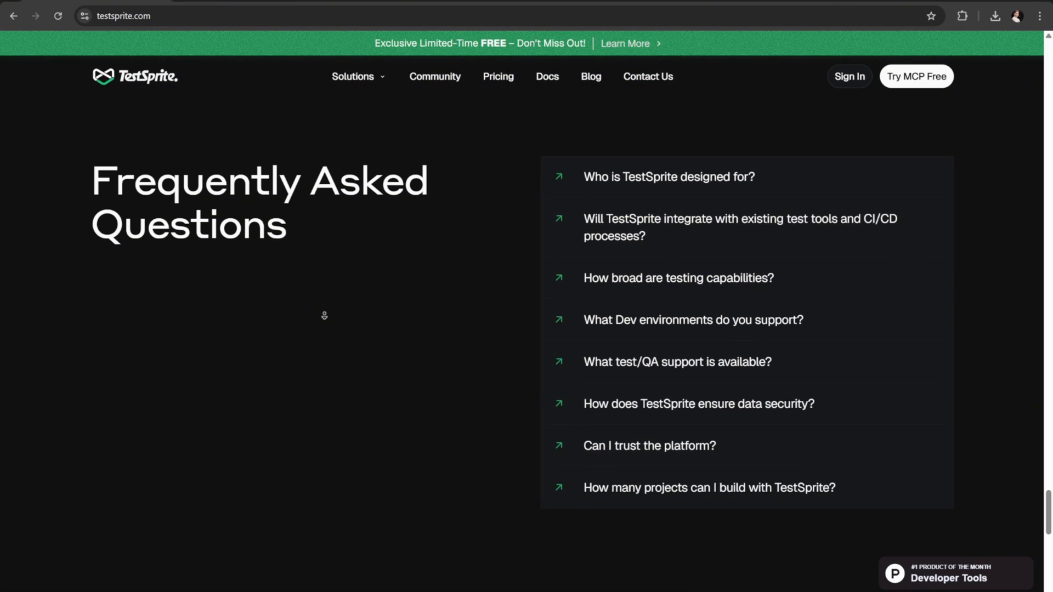